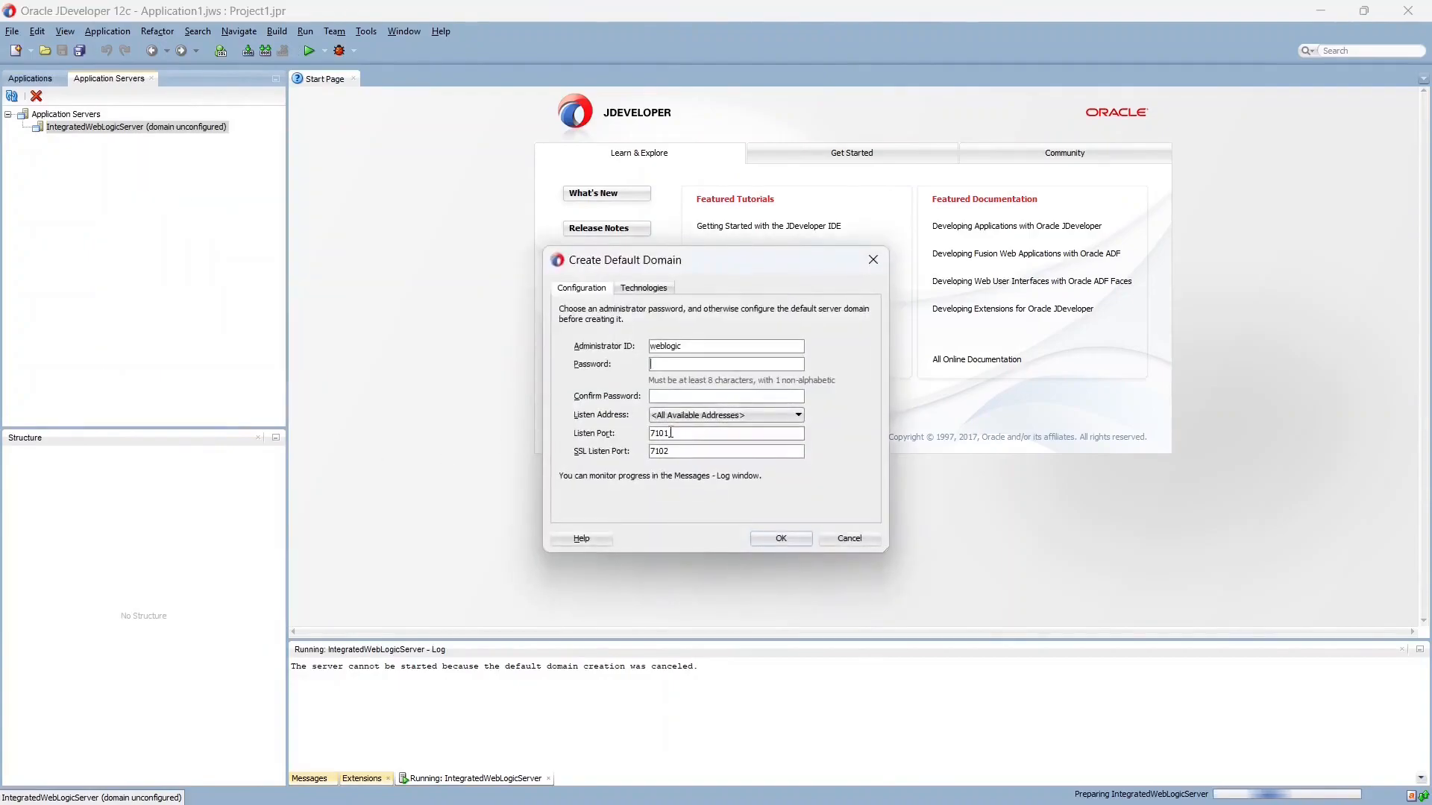
# Step: Confirm the default domain administrator password, then reach the WebLogic console login page
pyautogui.write('••••••••')
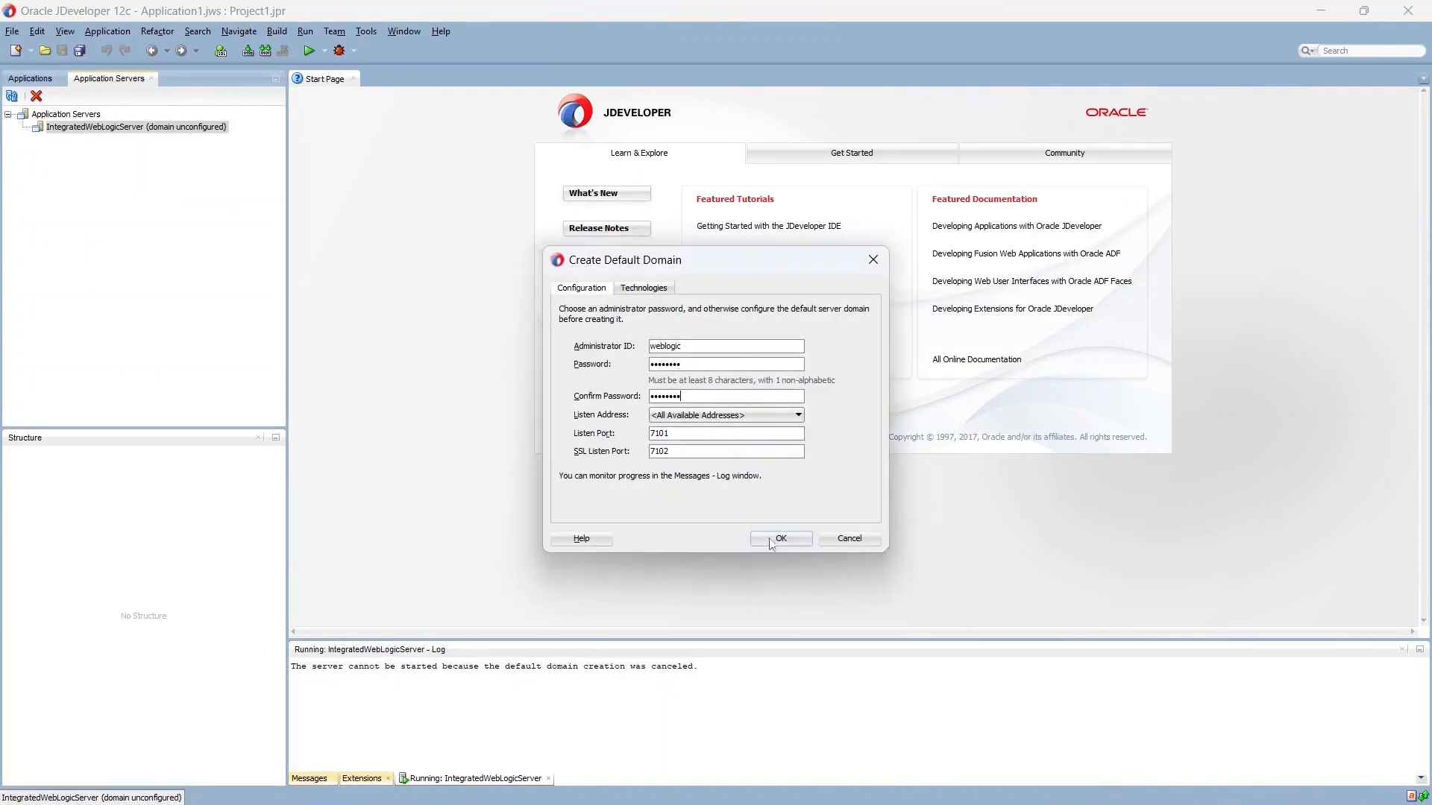
pyautogui.click(780, 538)
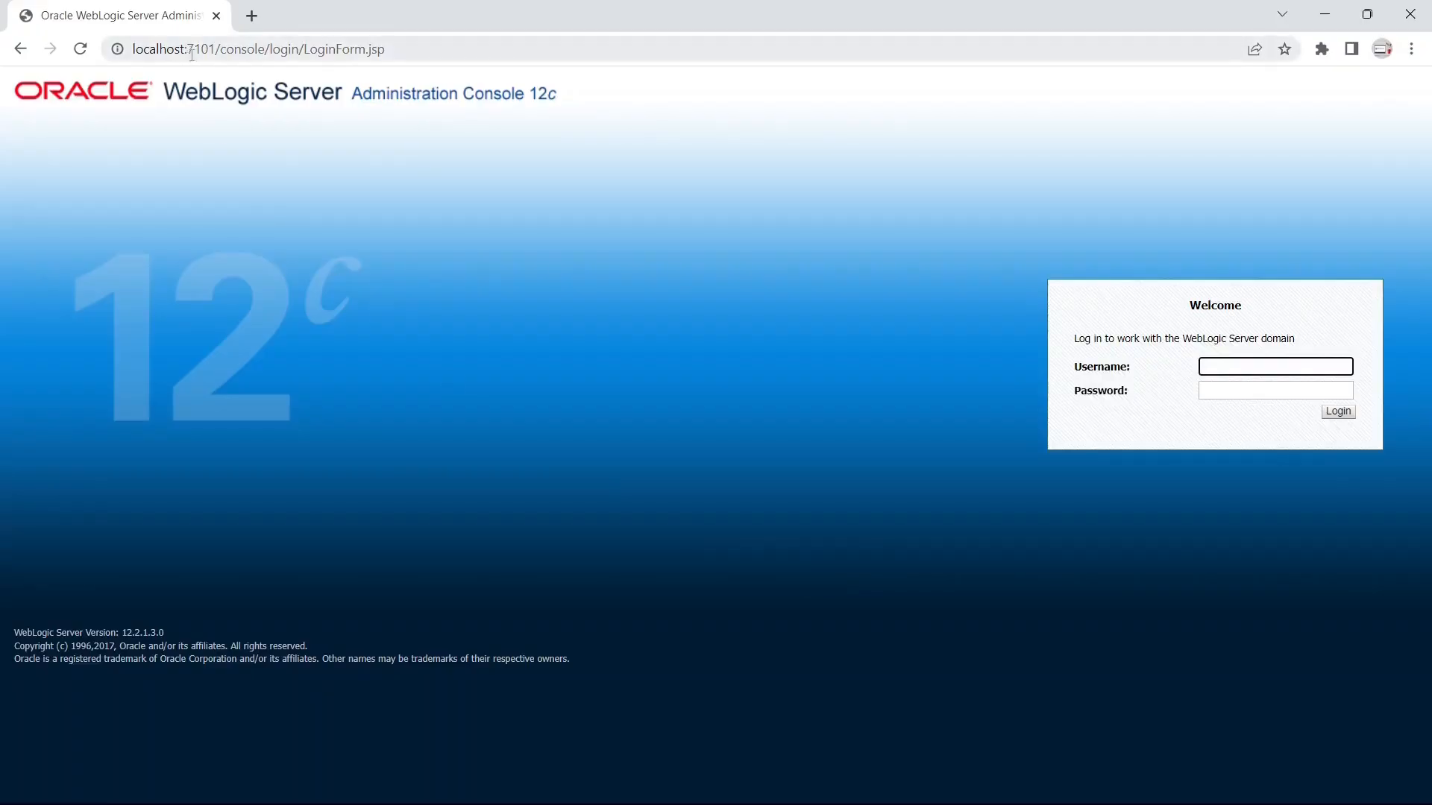
pyautogui.click(1336, 412)
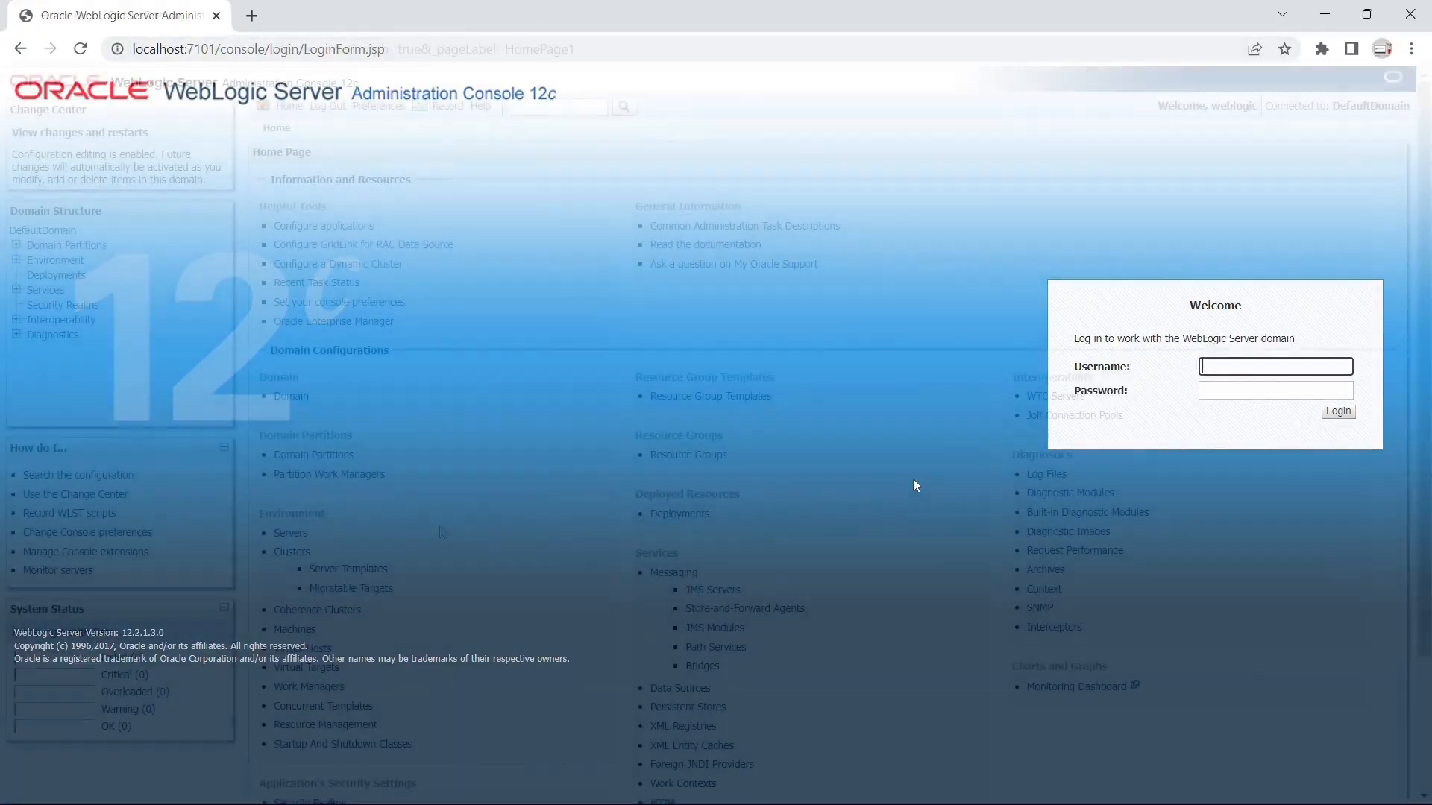
pyautogui.click(1337, 411)
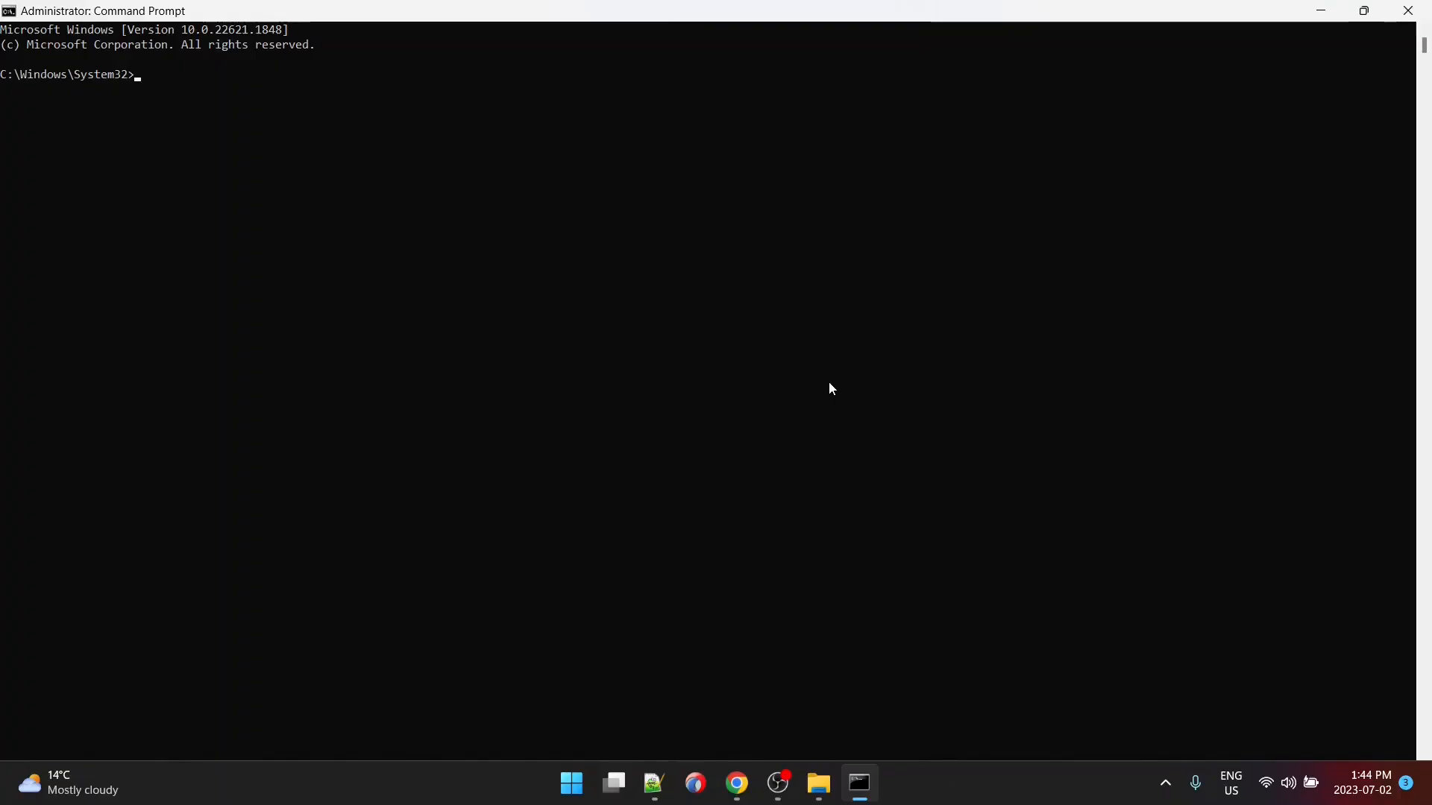
pyautogui.moveTo(145, 94)
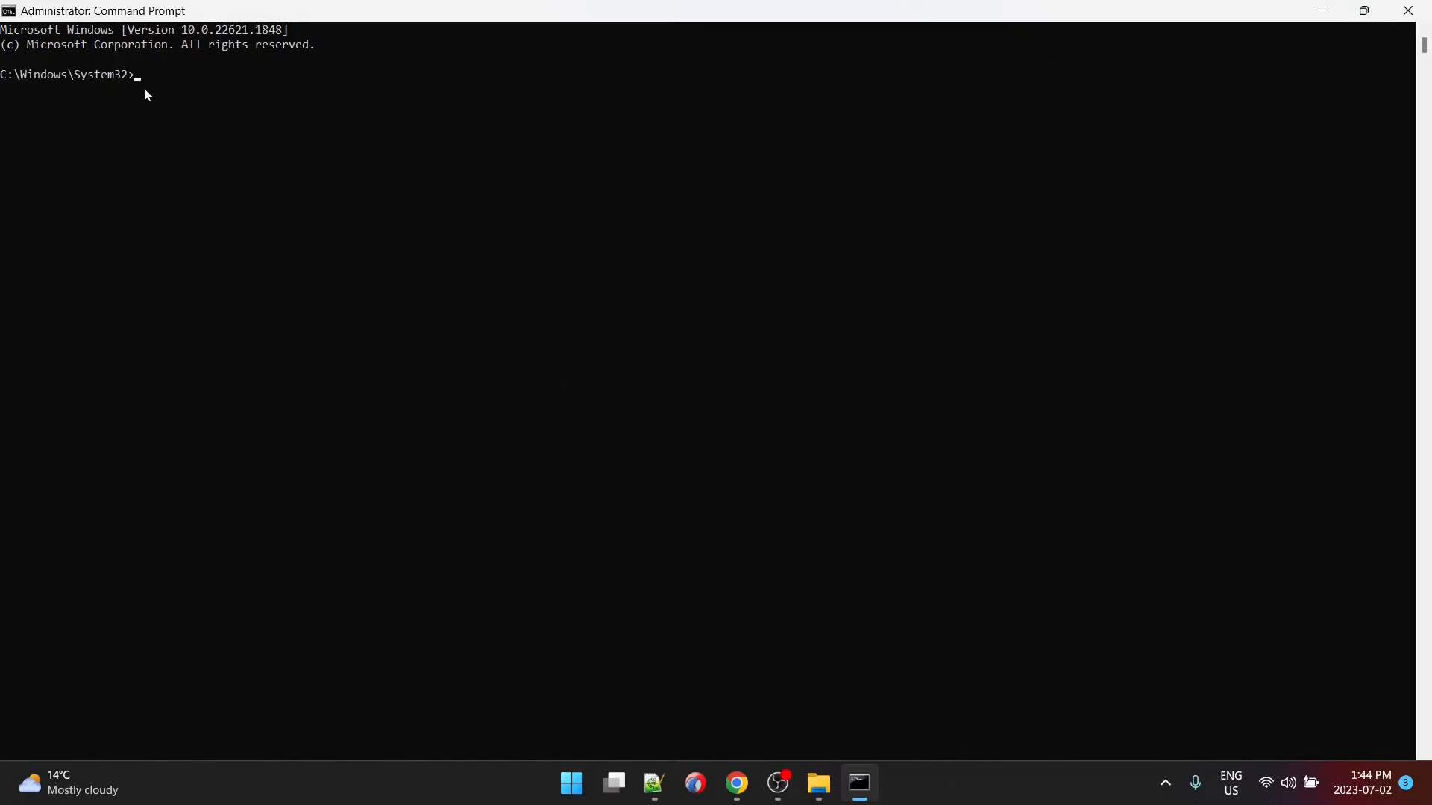
pyautogui.moveTo(322, 204)
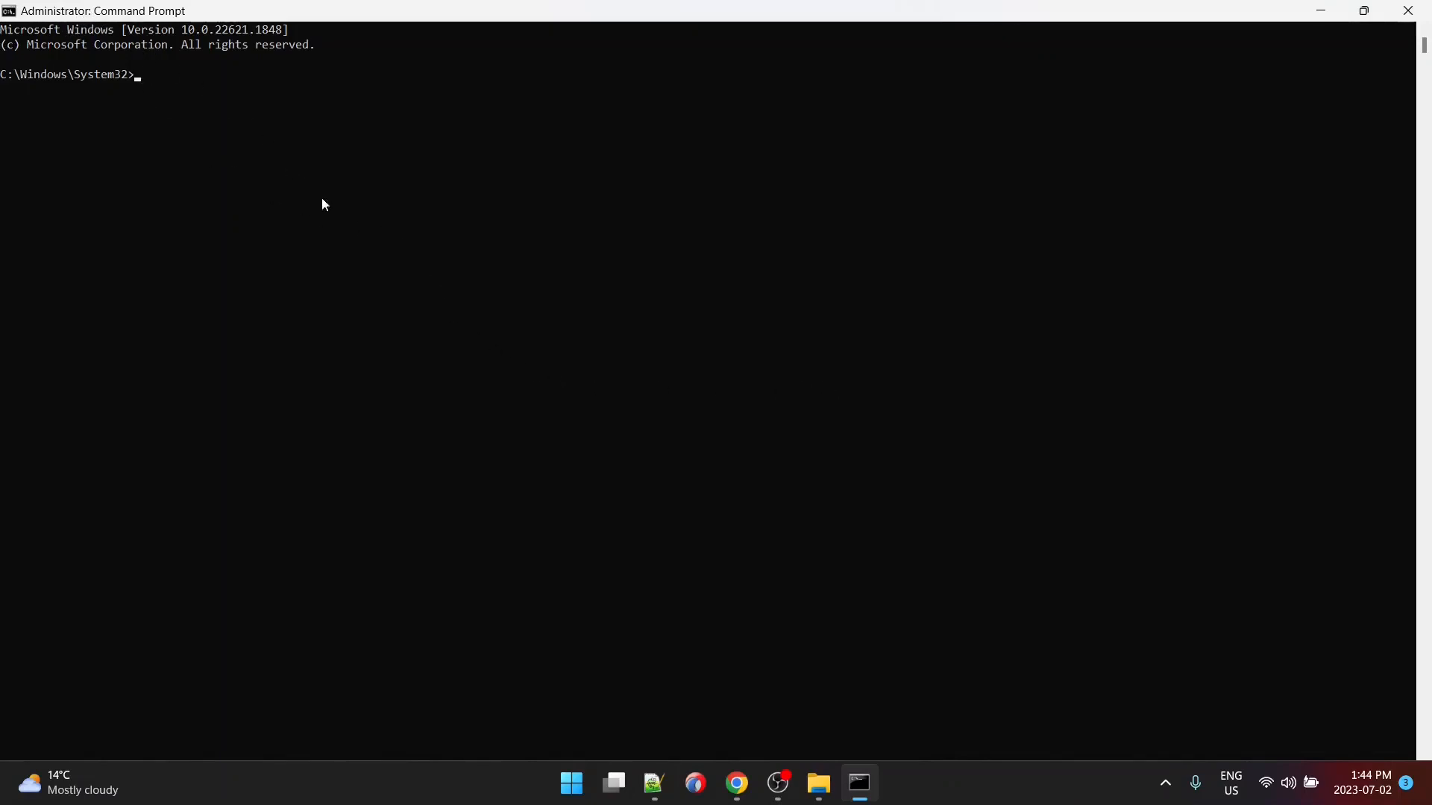
pyautogui.moveTo(370, 240)
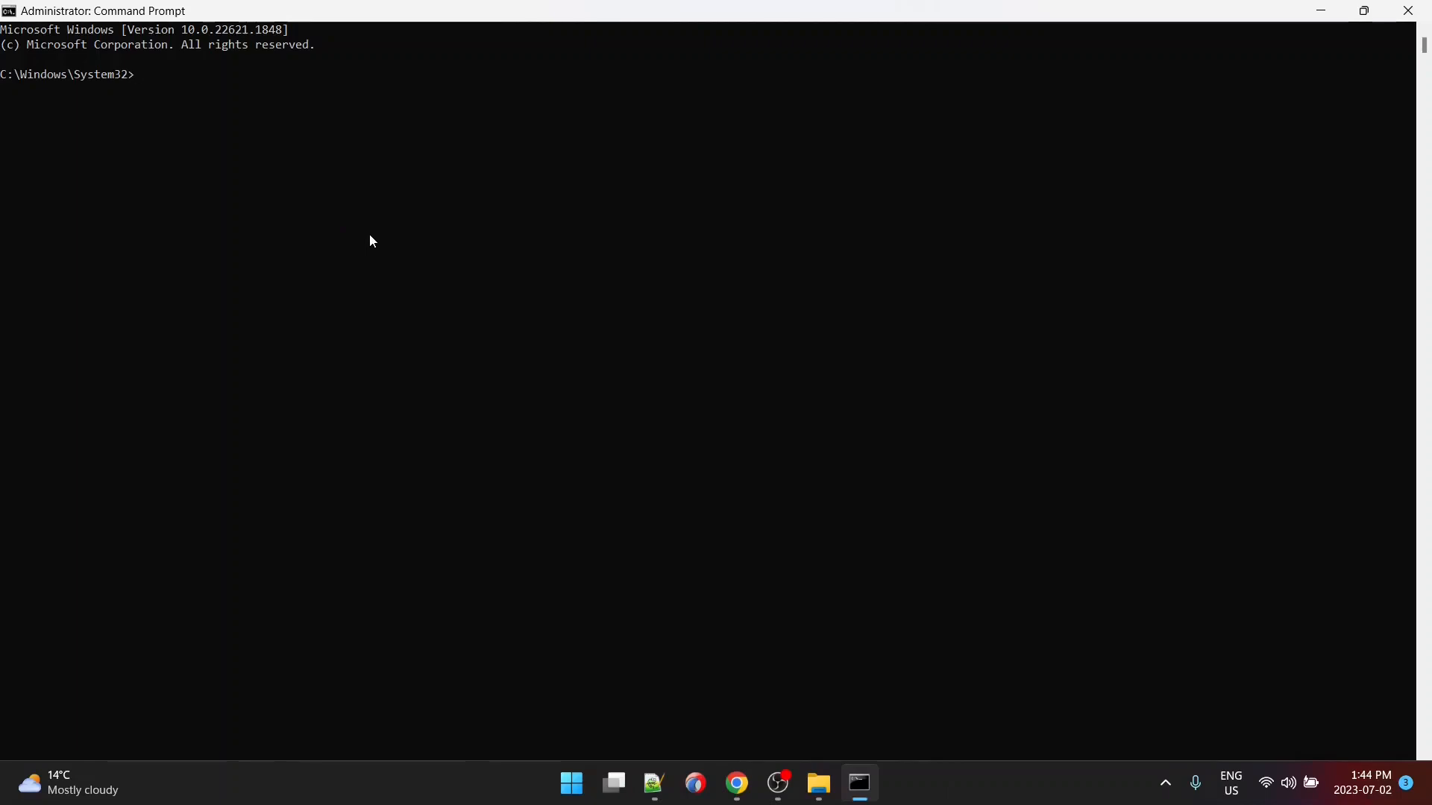
pyautogui.moveTo(684, 444)
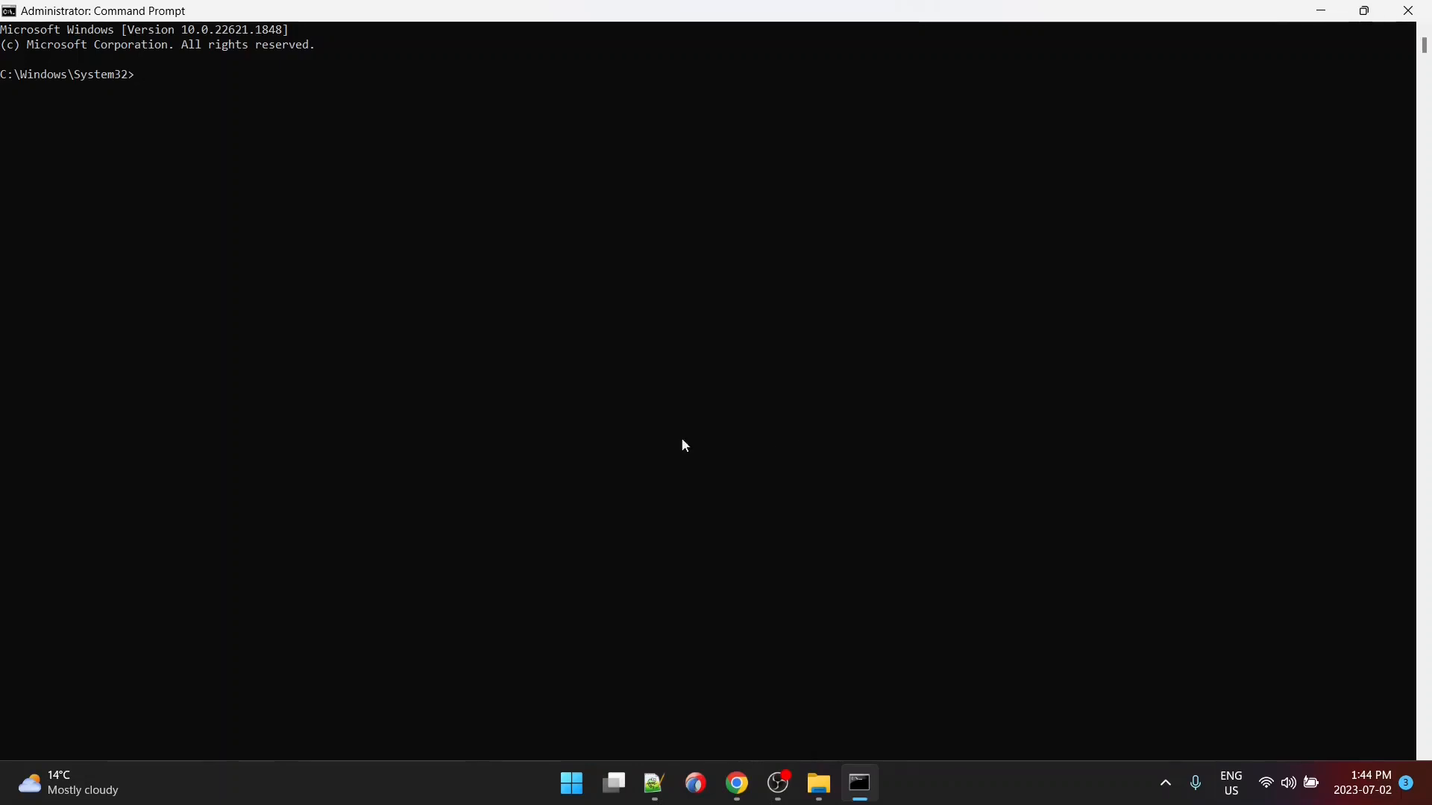
# Step: Change directory to C:\Oracle\Middleware\Oracle_Home\oracle_common\common\bin
pyautogui.write('CD C:\\Oracle\\Middleware\\Oracle_Home\\oracle_common\\common\\bin')
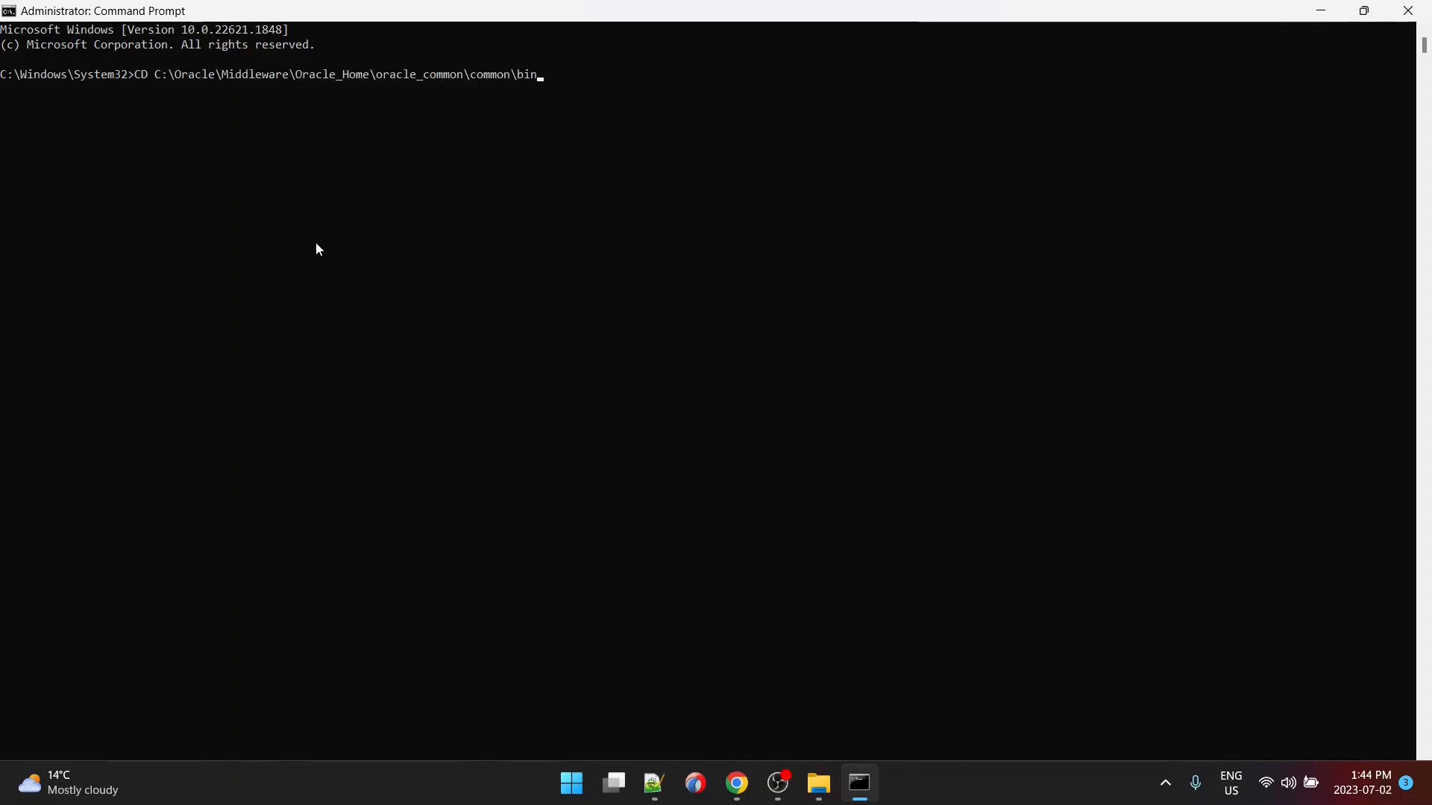
pyautogui.moveTo(437, 102)
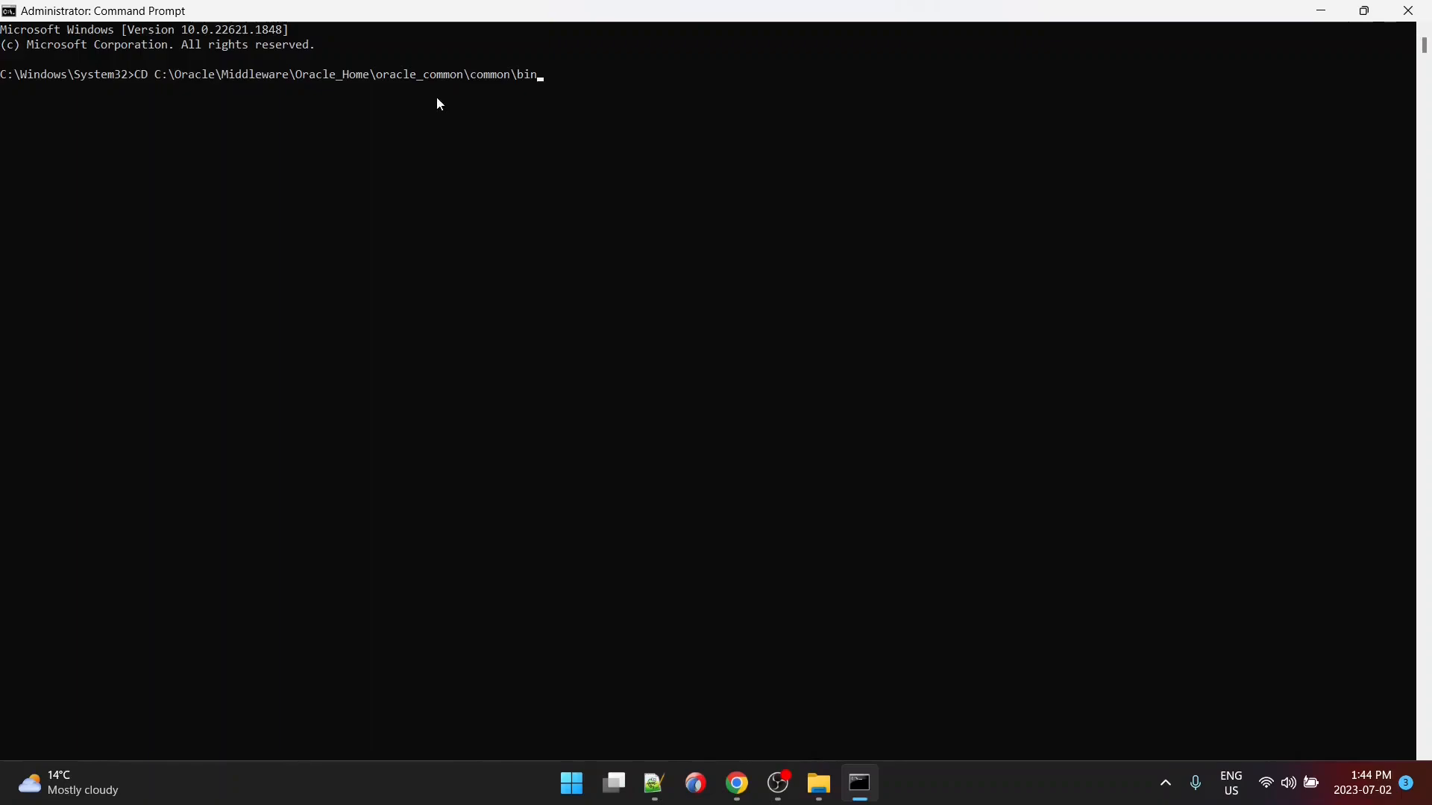
pyautogui.moveTo(168, 98)
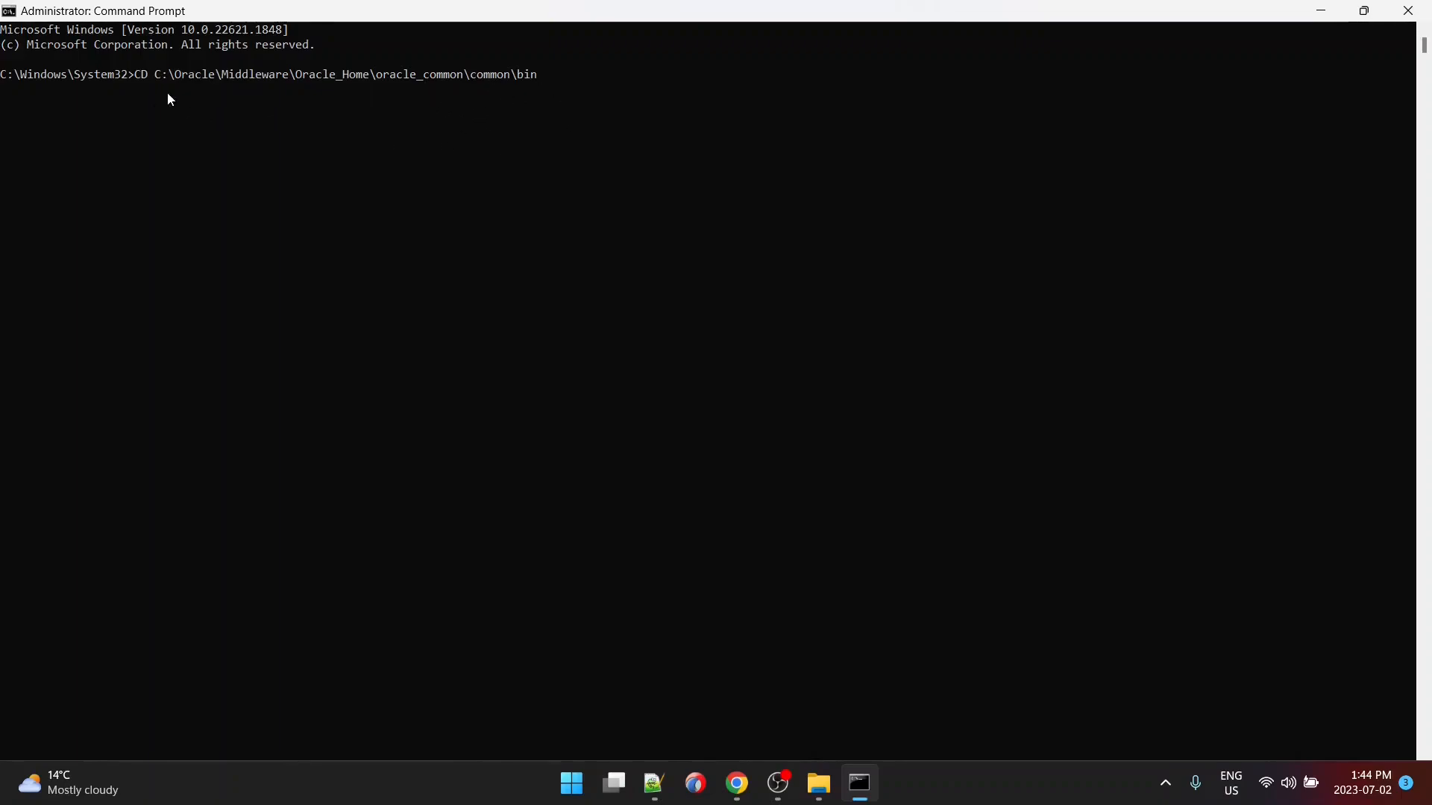
pyautogui.moveTo(575, 193)
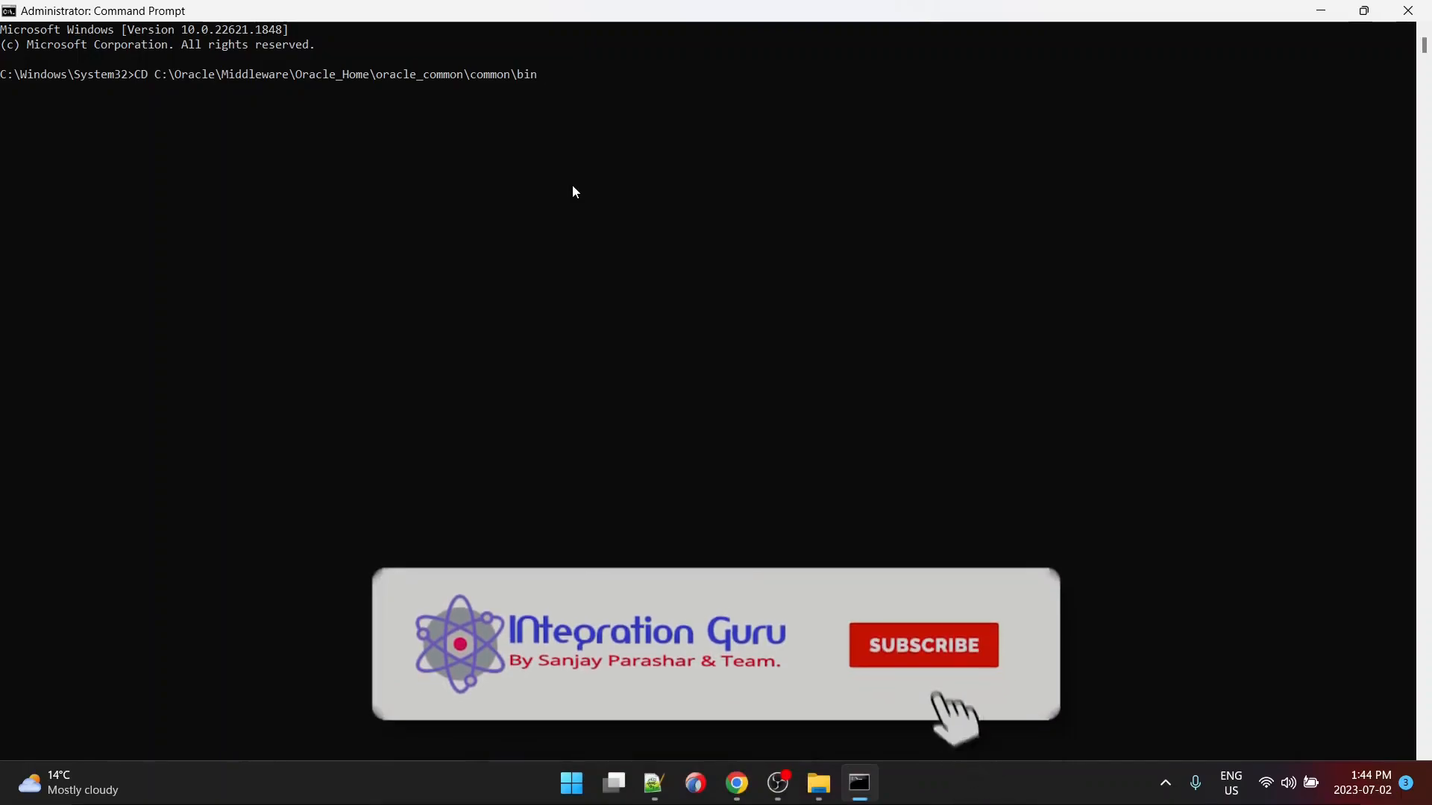
pyautogui.press('Return')
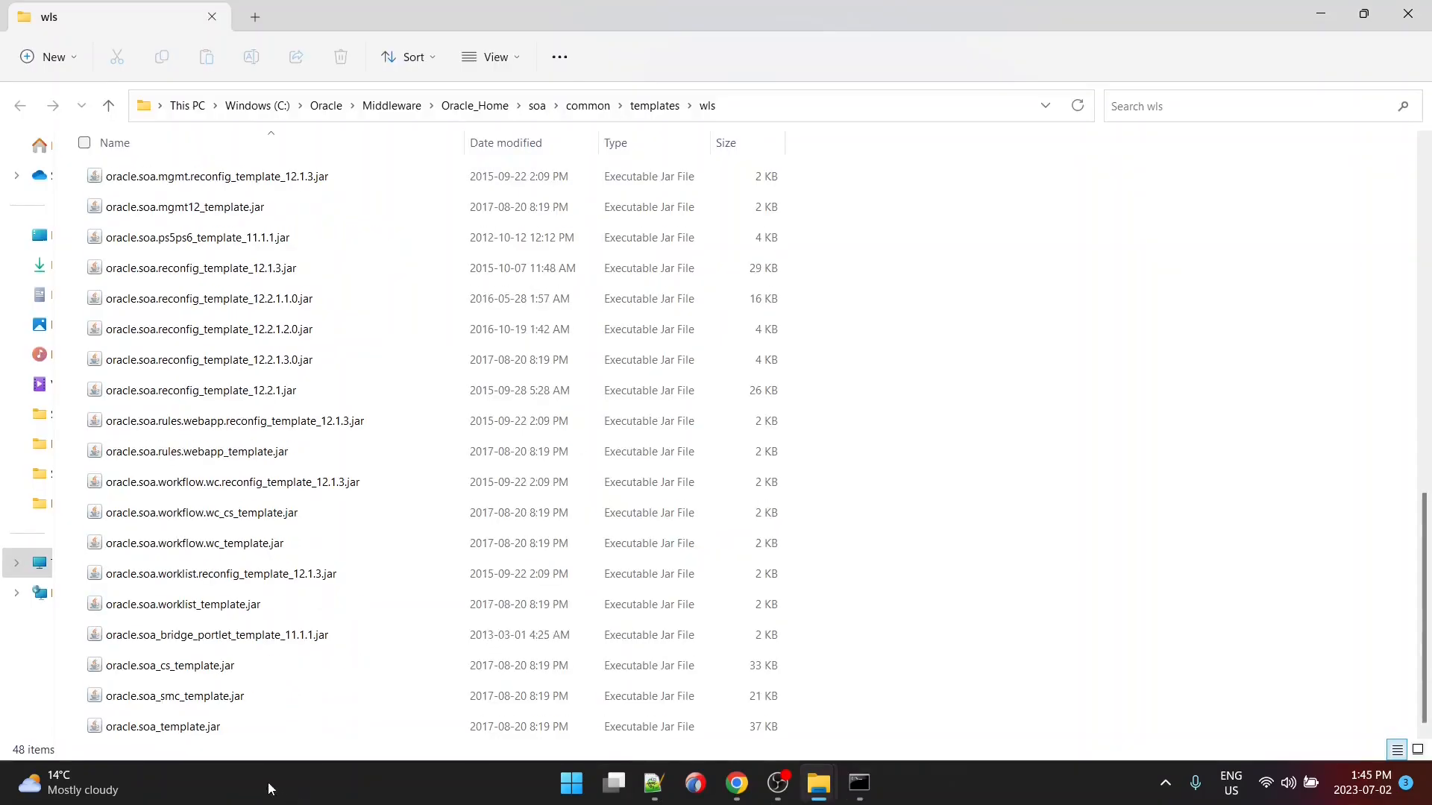
pyautogui.moveTo(186, 726)
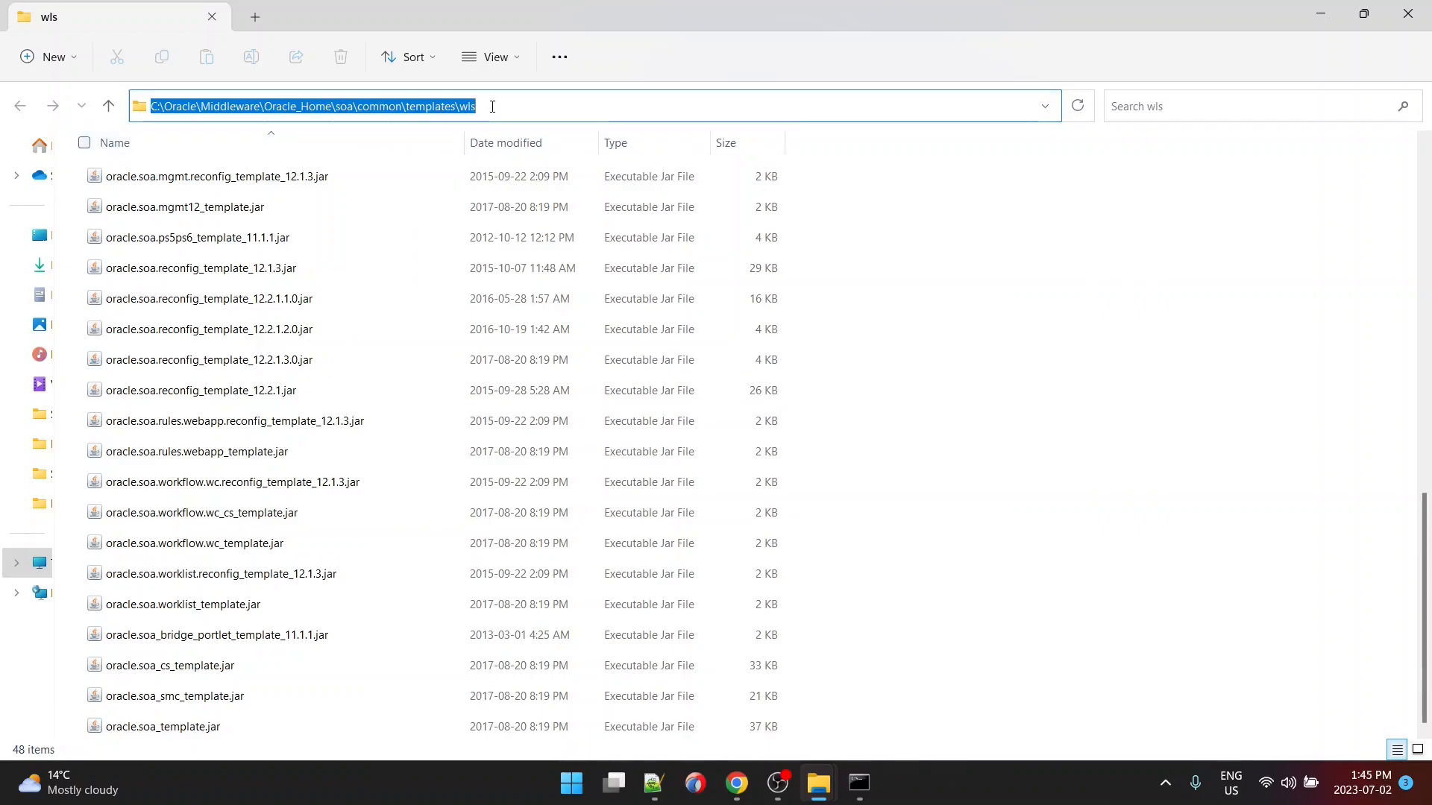
# Step: Copy the soa\common\templates\wls path and browse to osb\common\templates\wls
pyautogui.write('osb')
pyautogui.press('Return')
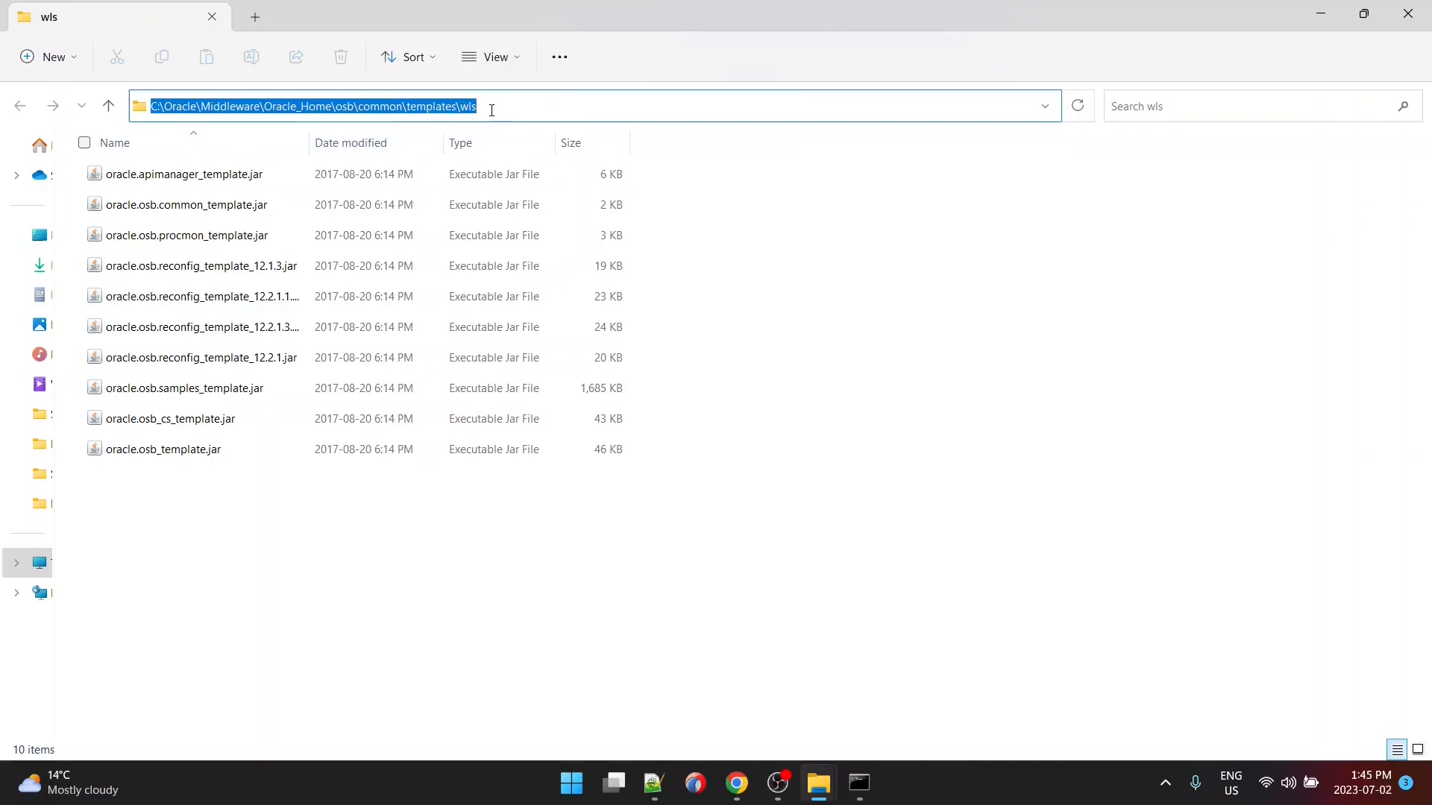
pyautogui.moveTo(162, 449)
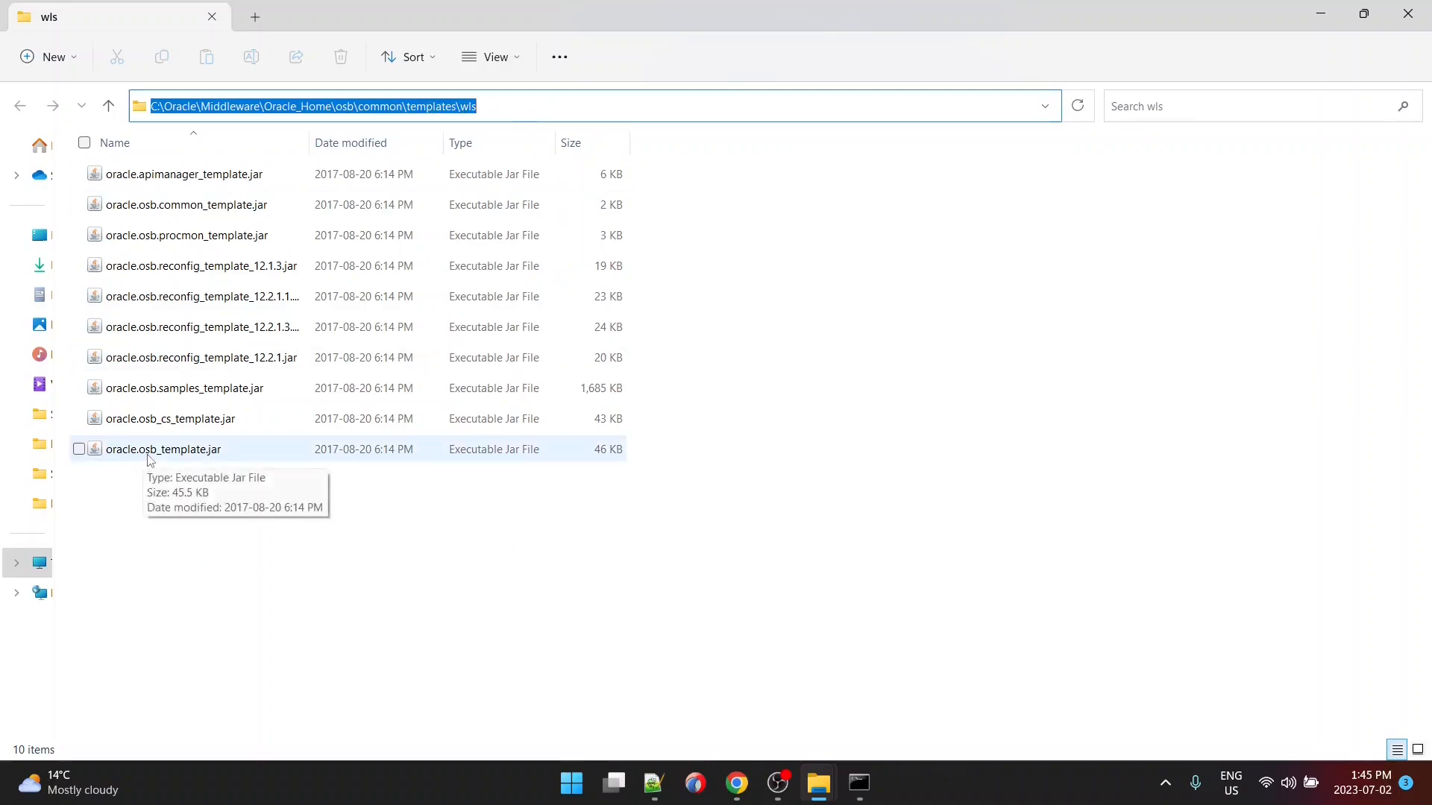
pyautogui.moveTo(561, 568)
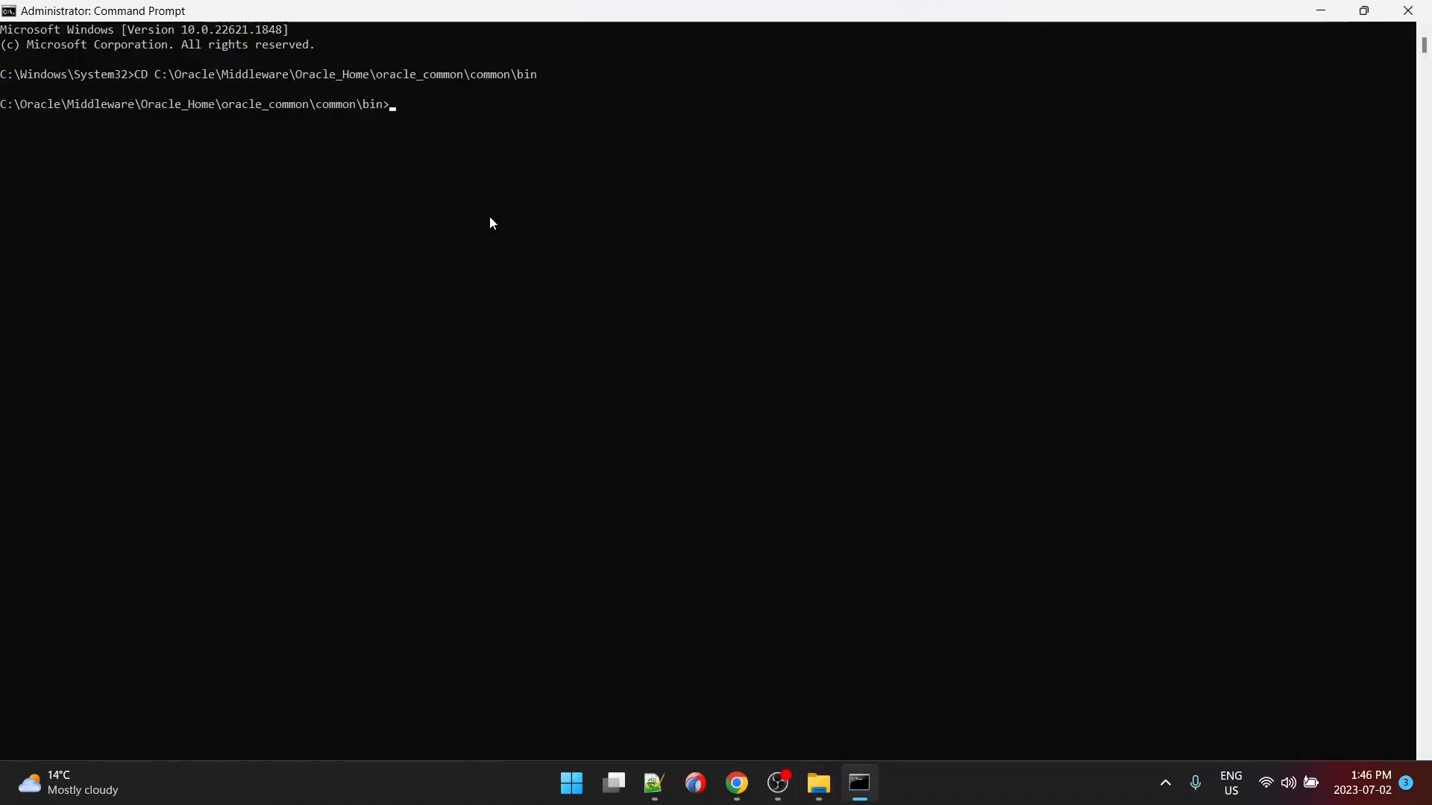
pyautogui.moveTo(483, 218)
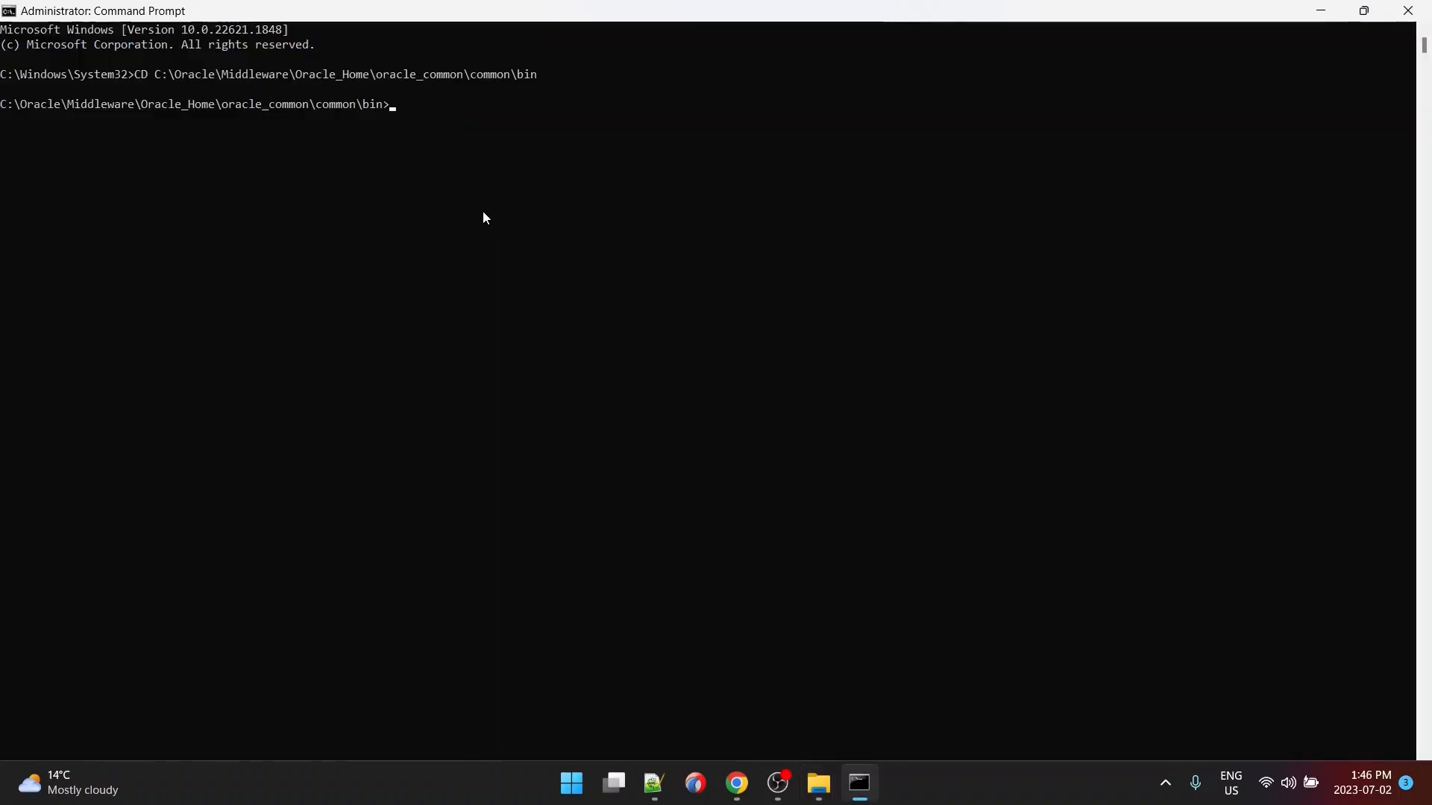
# Step: Set QS_TEMPLATES to the oracle.soa_template.jar and oracle.osb_template.jar paths
pyautogui.write('set QS_TEMPLATES=C:\\Oracle\\Middleware\\Oracle_Home\\soa\\common\\templates\\wls\\oracle.soa_template.jar, C:\\Oracle\\Middleware\\Oracle_Home\\osb\\common\\templates\\wls\\oracle.osb_template.jar')
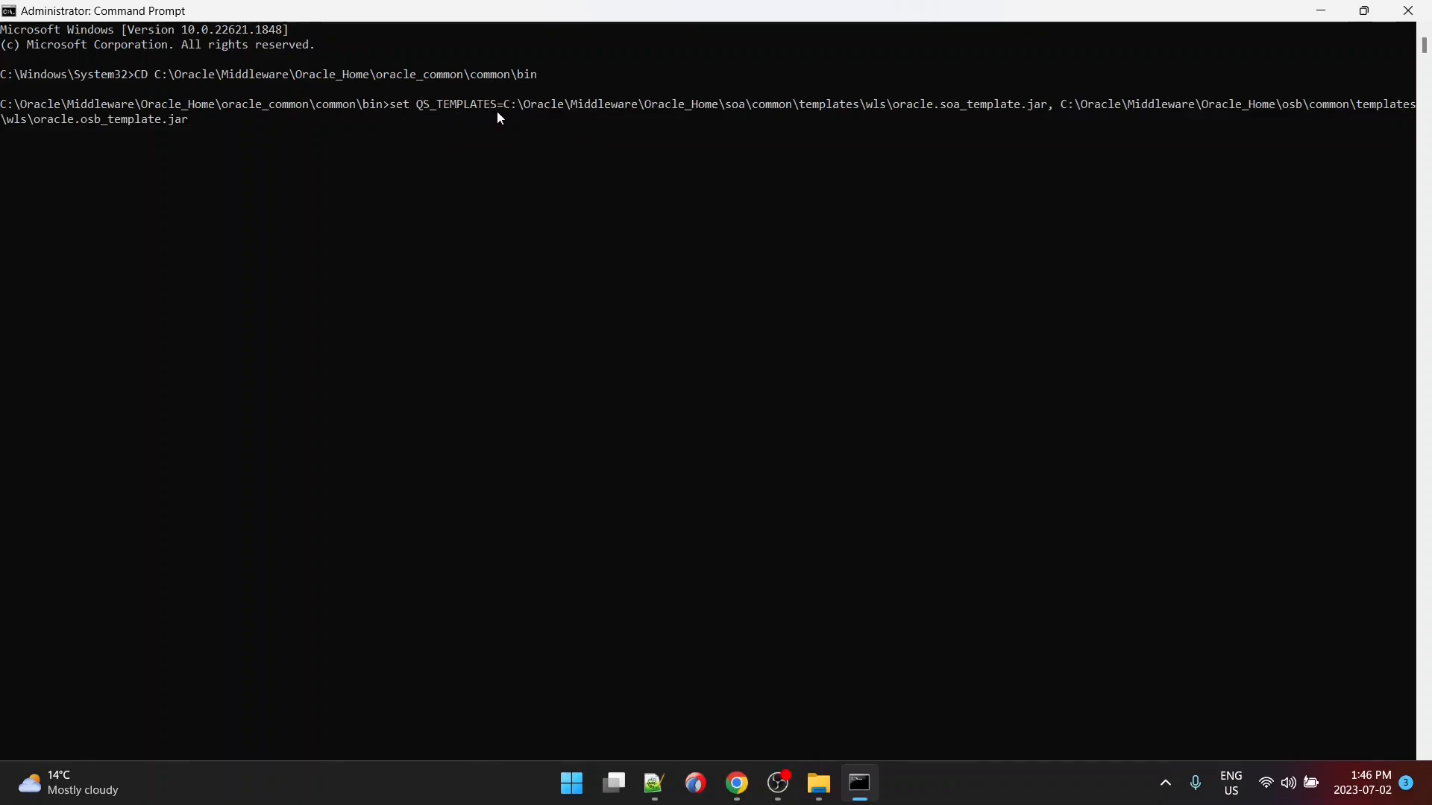
pyautogui.moveTo(1037, 113)
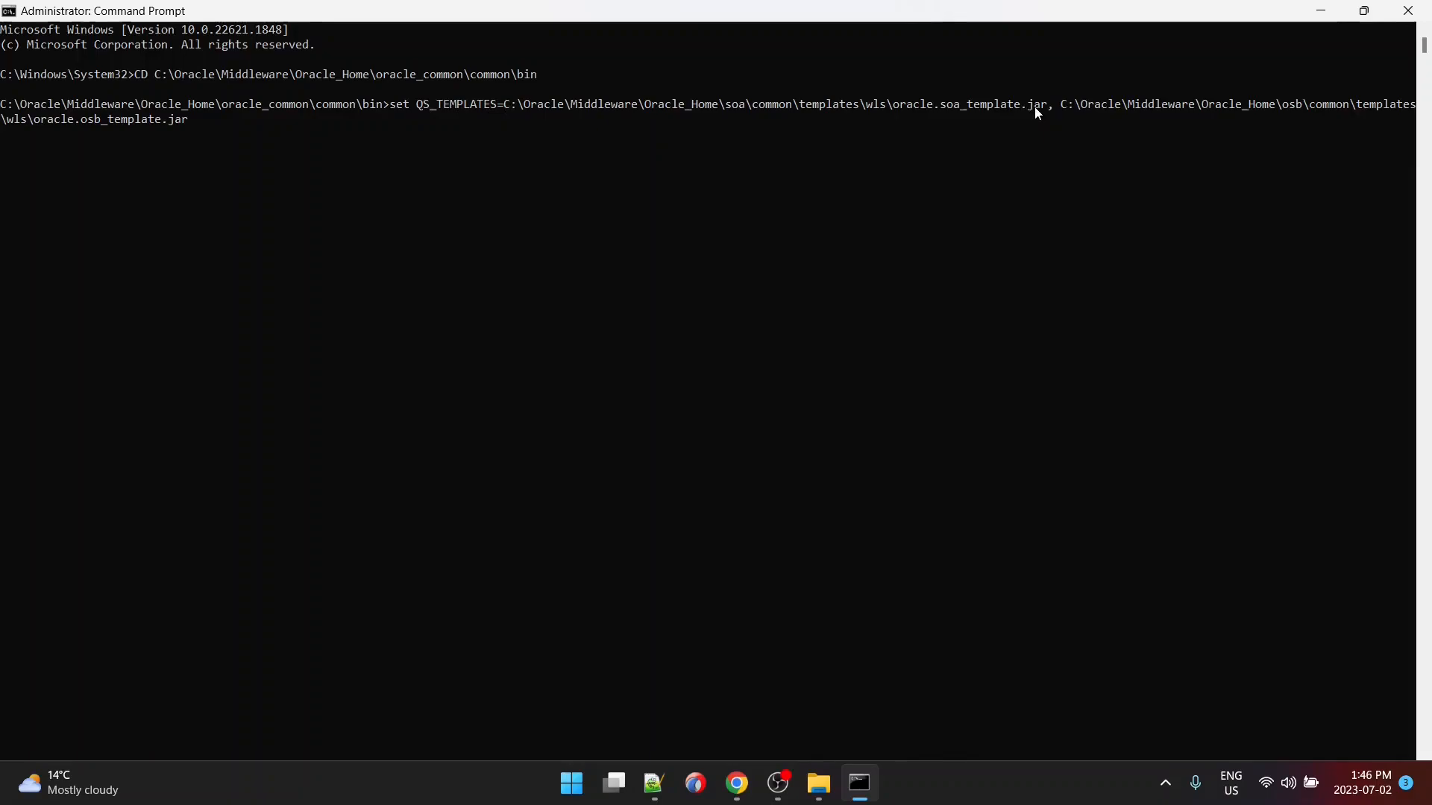
pyautogui.moveTo(413, 229)
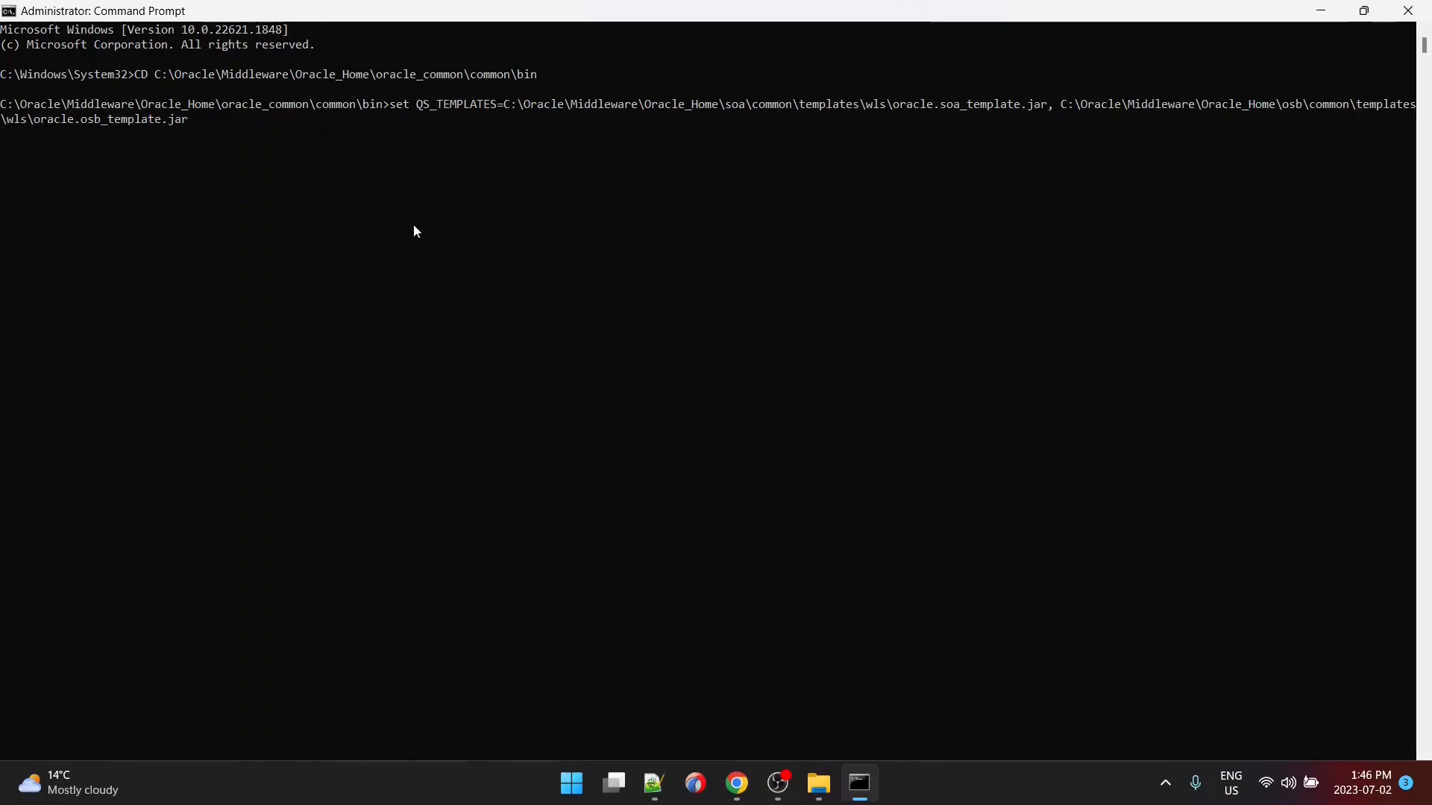
pyautogui.press('Return')
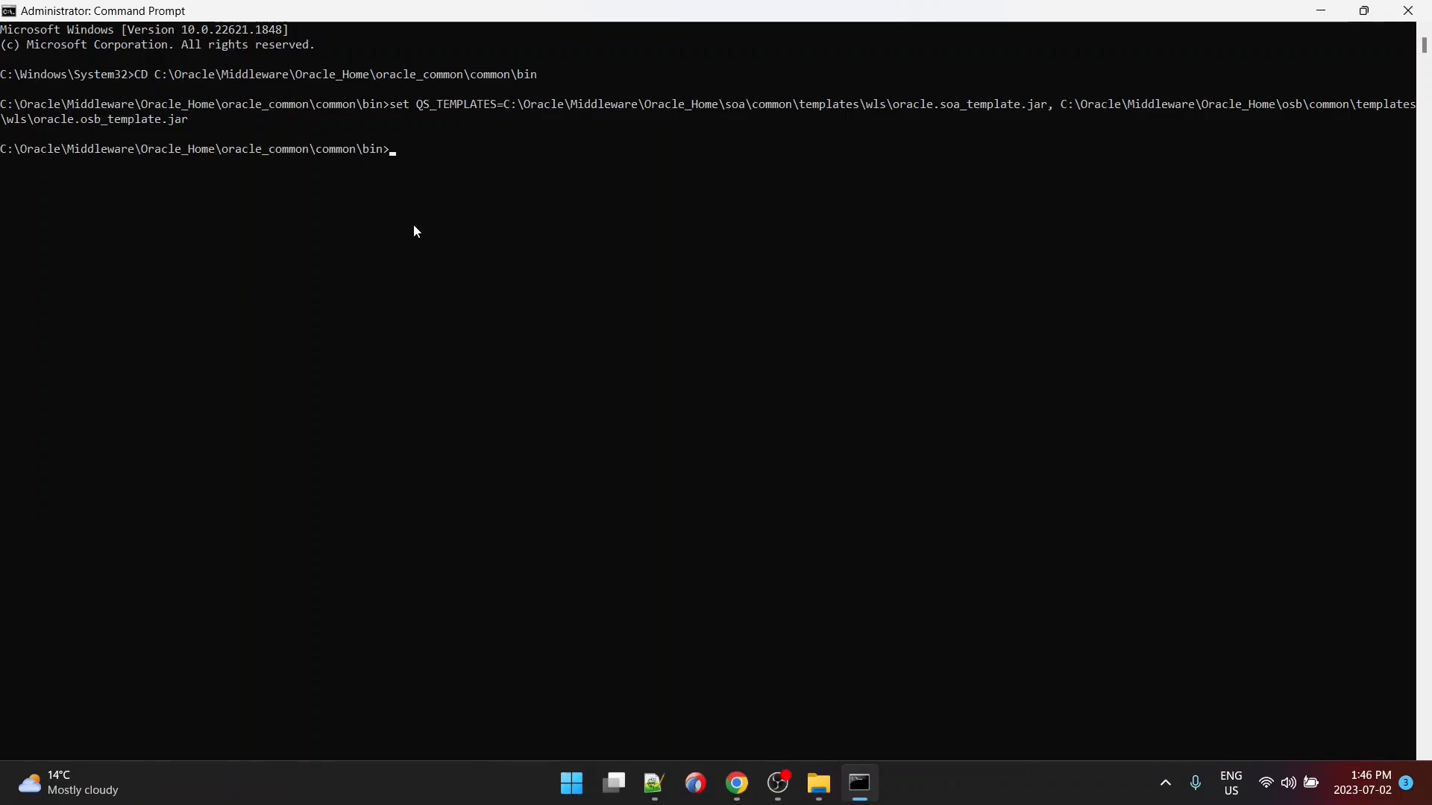
# Step: Enter qs_config.cmd to launch the Configuration Wizard
pyautogui.write('qs')
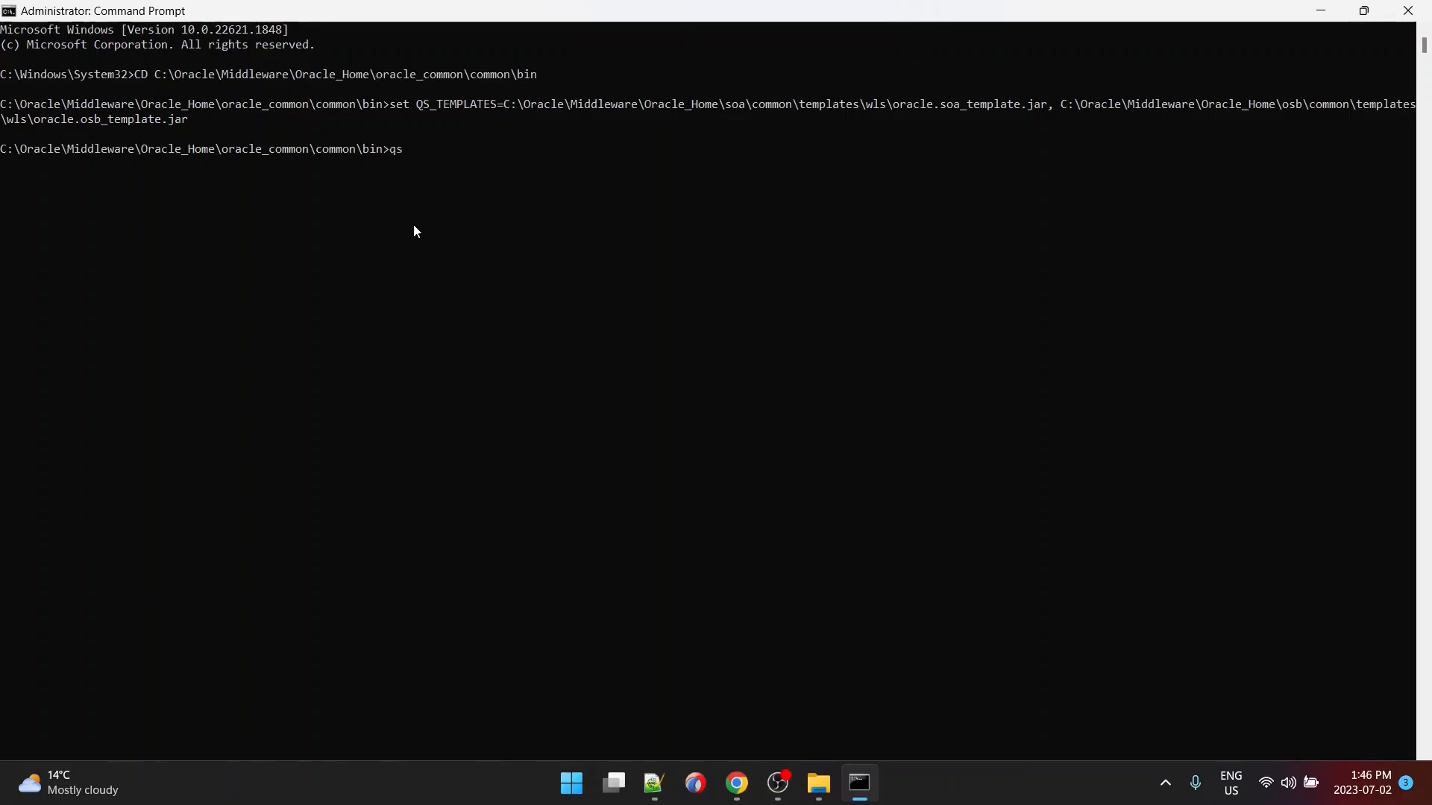
pyautogui.write('_config.cmd')
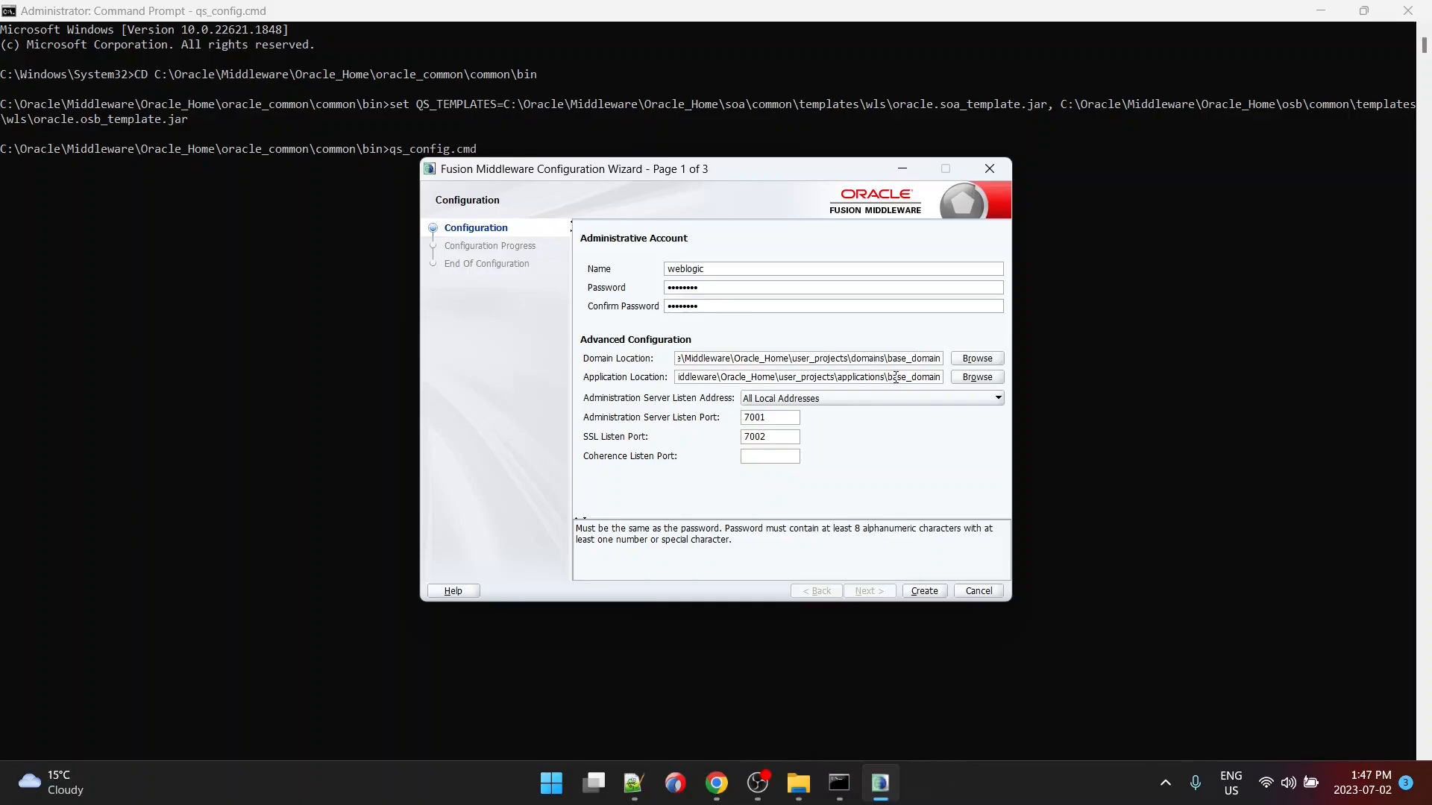
# Step: Rename base_domain to sa_domain in the Domain Location and Application Location fields
pyautogui.click(832, 306)
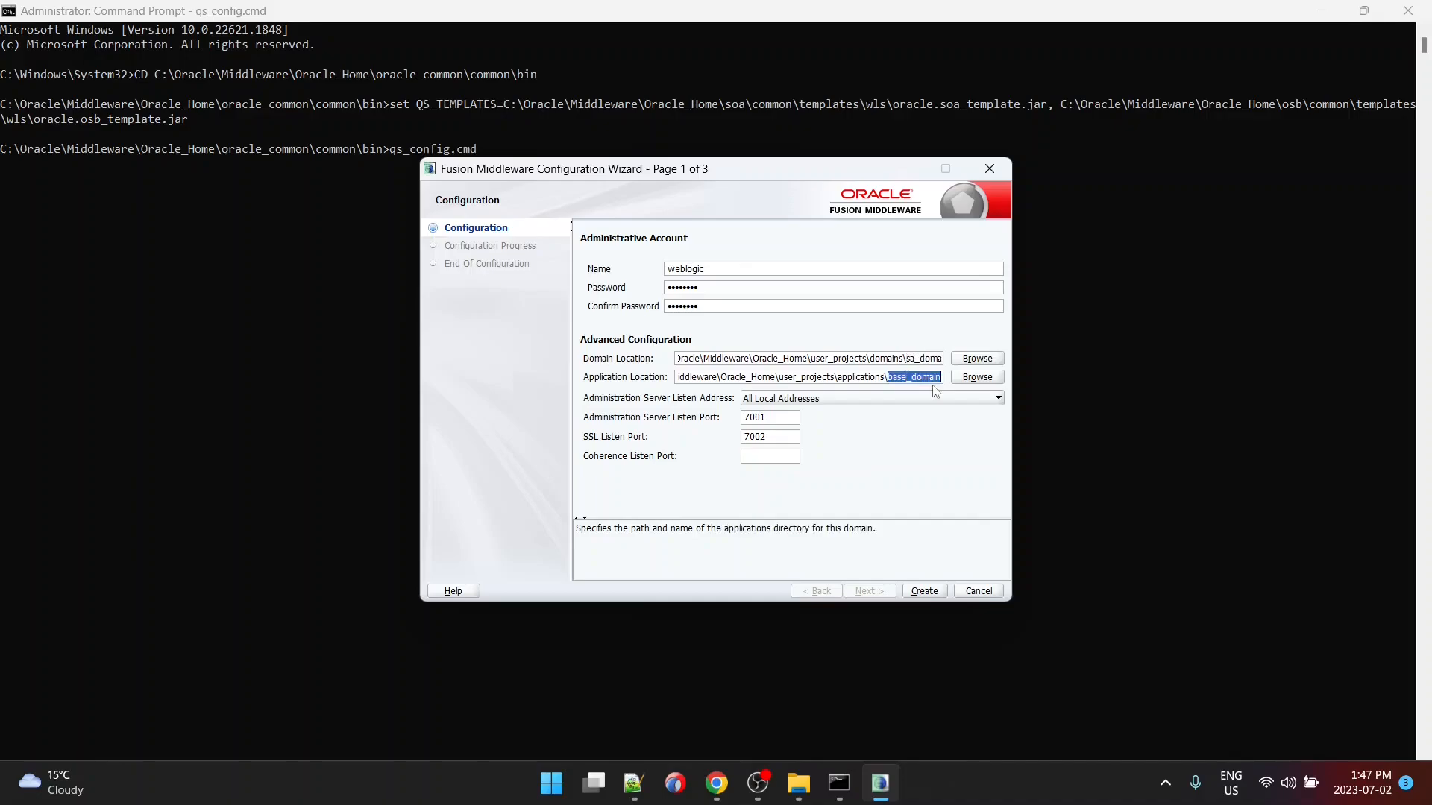
pyautogui.click(913, 376)
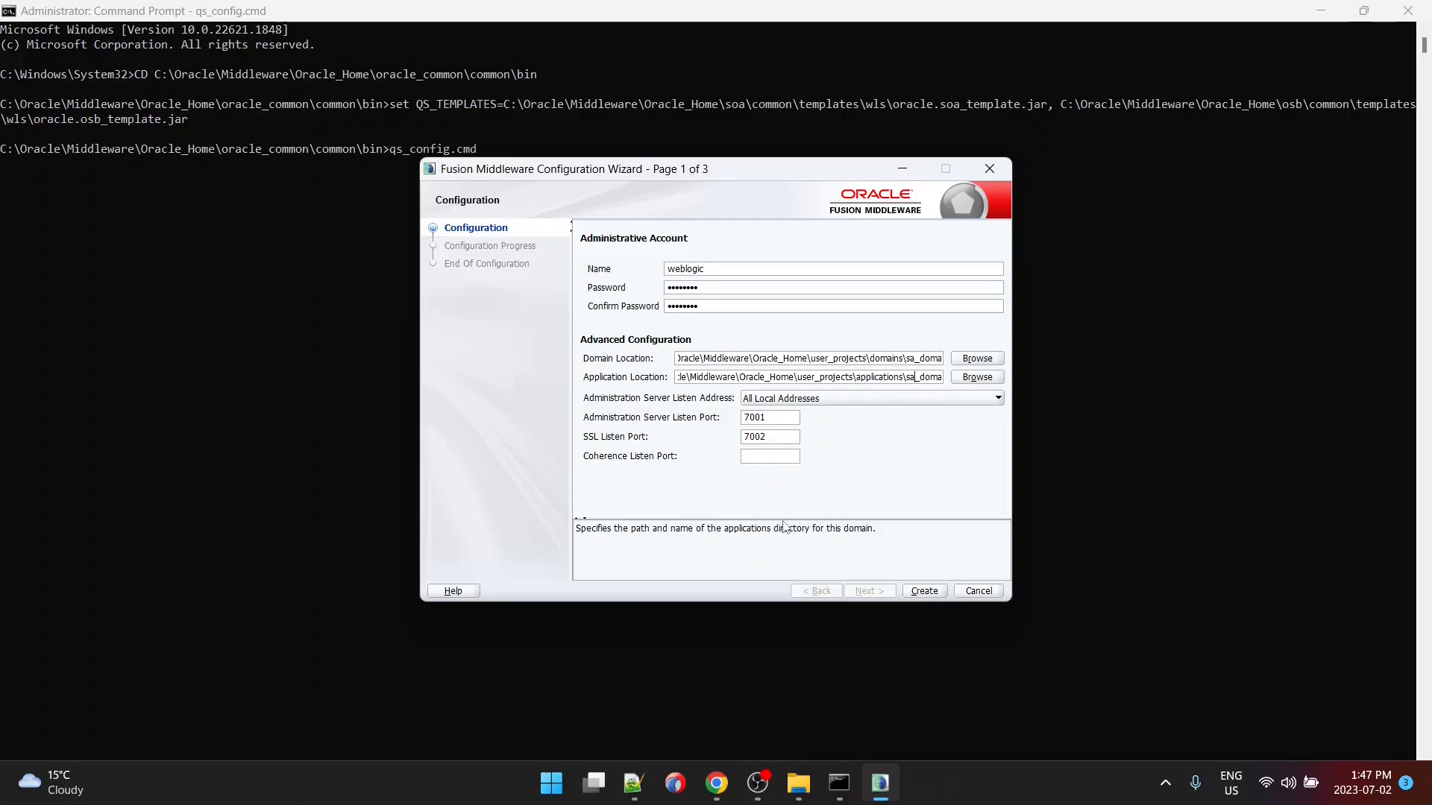
pyautogui.moveTo(769, 537)
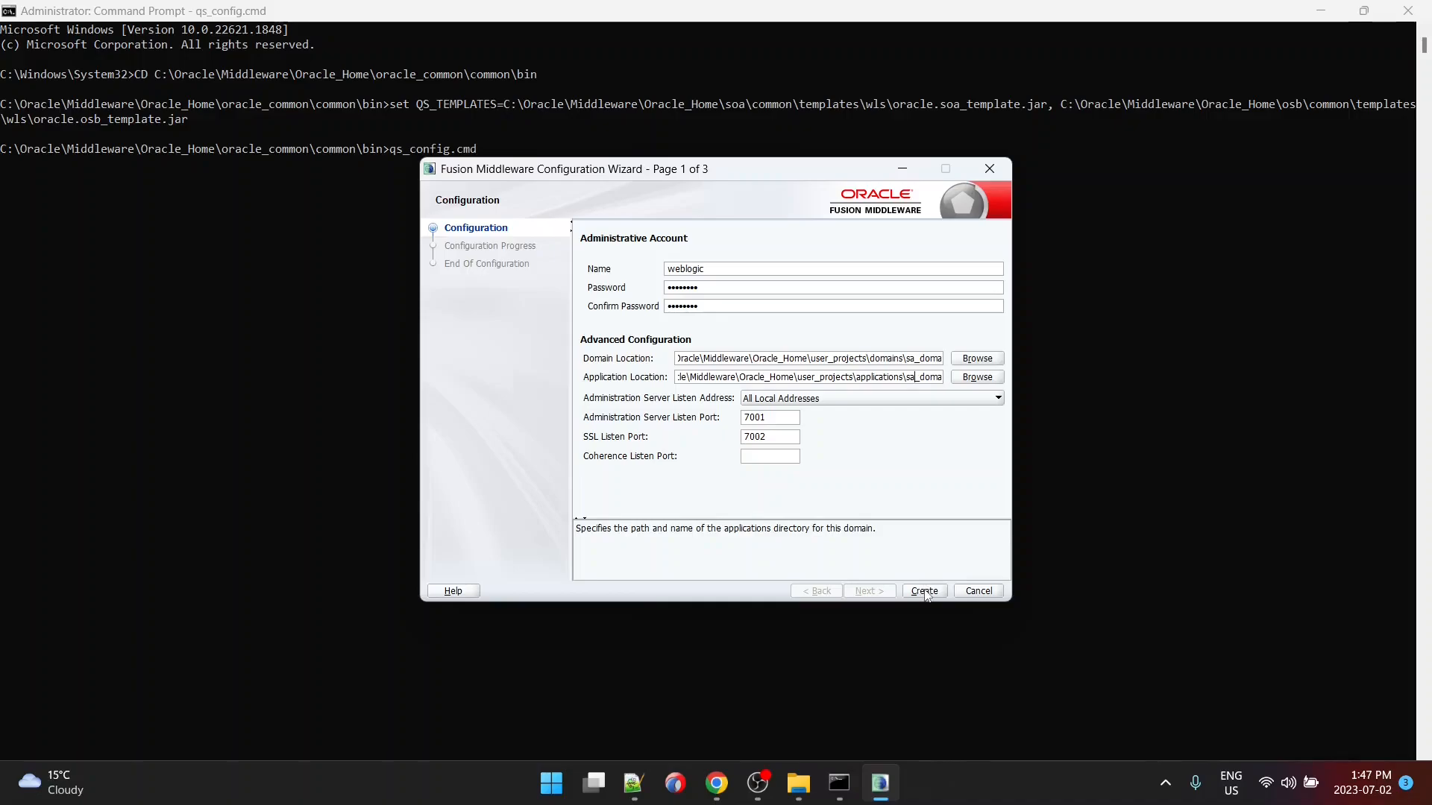
# Step: Create the sa_domain domain and proceed to the configuration results at 100% progress
pyautogui.click(923, 591)
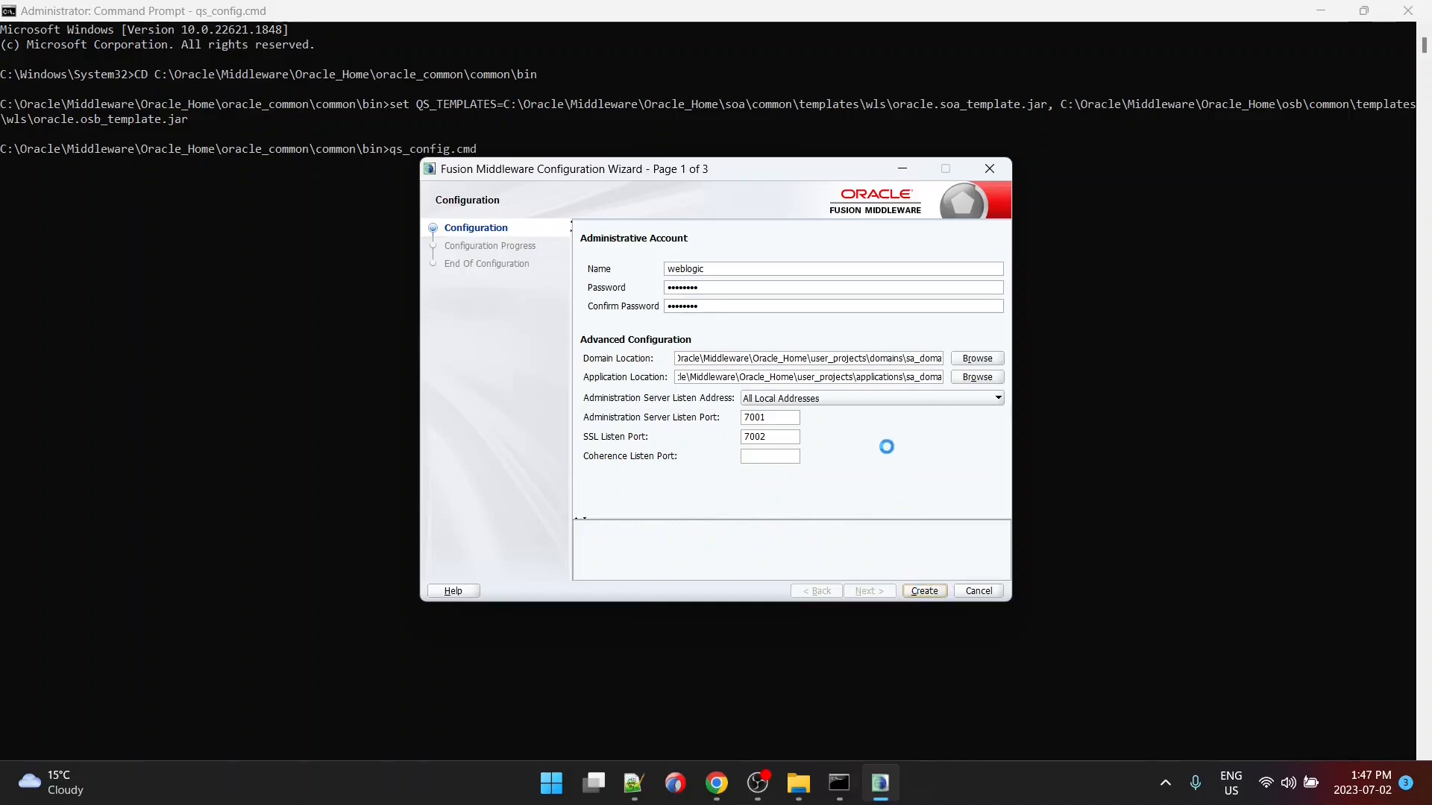
pyautogui.click(923, 591)
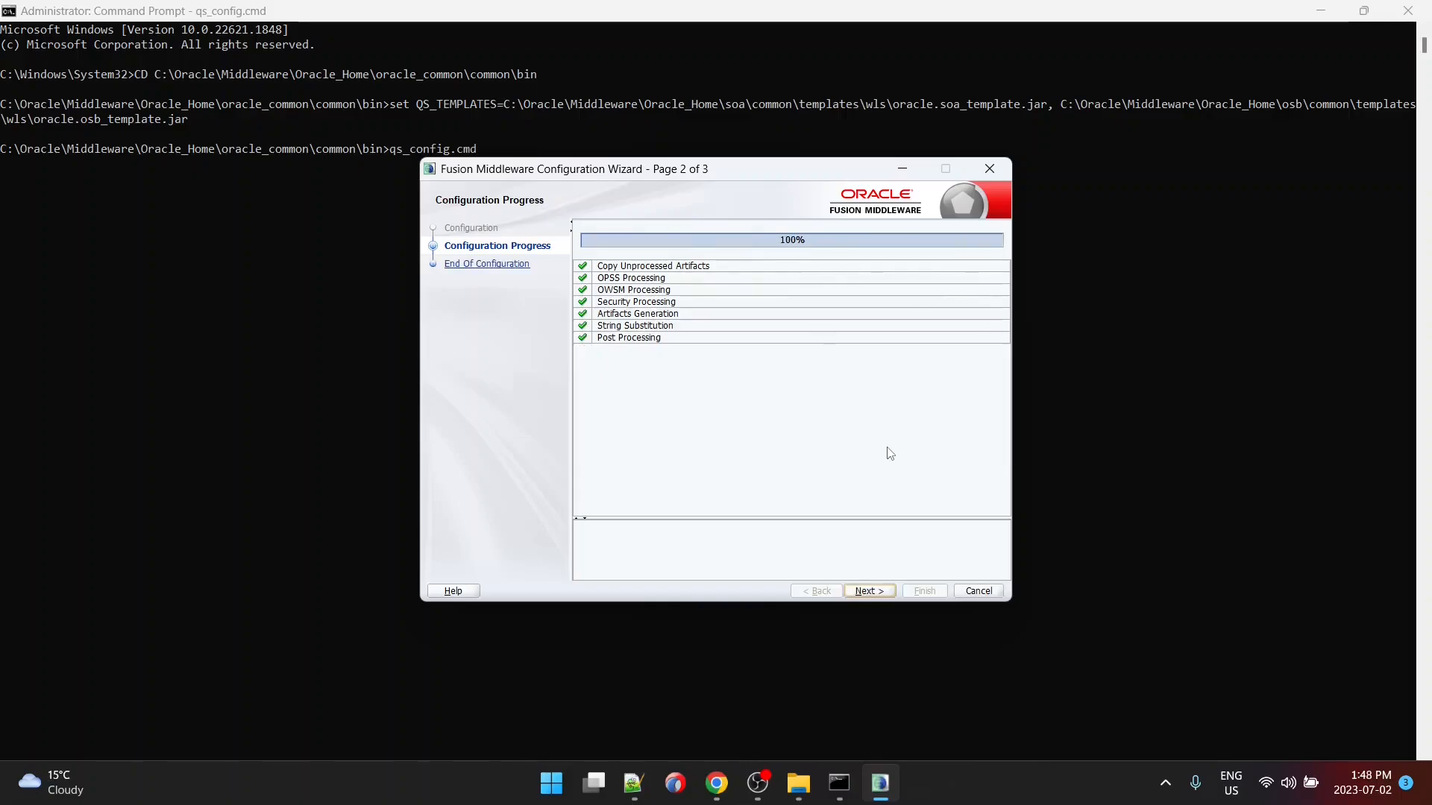
pyautogui.click(864, 590)
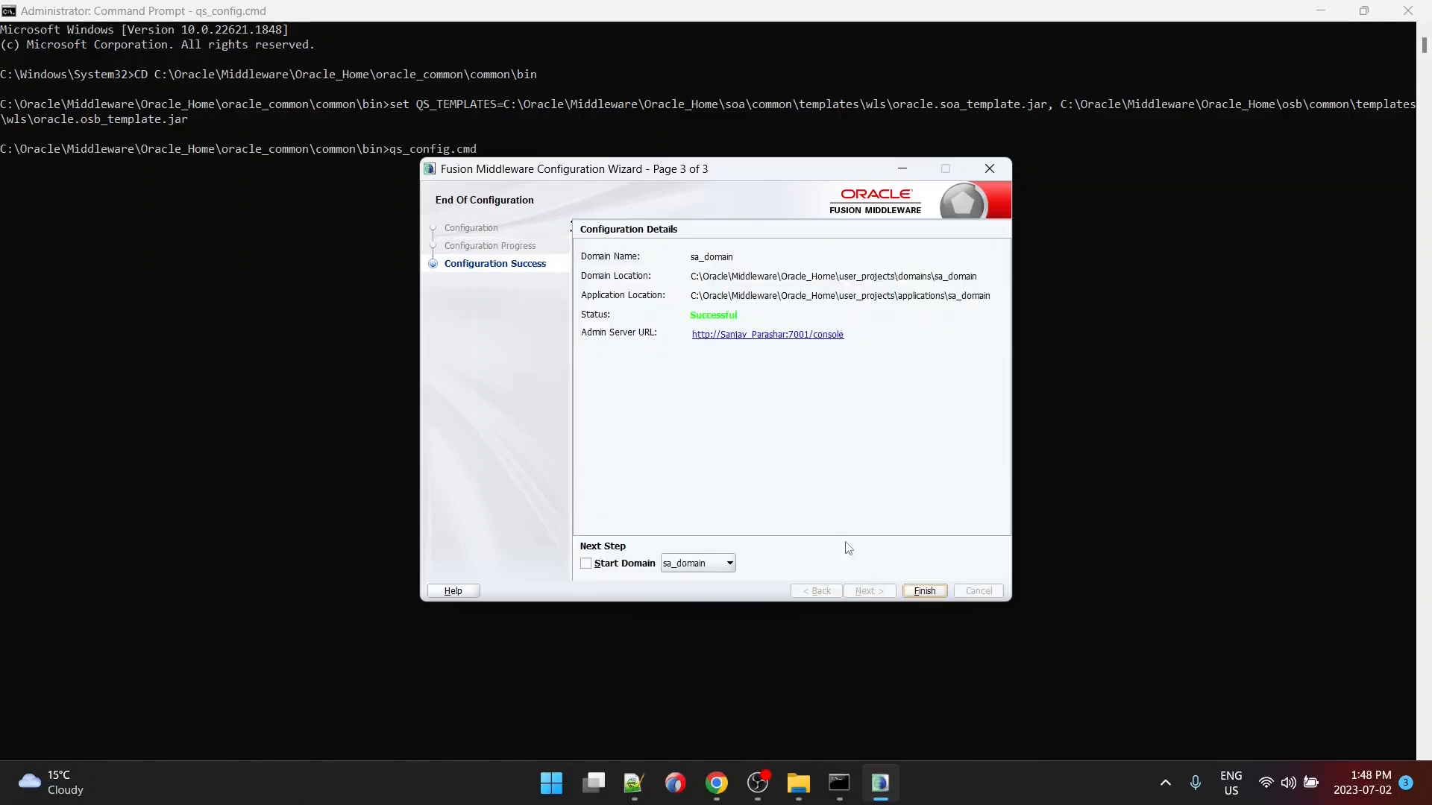
pyautogui.moveTo(757, 480)
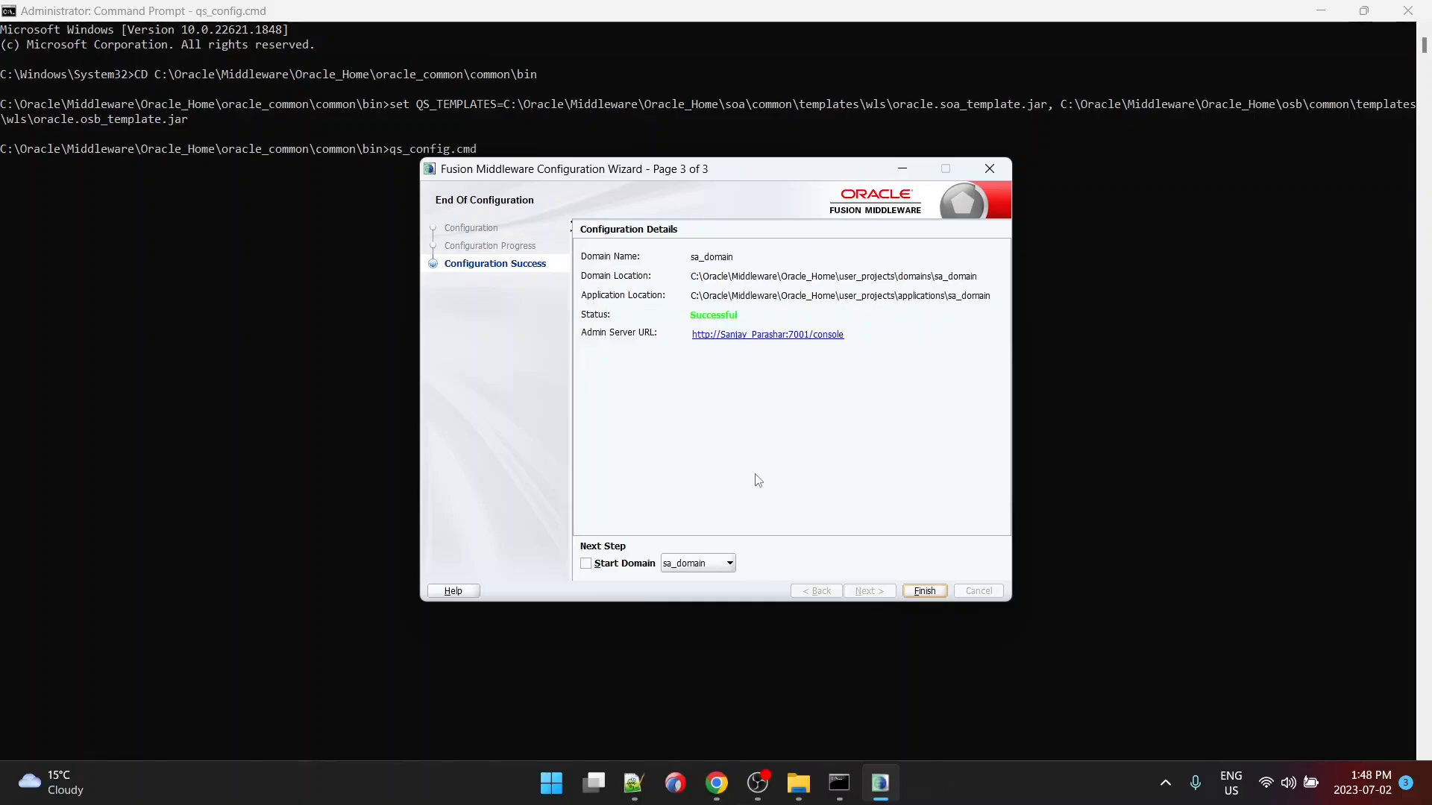
pyautogui.moveTo(970, 284)
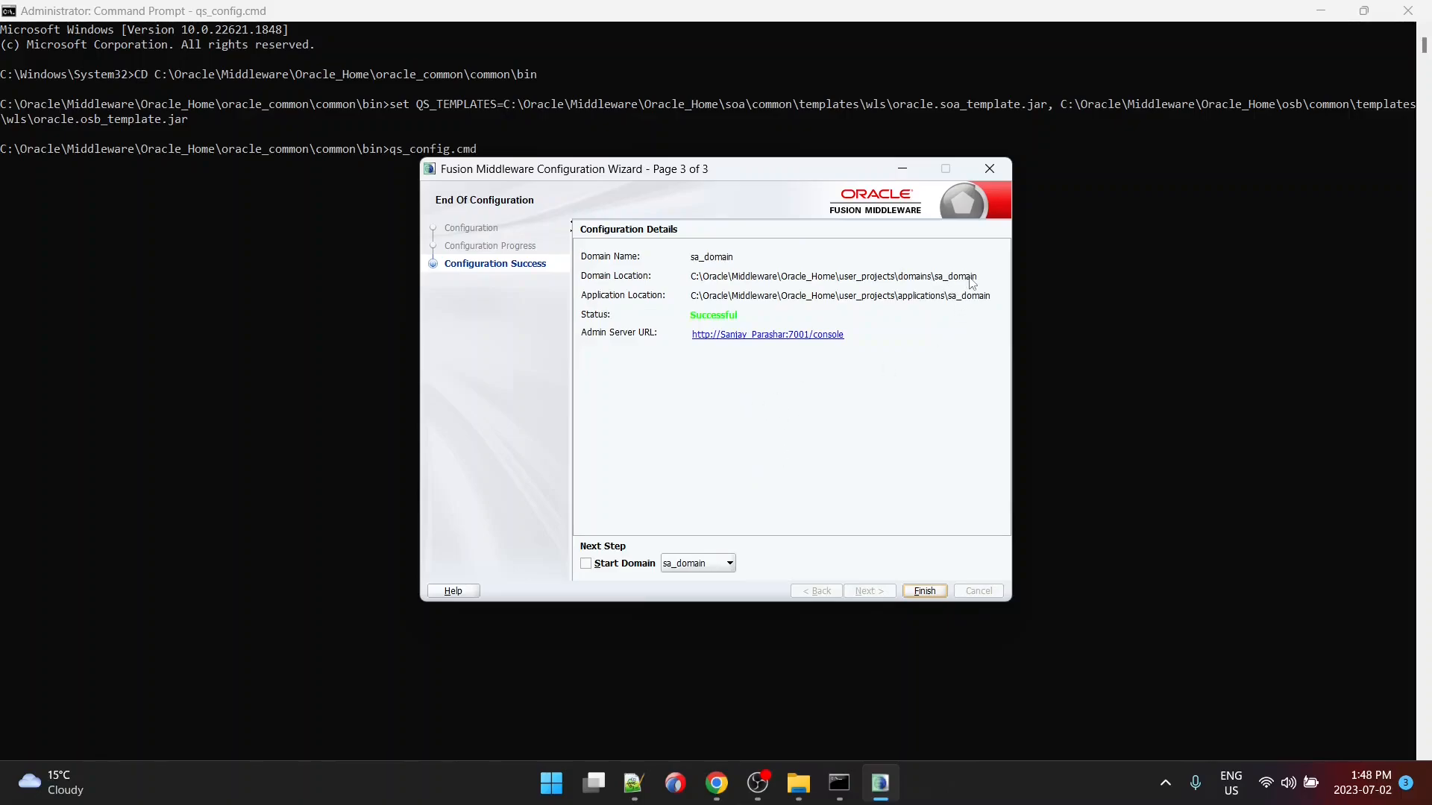
pyautogui.moveTo(927, 390)
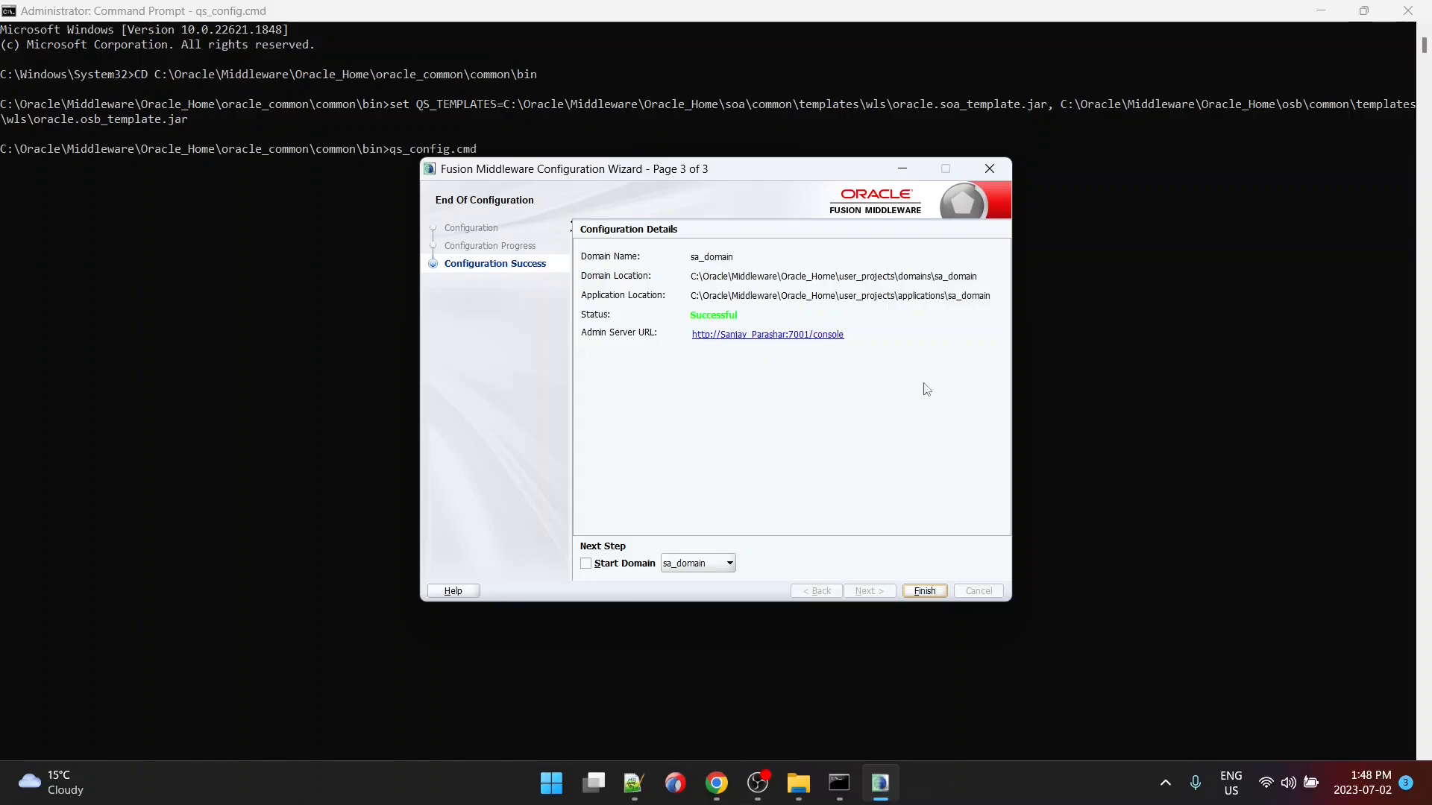
pyautogui.doubleClick(831, 276)
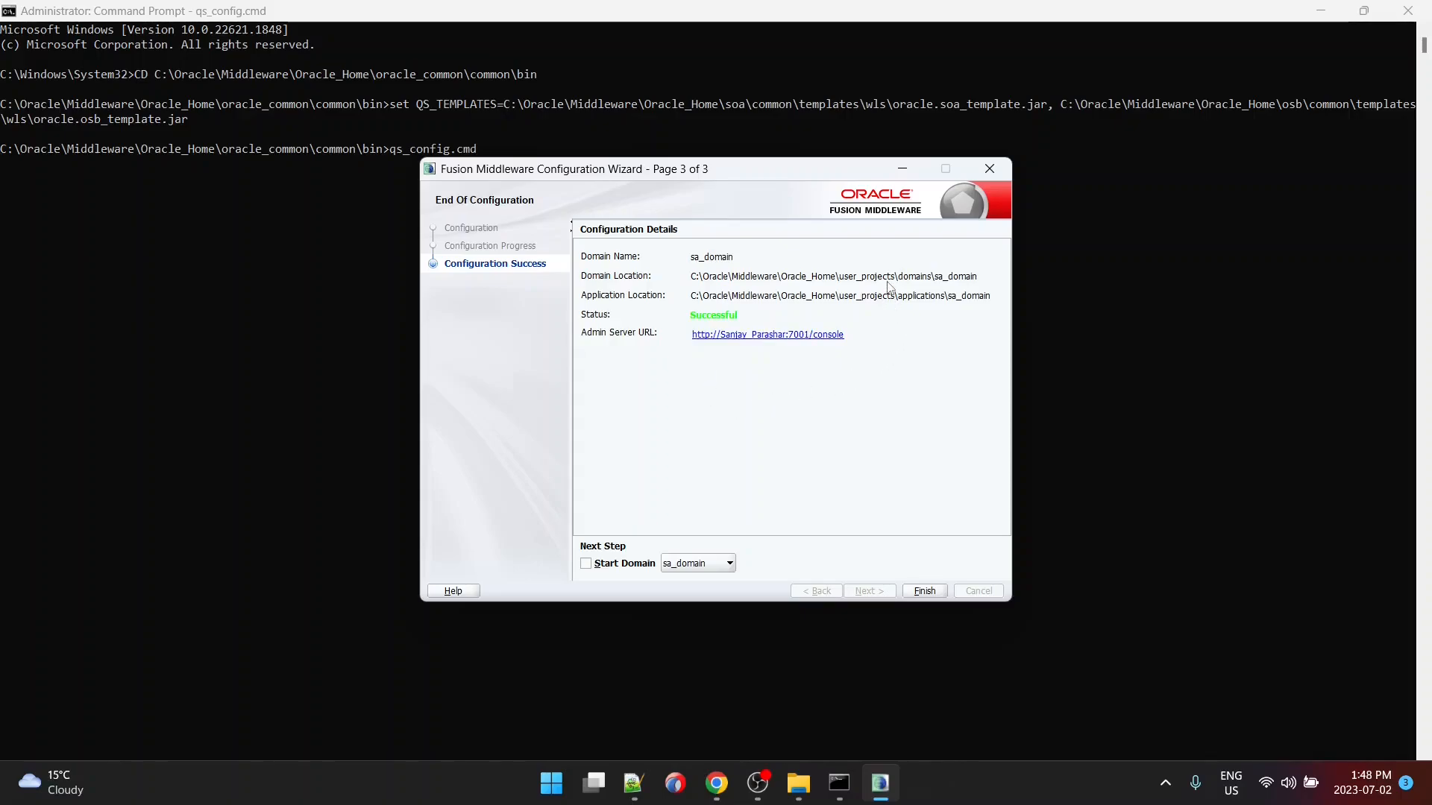
pyautogui.moveTo(738, 345)
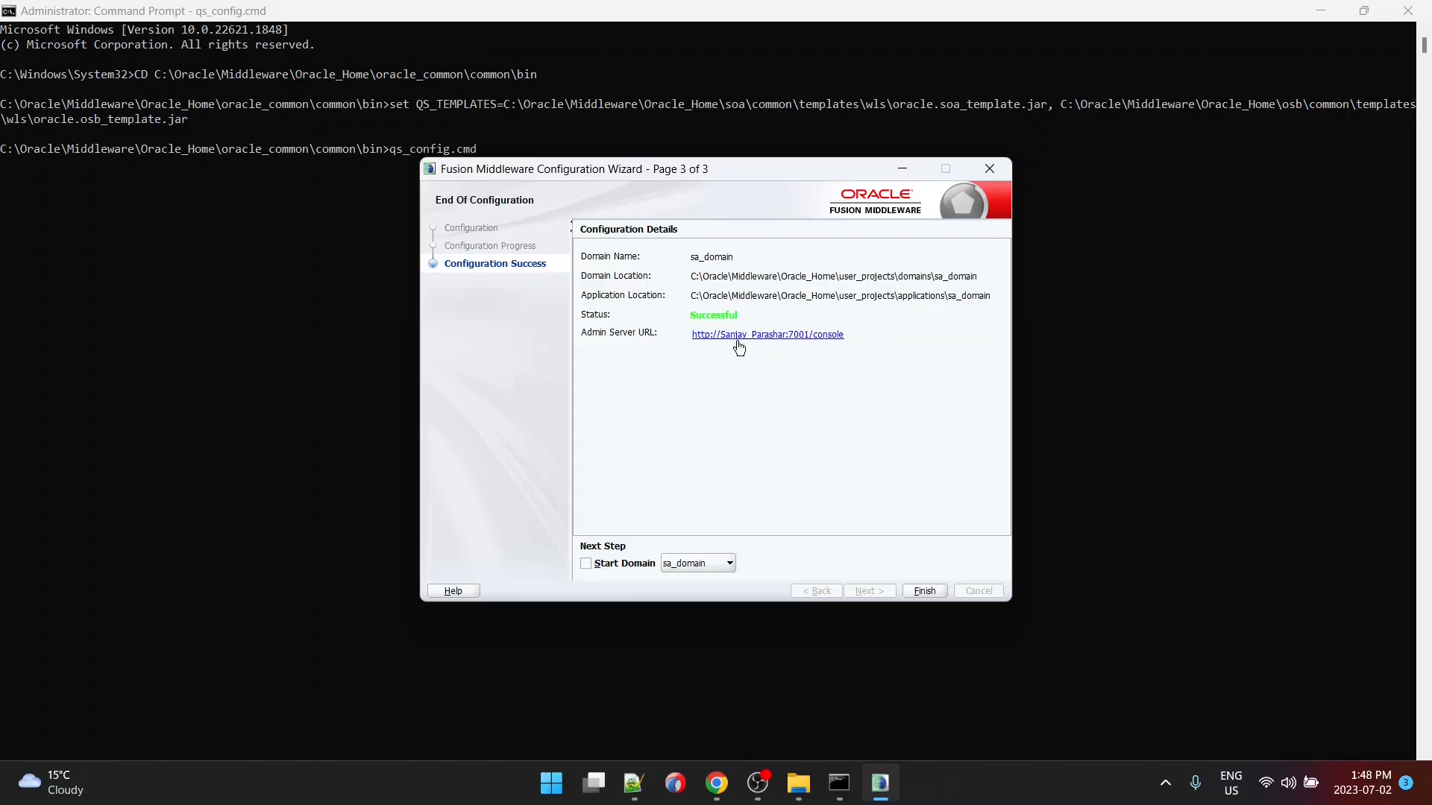
pyautogui.moveTo(763, 352)
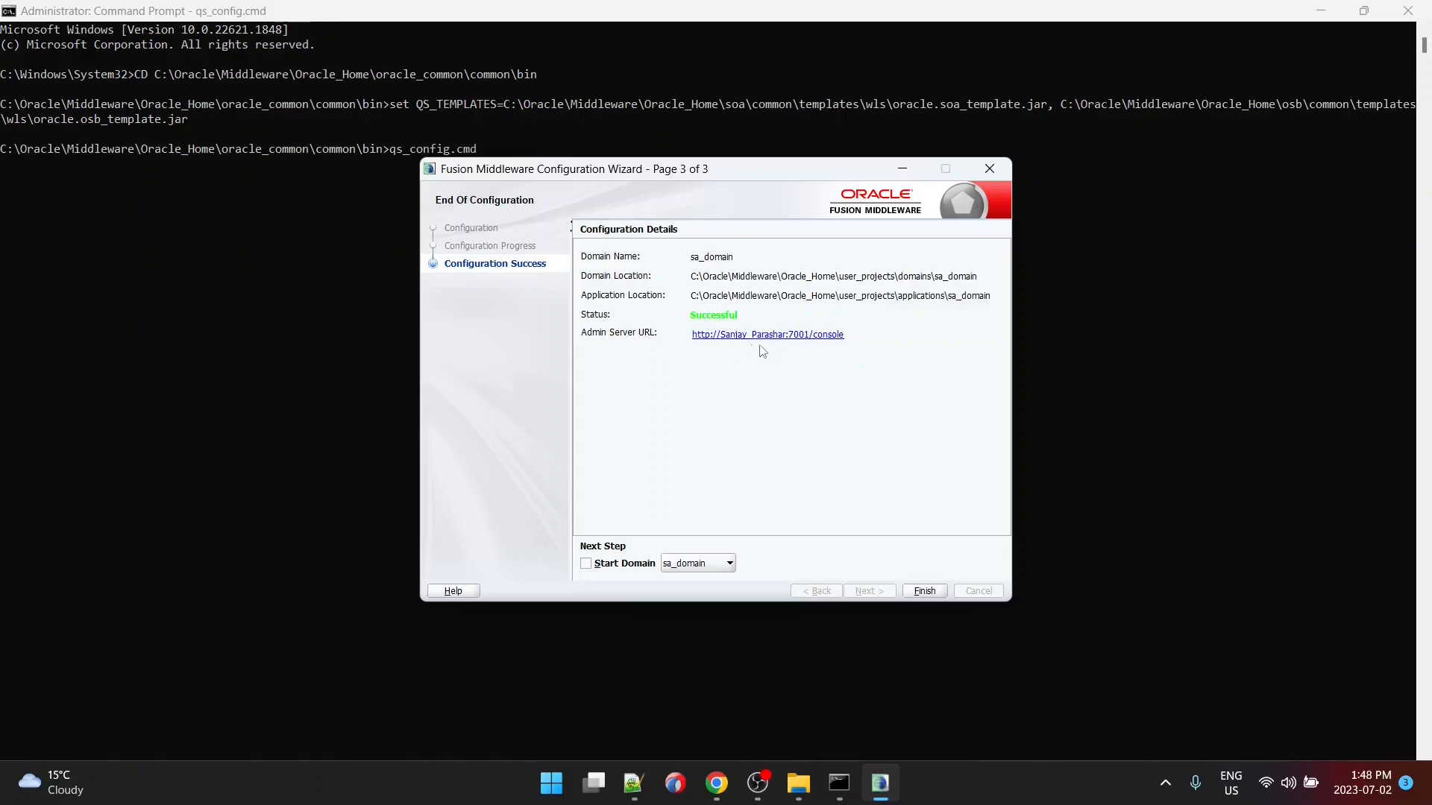
pyautogui.moveTo(789, 380)
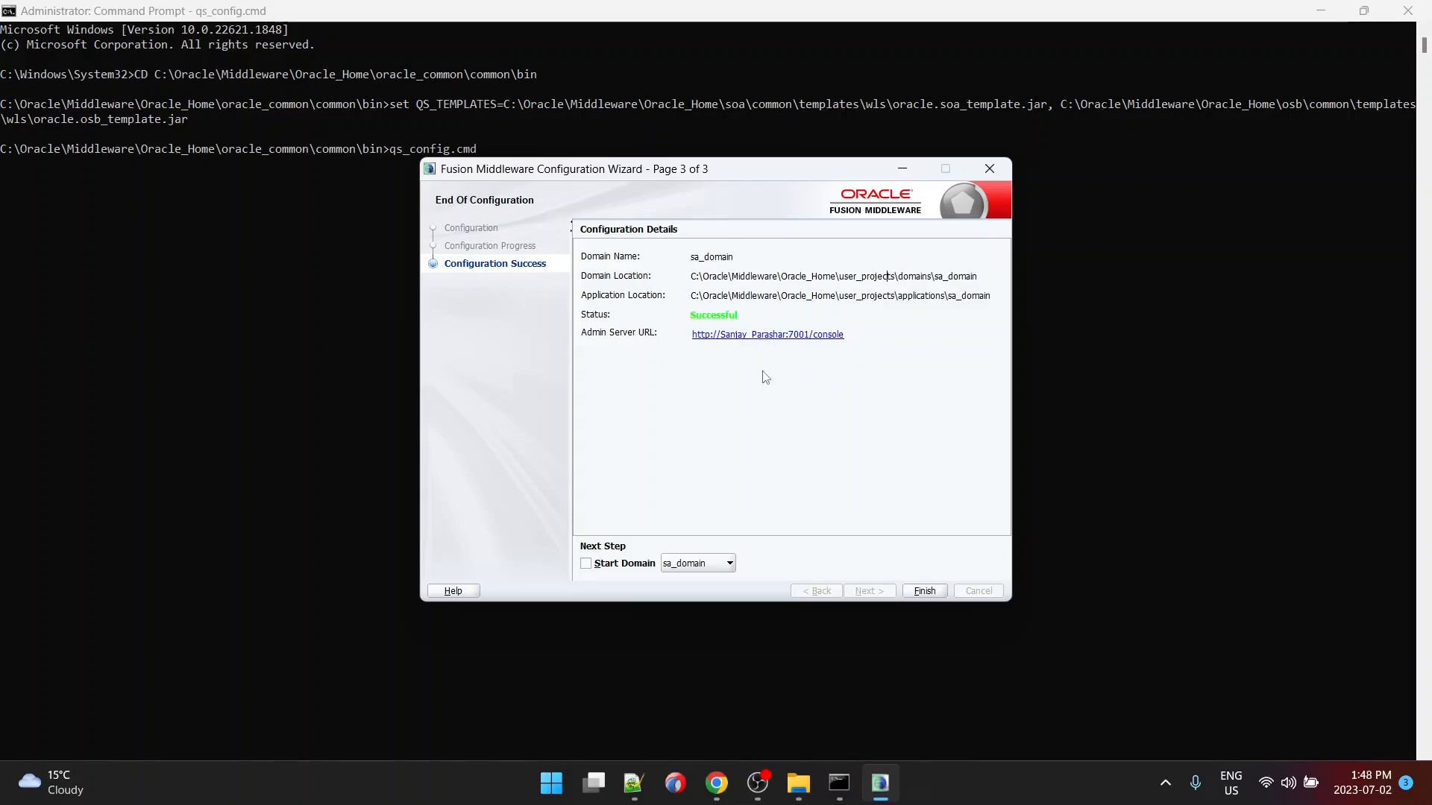
pyautogui.moveTo(702, 351)
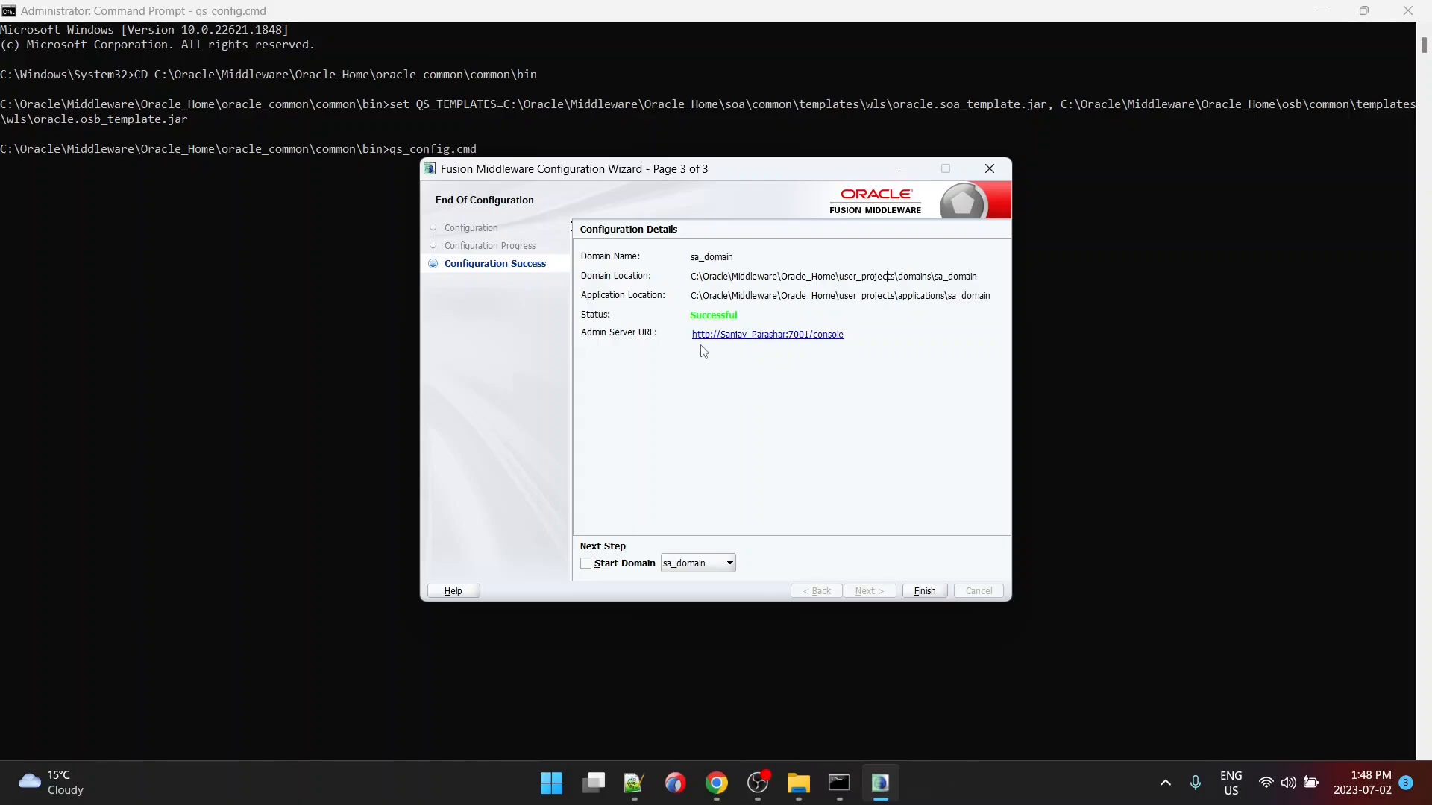
pyautogui.moveTo(720, 345)
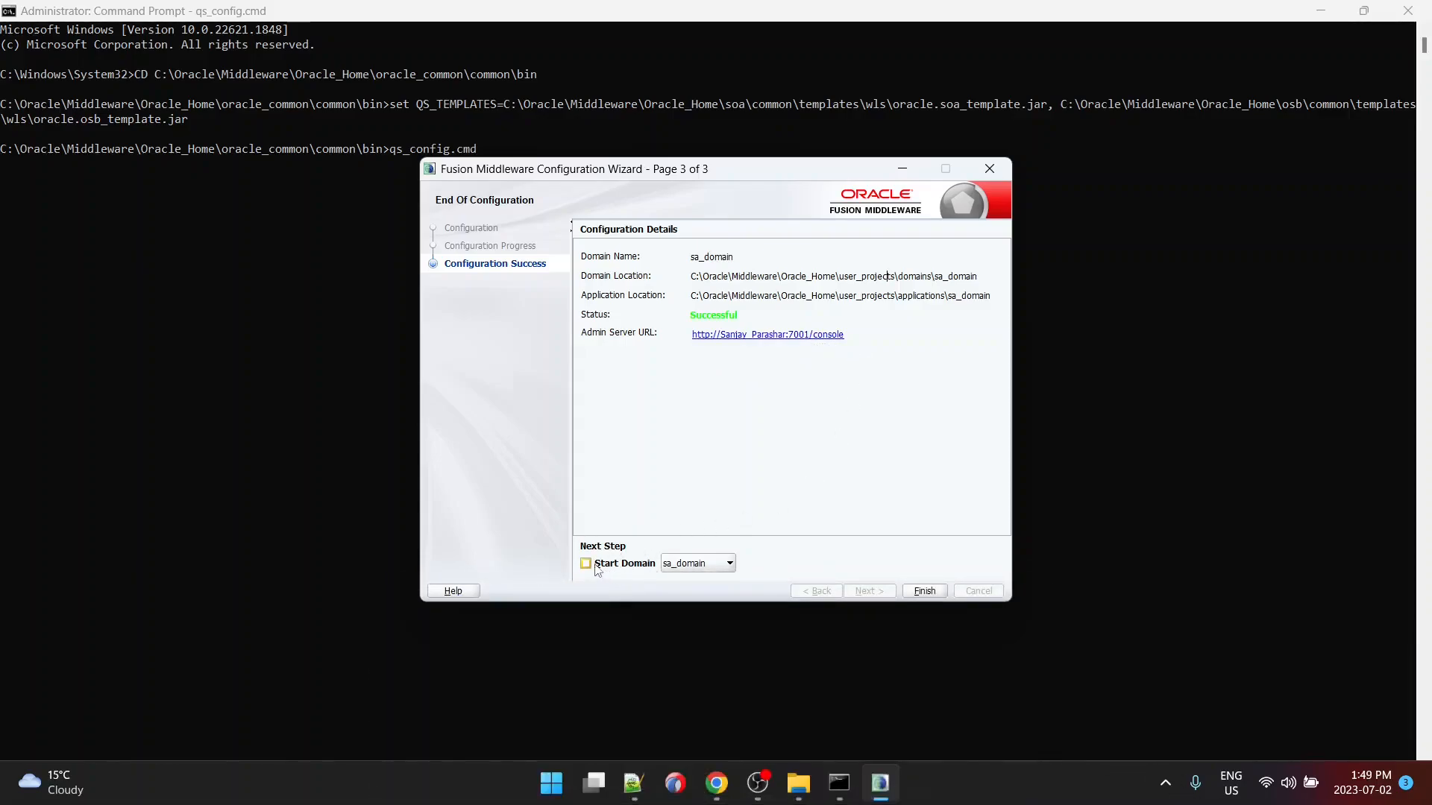
# Step: Tick Start Domain and finish the wizard so sa_domain launches
pyautogui.click(584, 563)
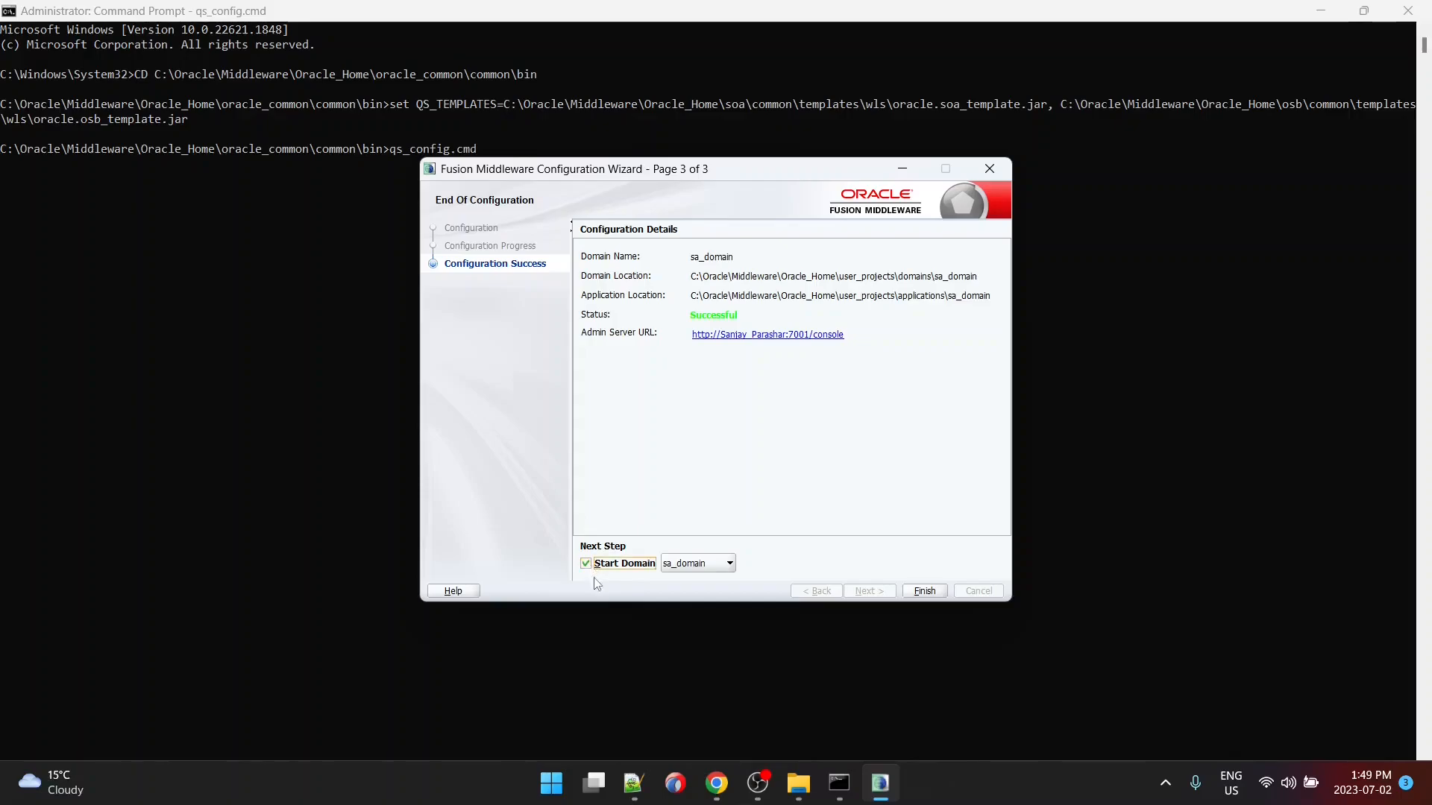
pyautogui.moveTo(924, 590)
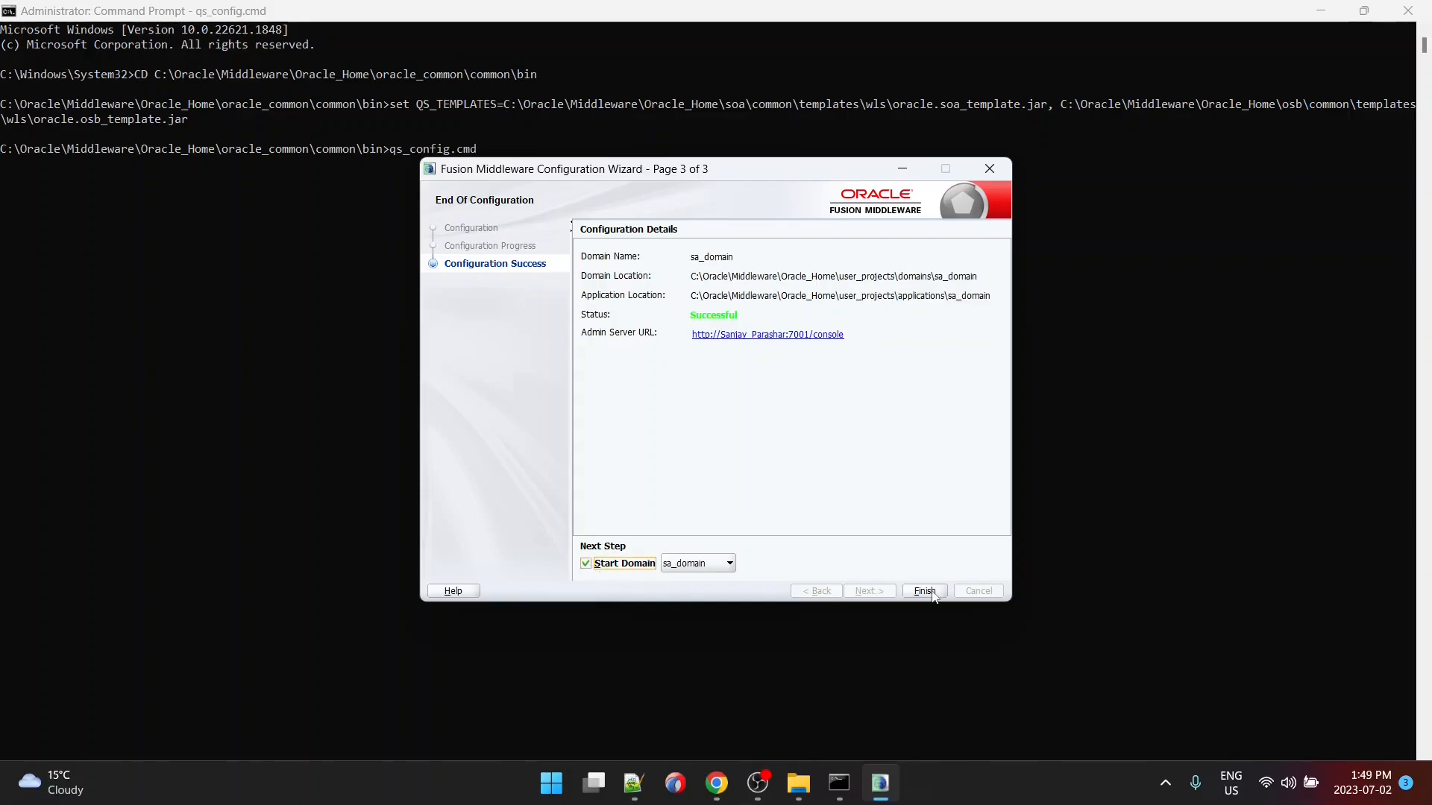
pyautogui.moveTo(923, 590)
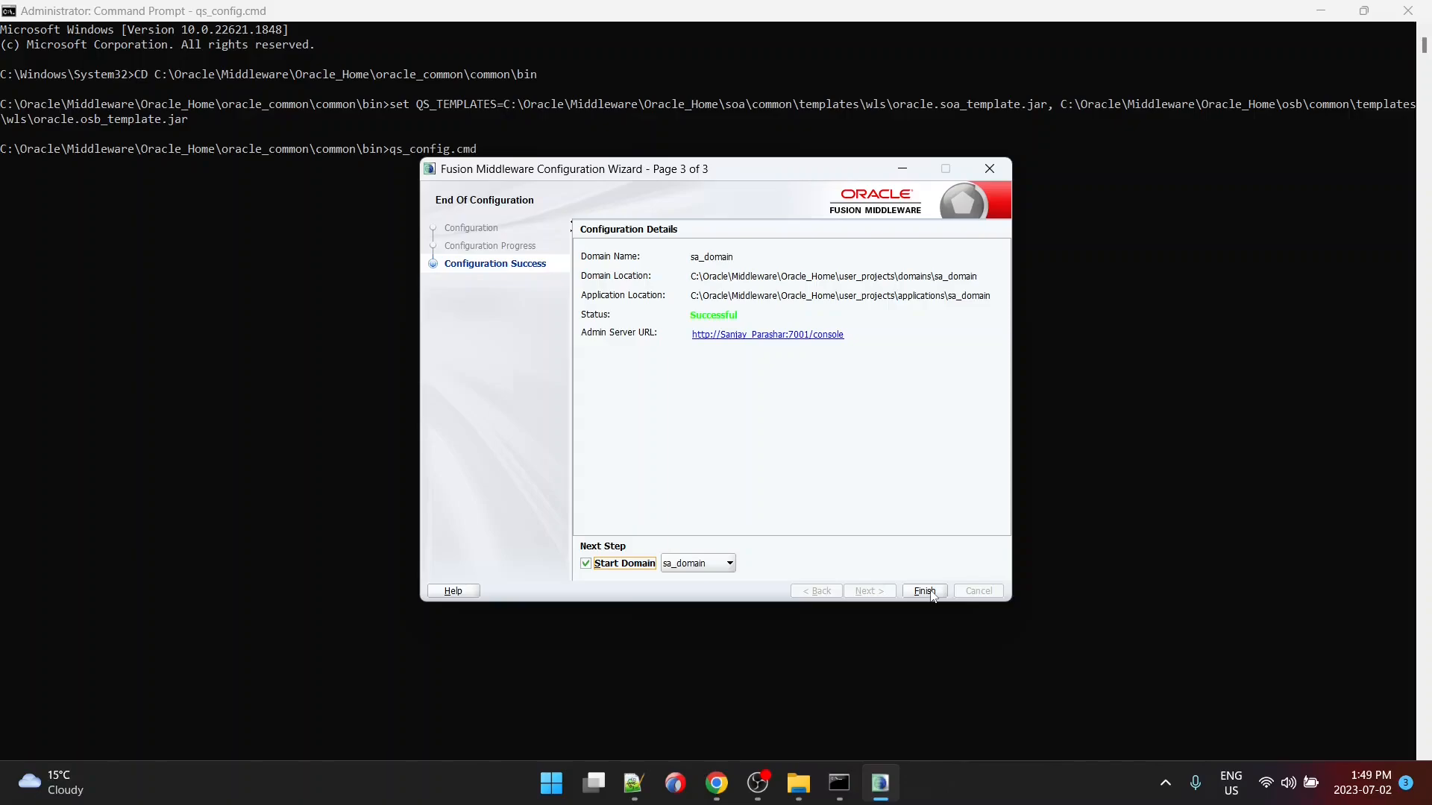
pyautogui.click(923, 591)
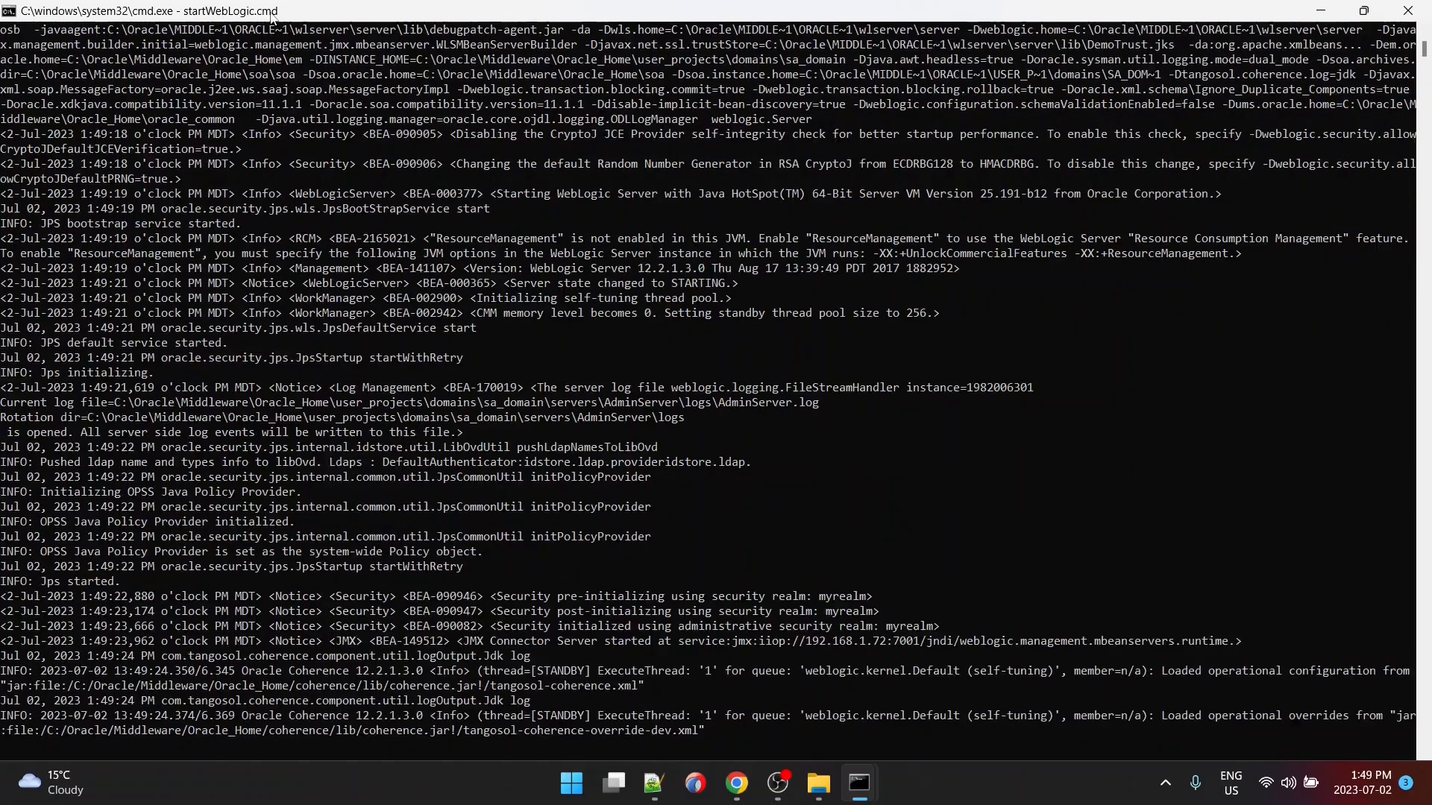
pyautogui.moveTo(1132, 492)
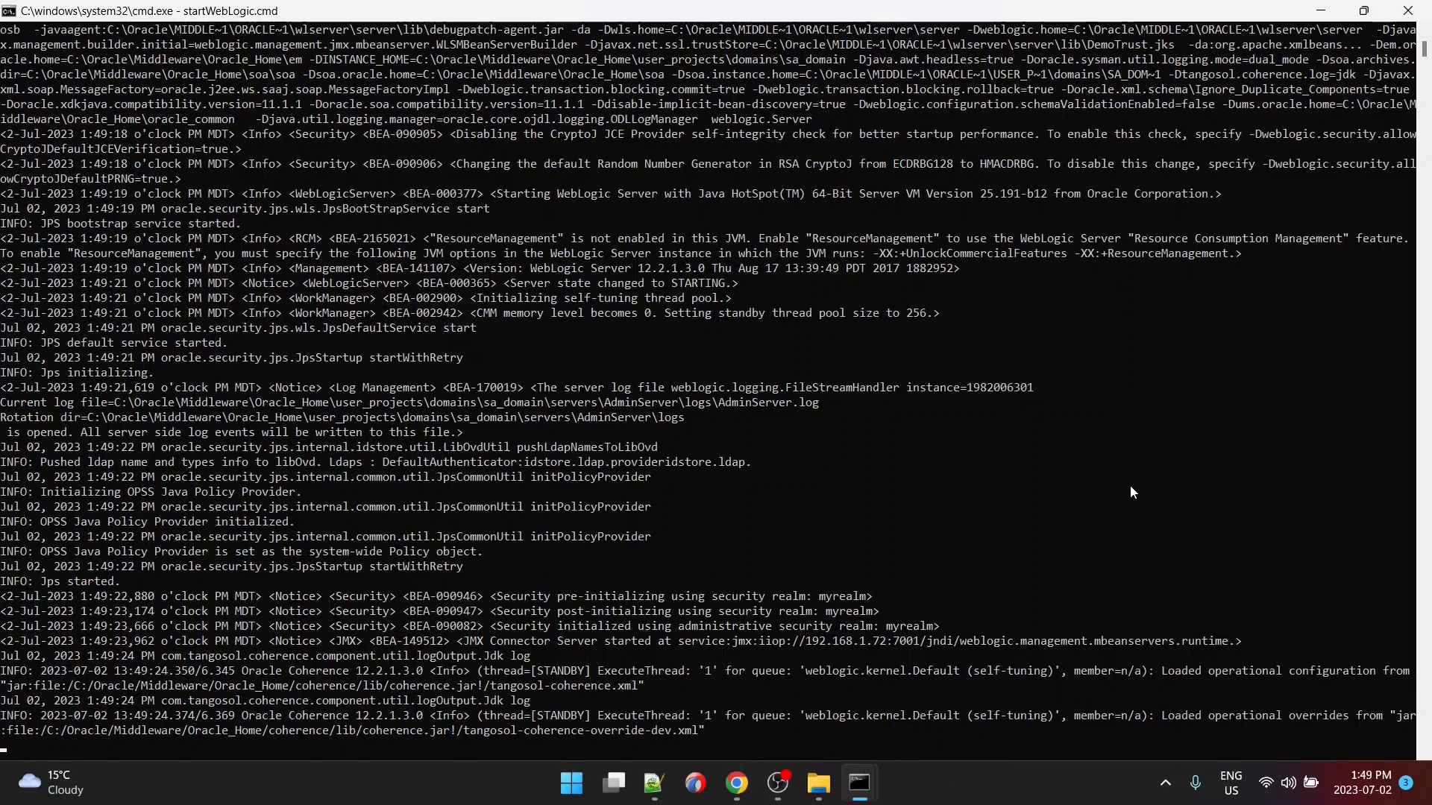
# Step: Scroll the startWebLogic log until 'SOA Platform is running and accepting requests' appears
pyautogui.scroll(-3)
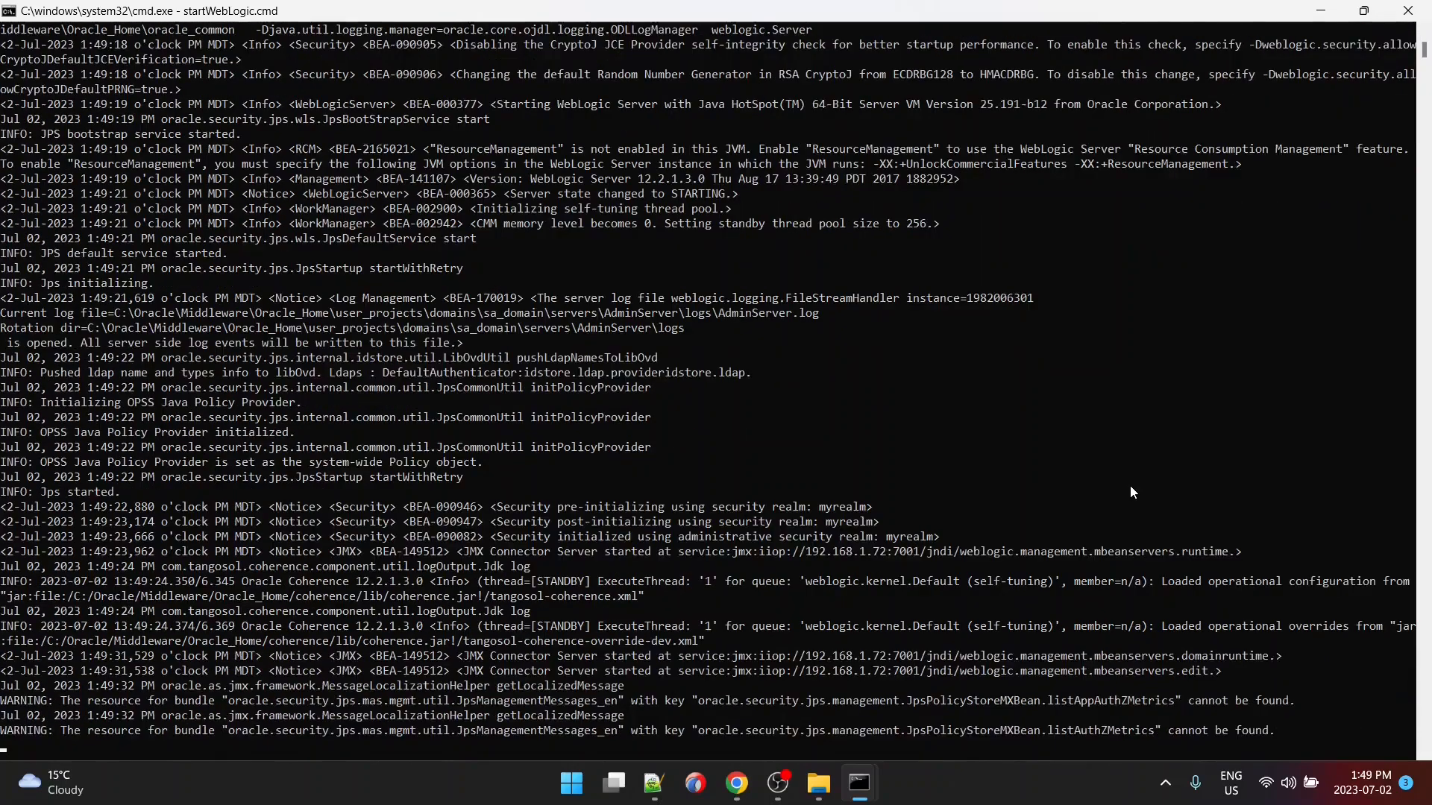
pyautogui.scroll(-3)
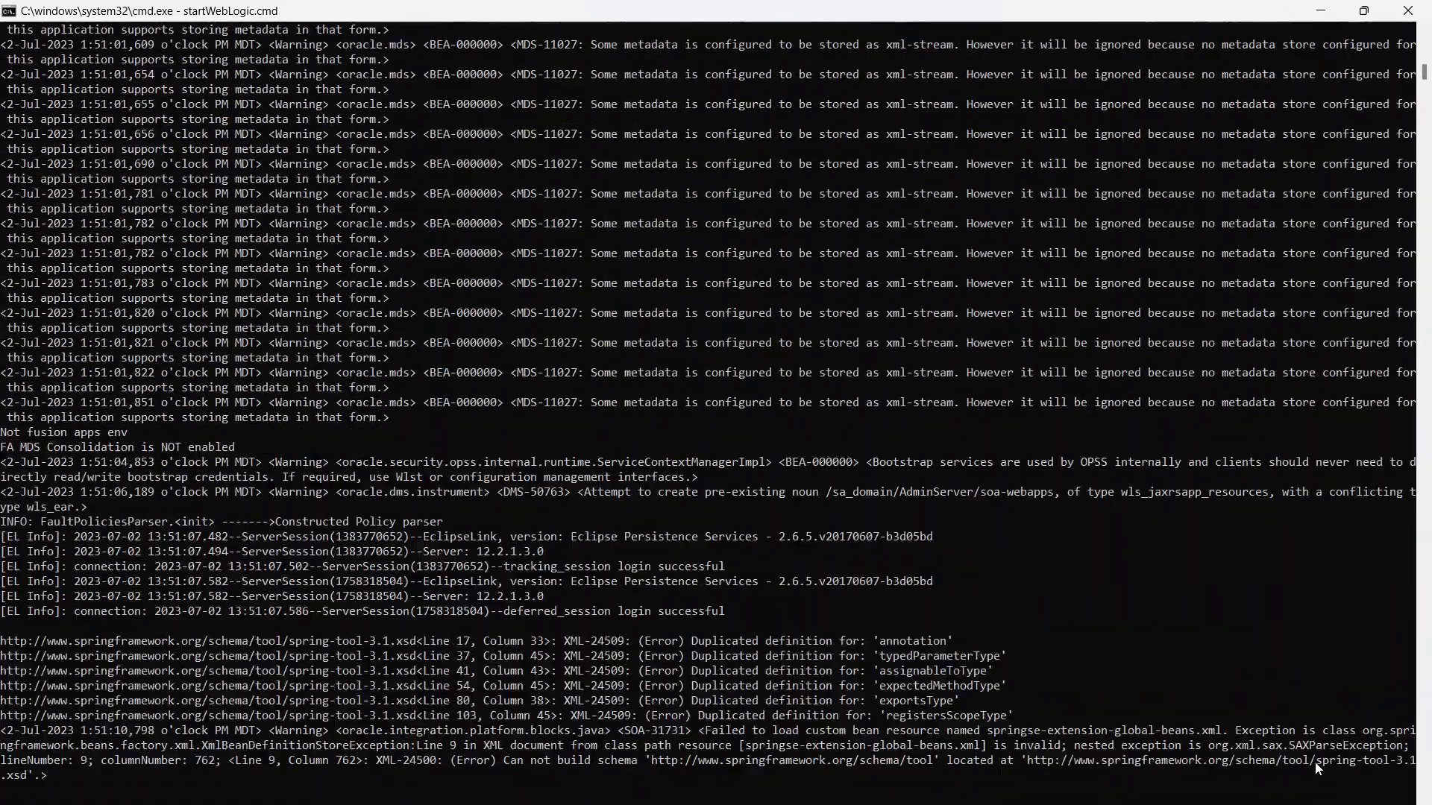
pyautogui.scroll(-3)
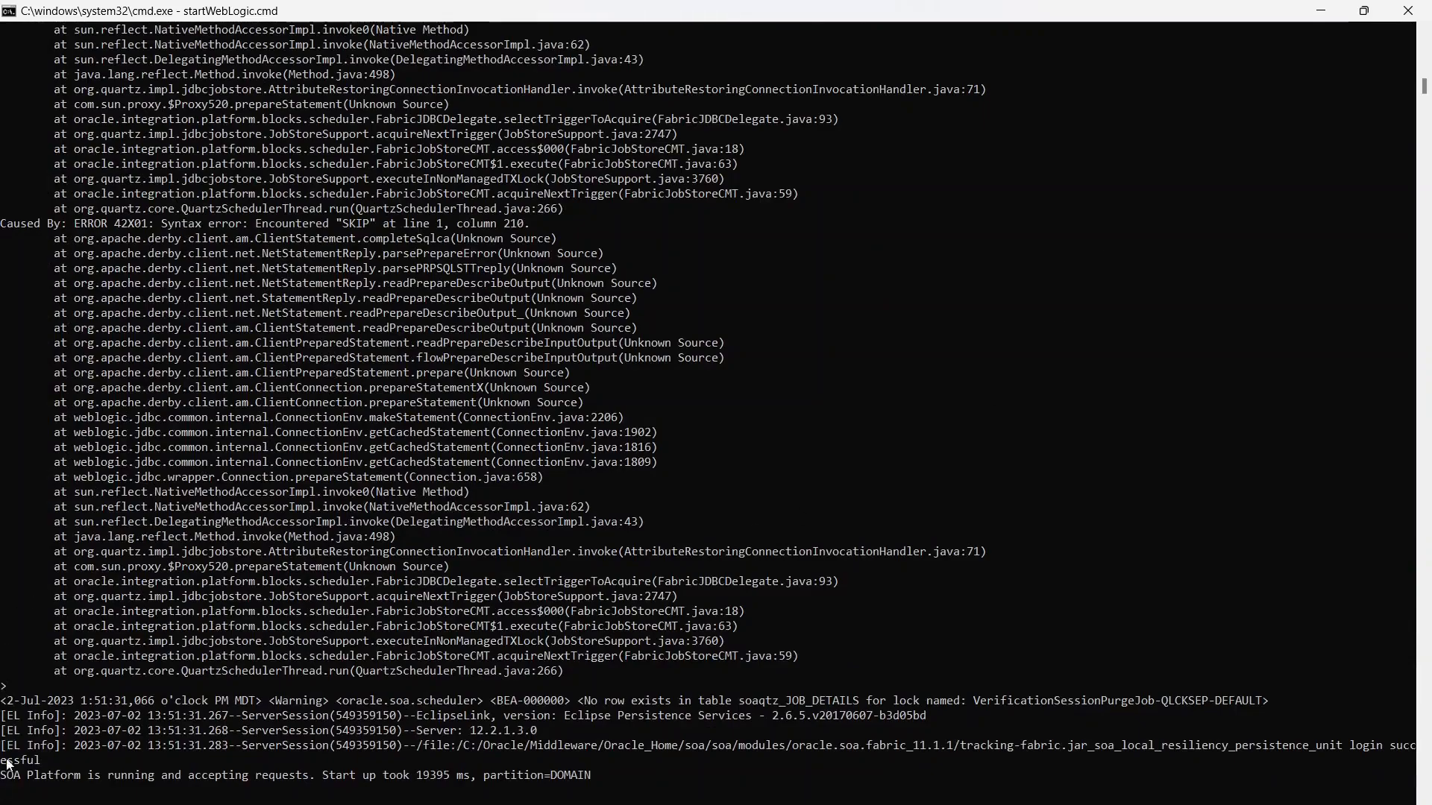
pyautogui.moveTo(266, 777)
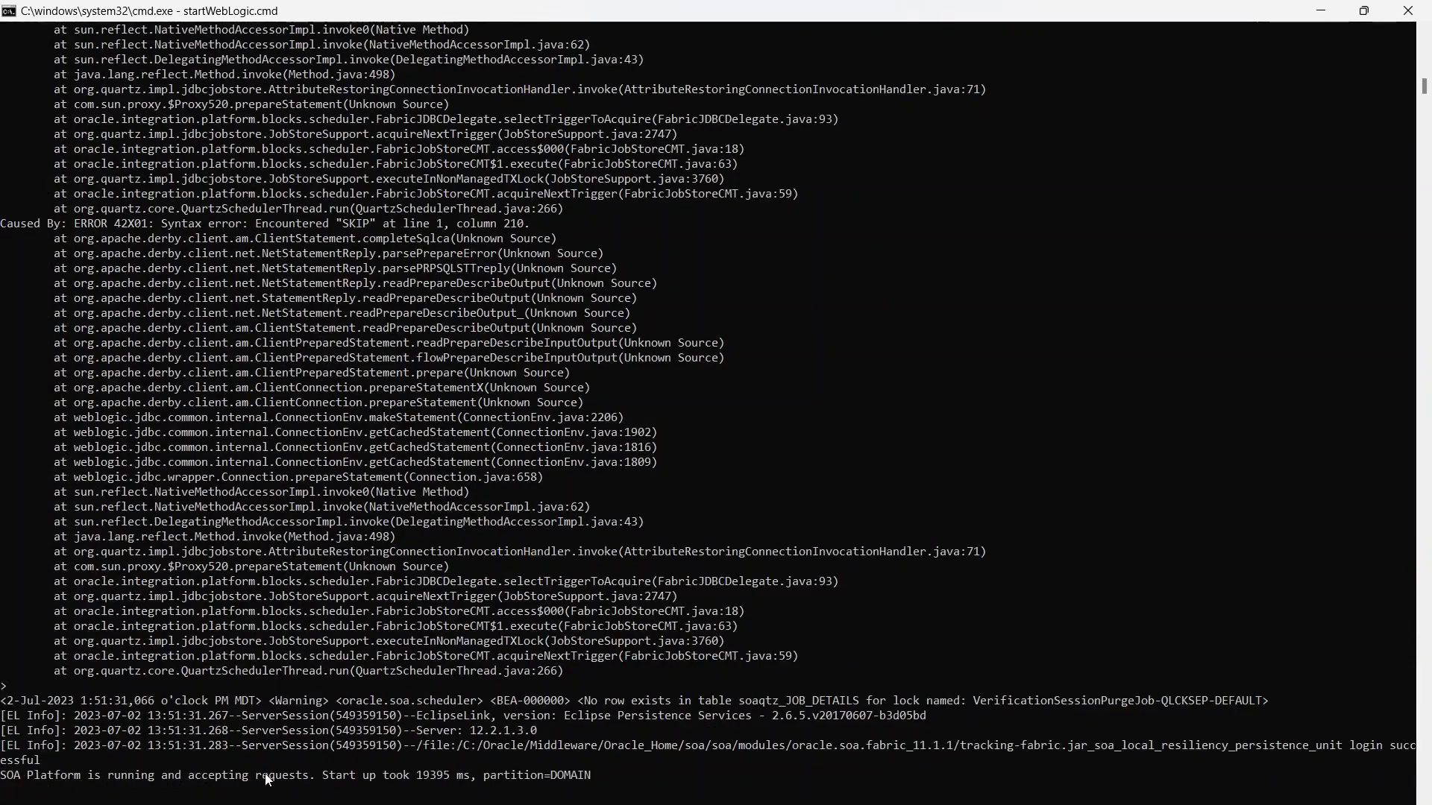
pyautogui.moveTo(293, 780)
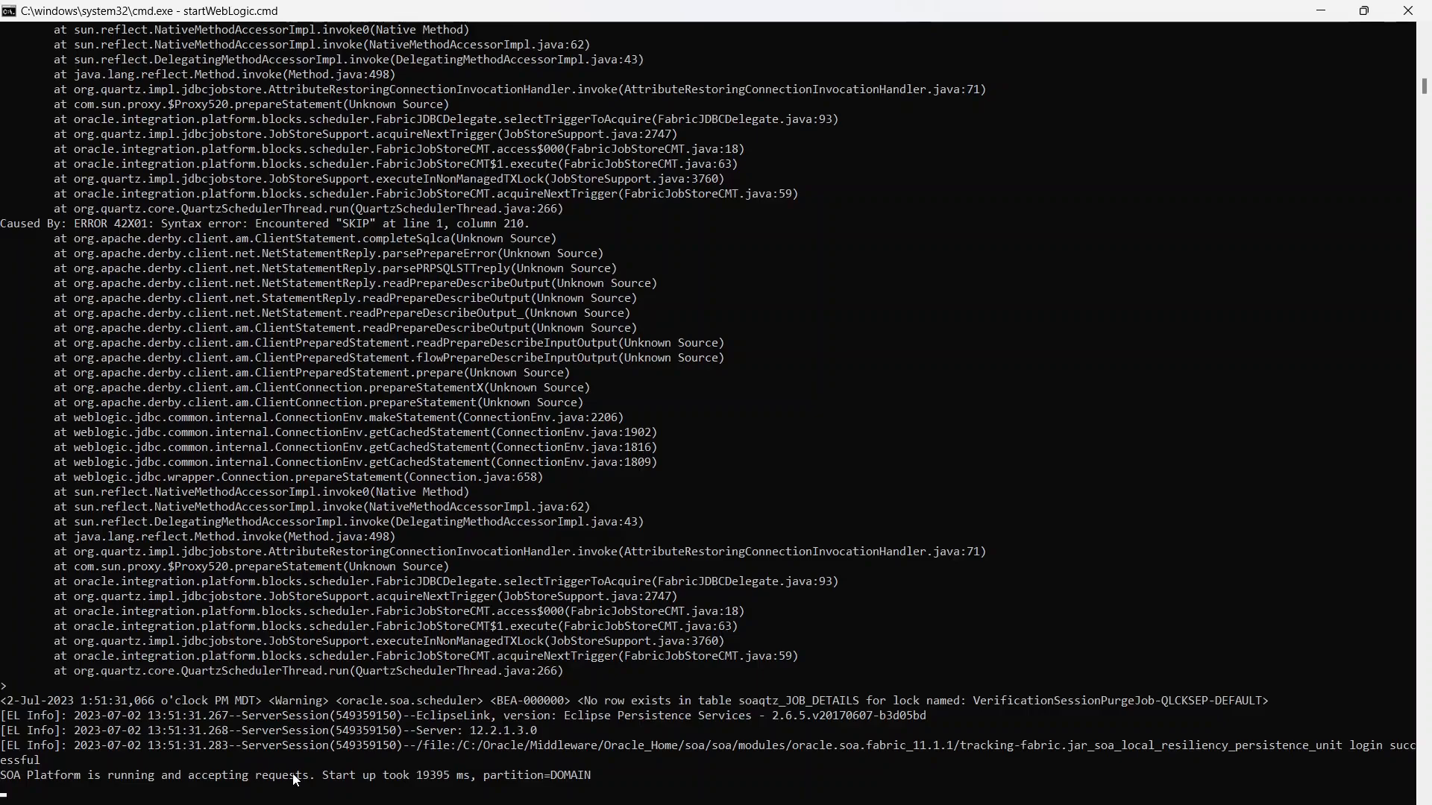
pyautogui.moveTo(1019, 418)
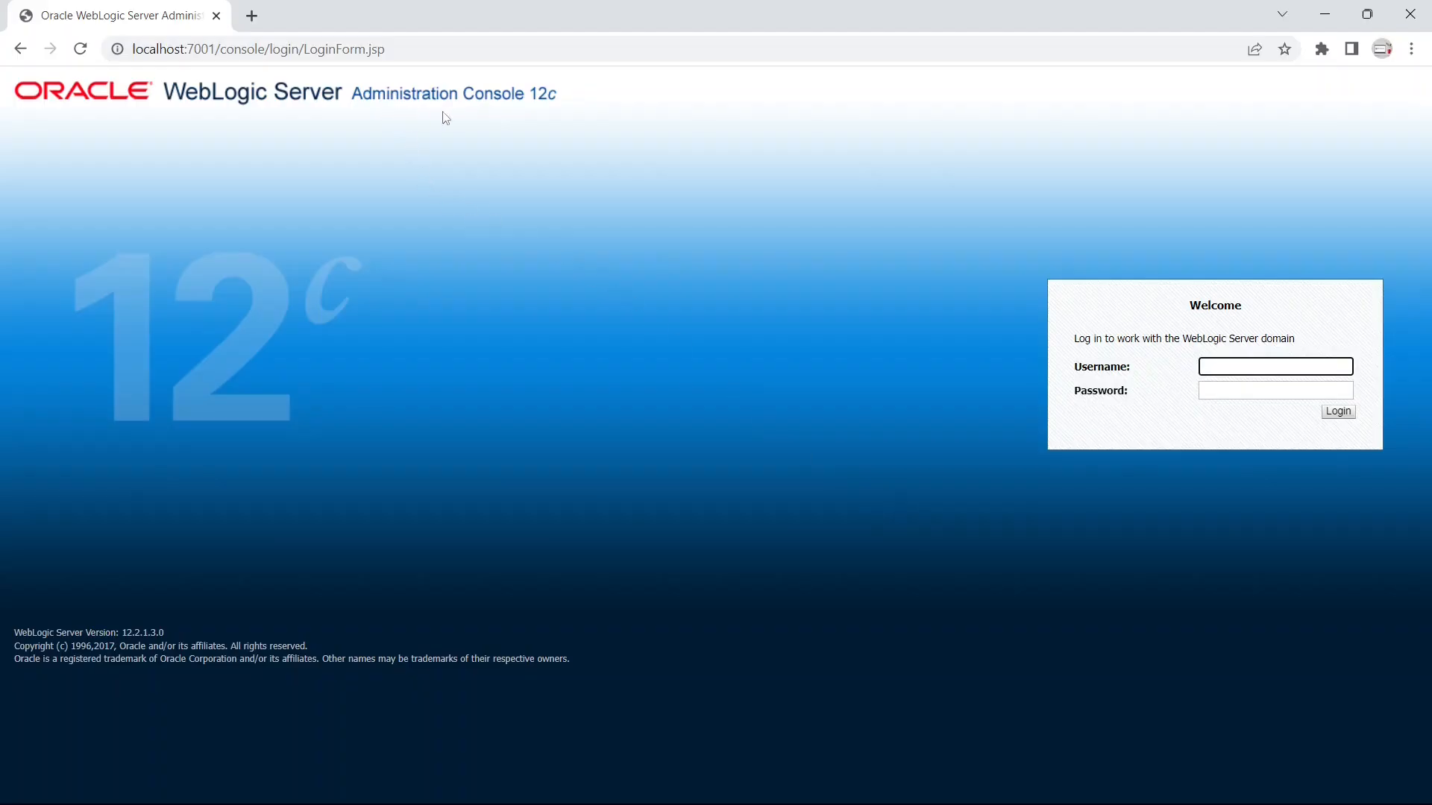
pyautogui.moveTo(1075, 506)
pyautogui.write('weblogic')
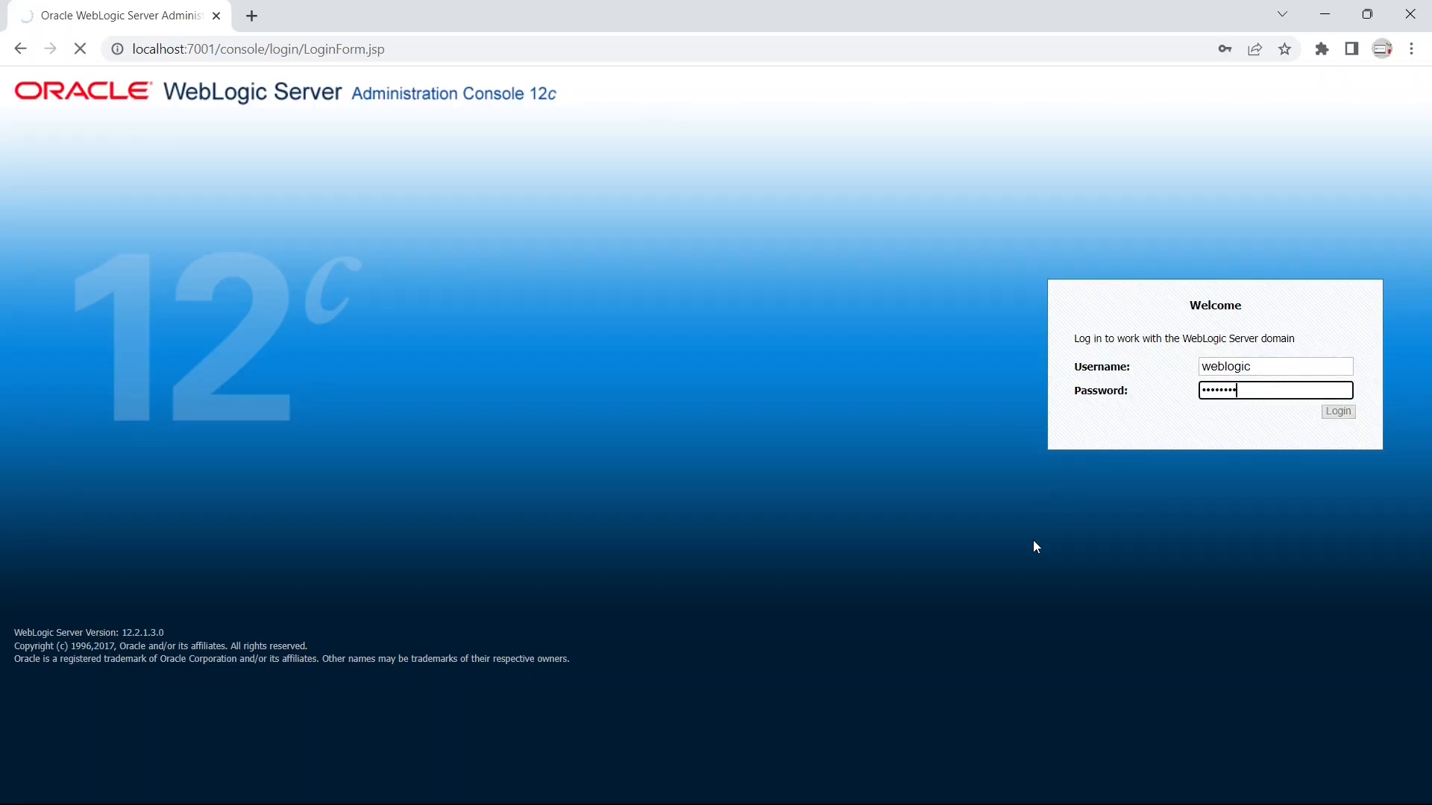
# Step: Sign in as weblogic, check AdminServer is RUNNING under Servers, and view sa_domain's settings
pyautogui.click(1337, 411)
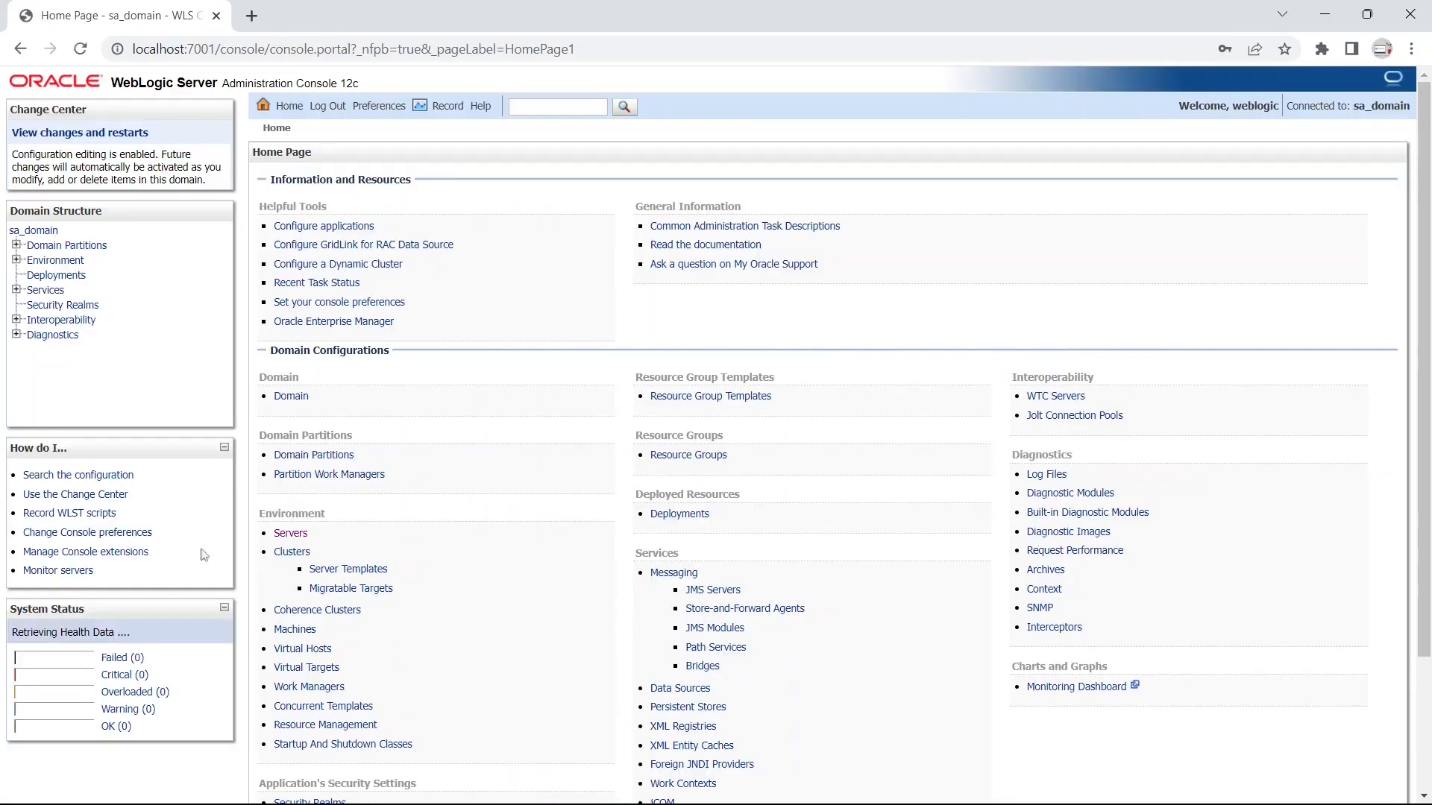
pyautogui.click(291, 533)
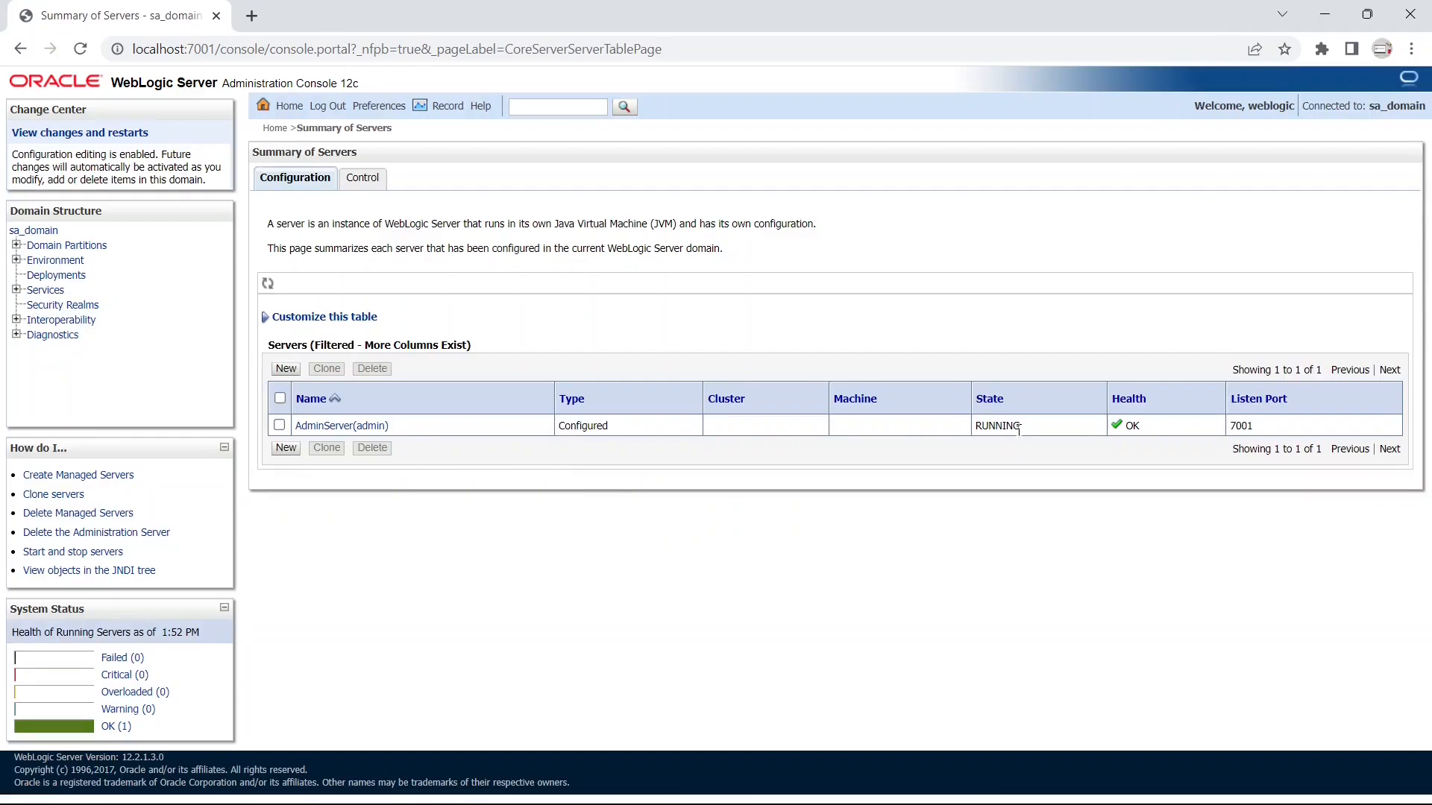
pyautogui.click(34, 229)
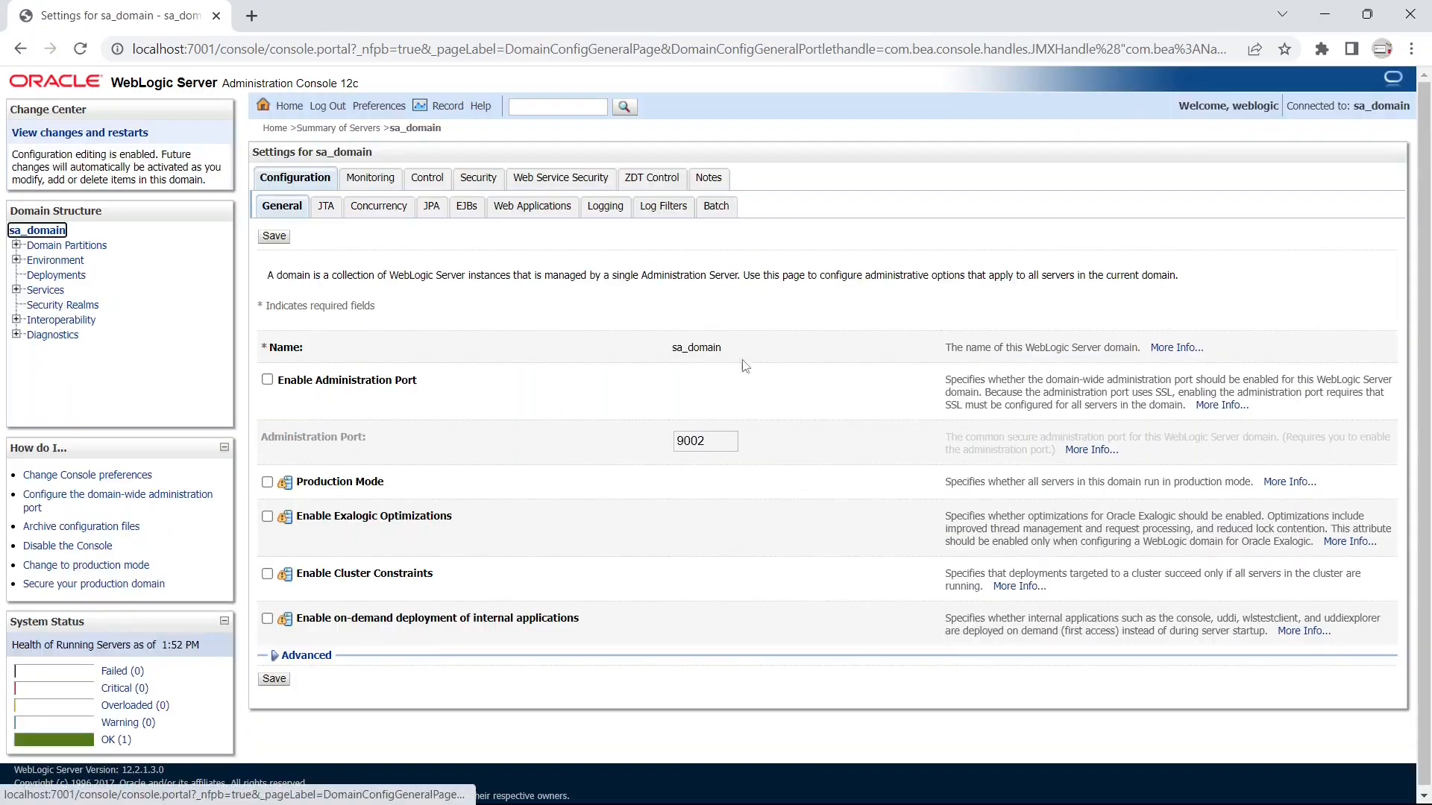
pyautogui.moveTo(430, 295)
pyautogui.write('weblogi')
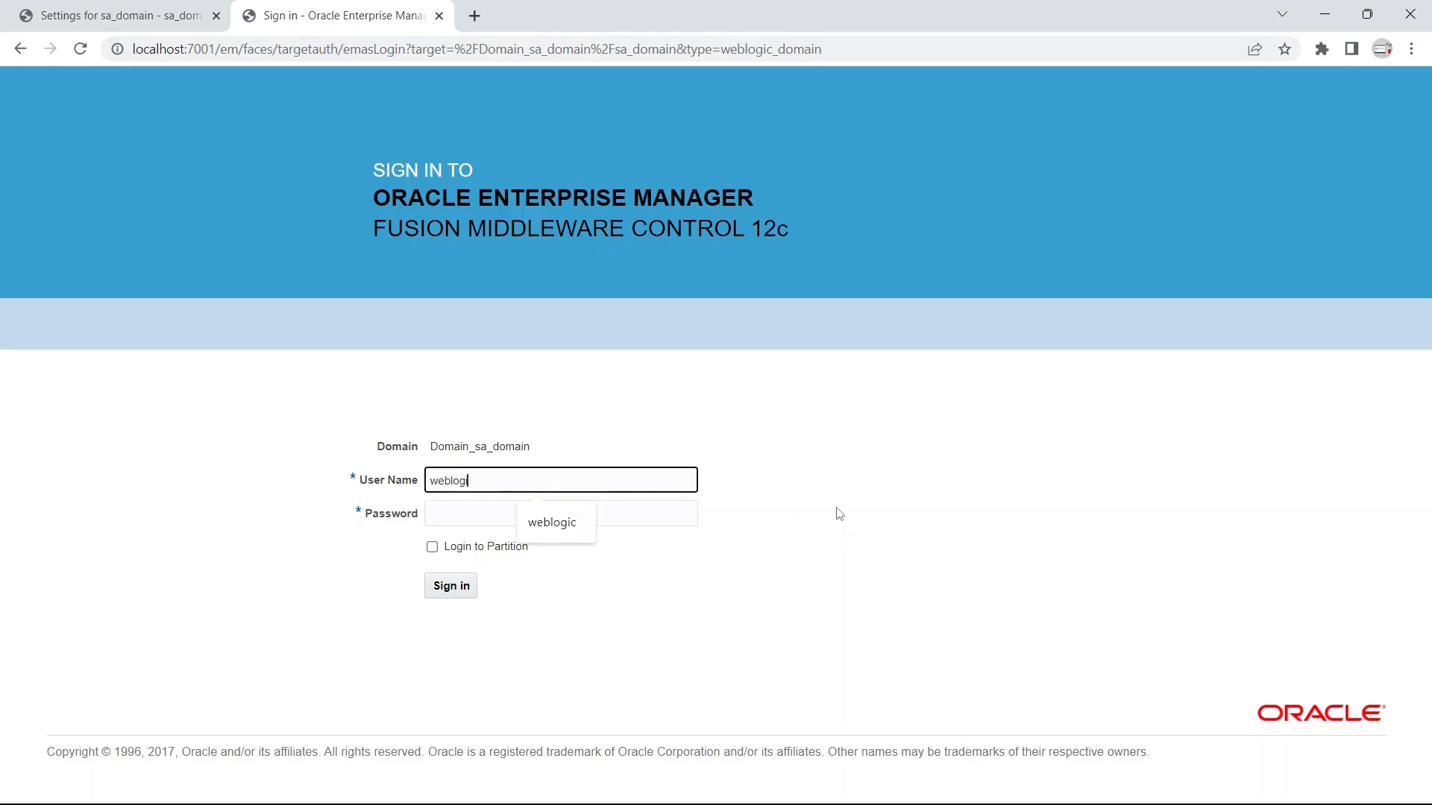
# Step: Sign in to Enterprise Manager as weblogic and review sa_domain home with AdminServer running
pyautogui.click(560, 512)
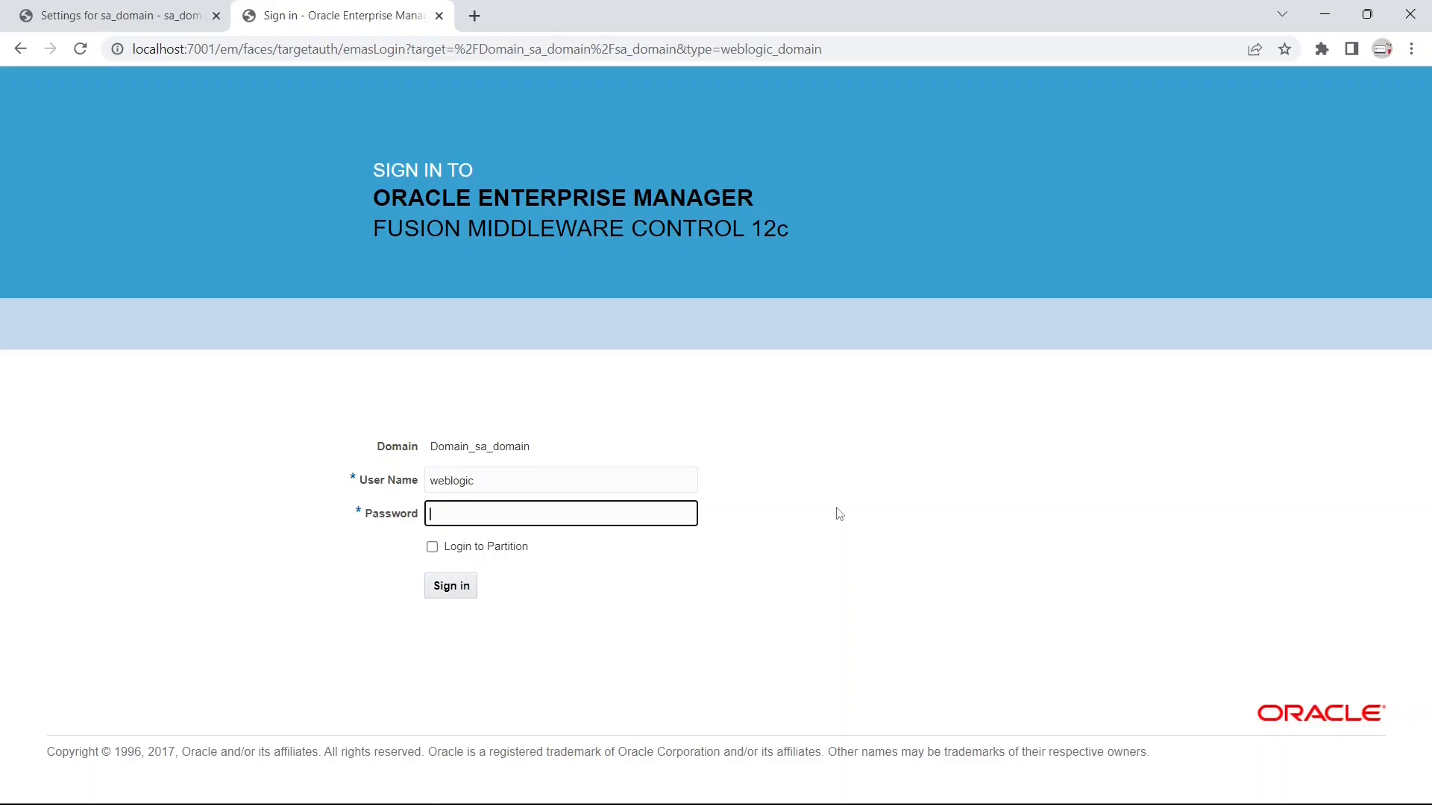
pyautogui.click(450, 585)
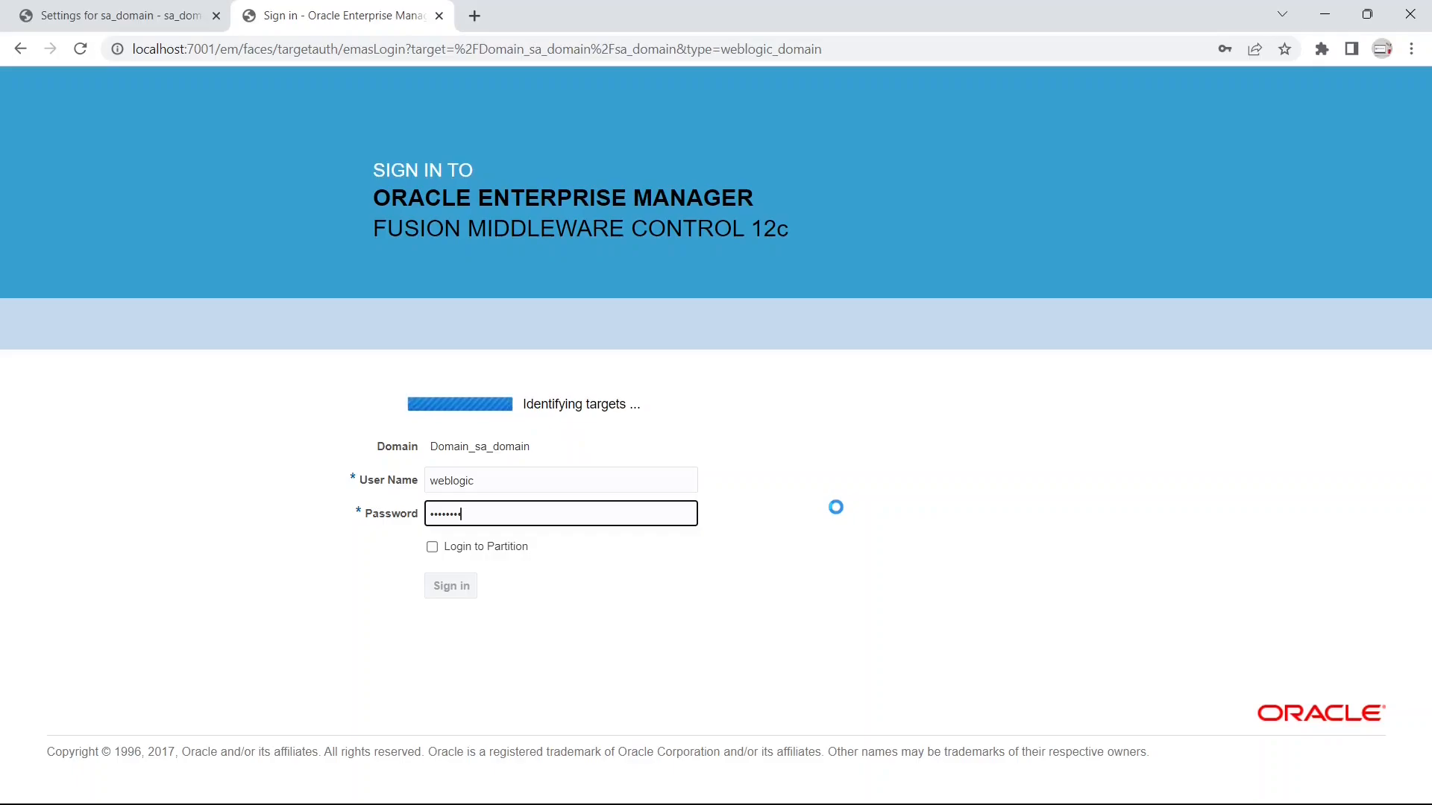
pyautogui.click(451, 584)
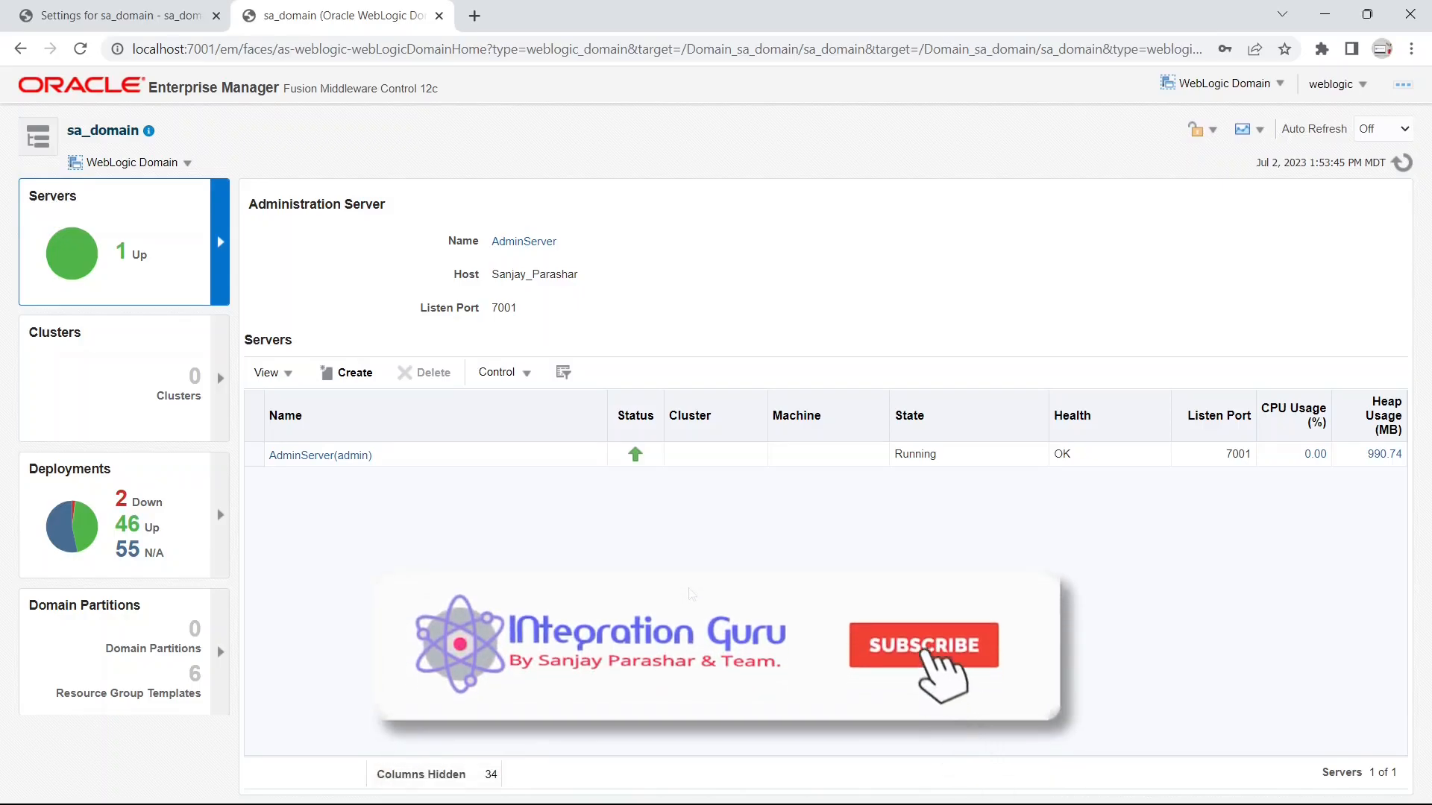
pyautogui.click(922, 645)
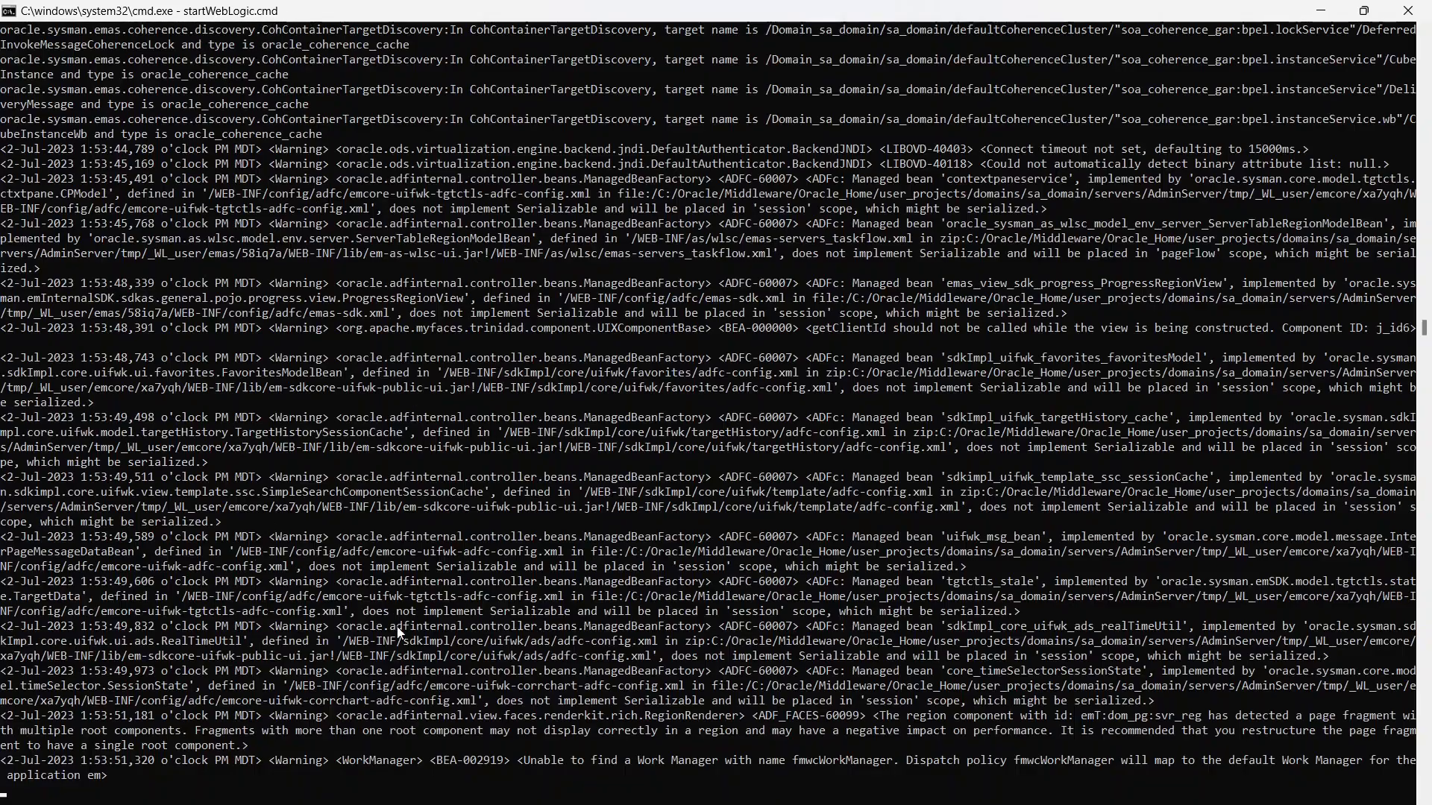
pyautogui.moveTo(323, 792)
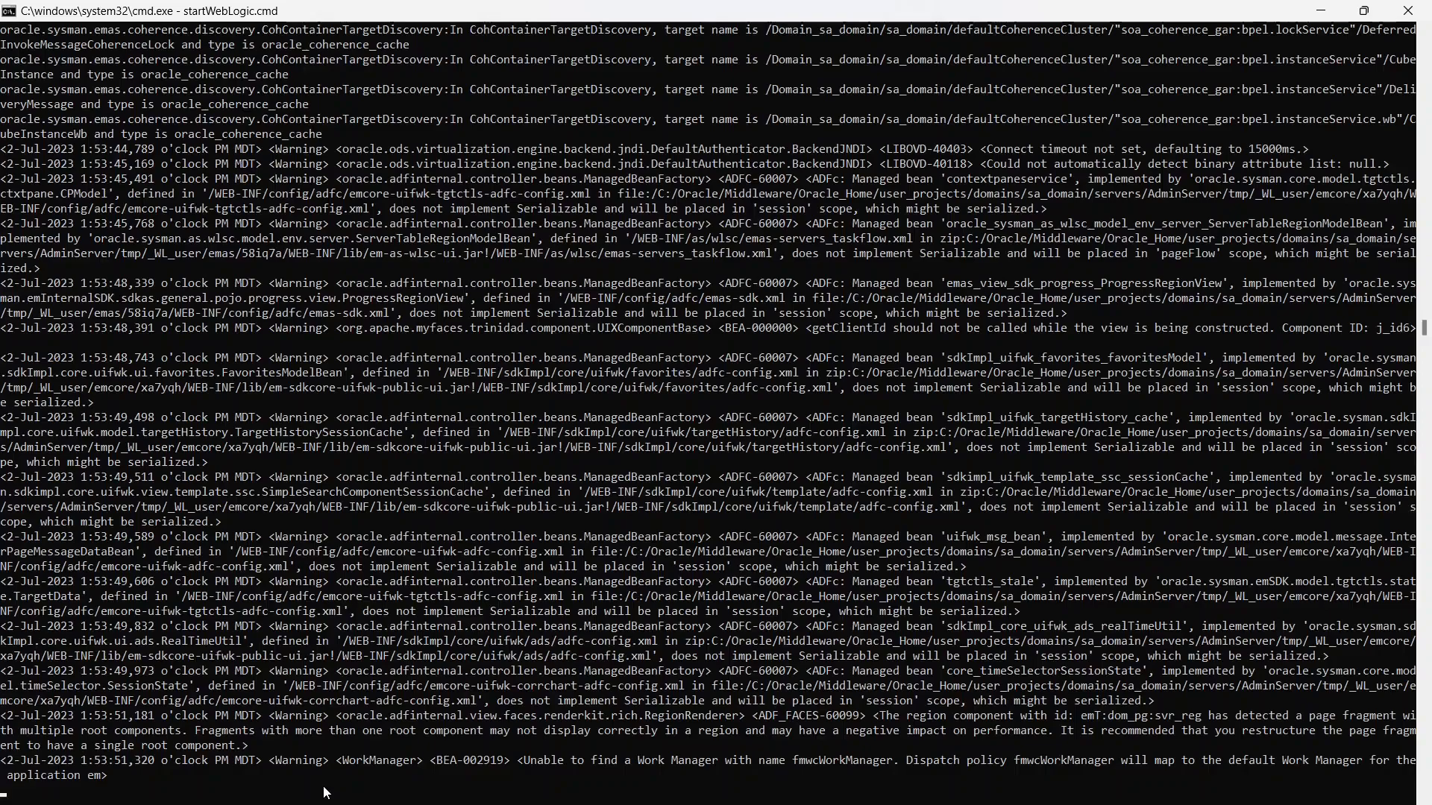
# Step: Scroll through the sa_domain shutdown log and answer Y to terminate the batch job
pyautogui.scroll(-3)
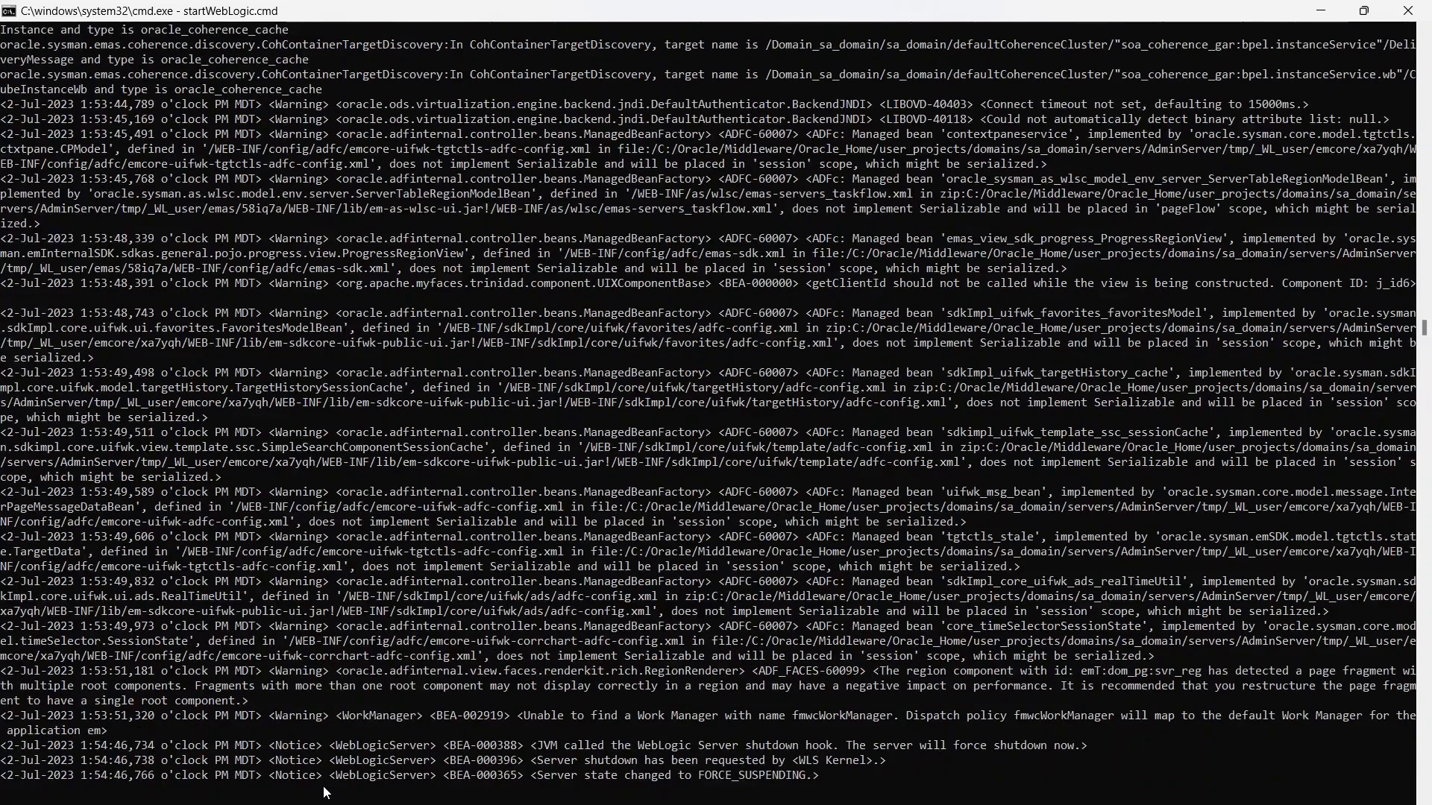
pyautogui.scroll(-3)
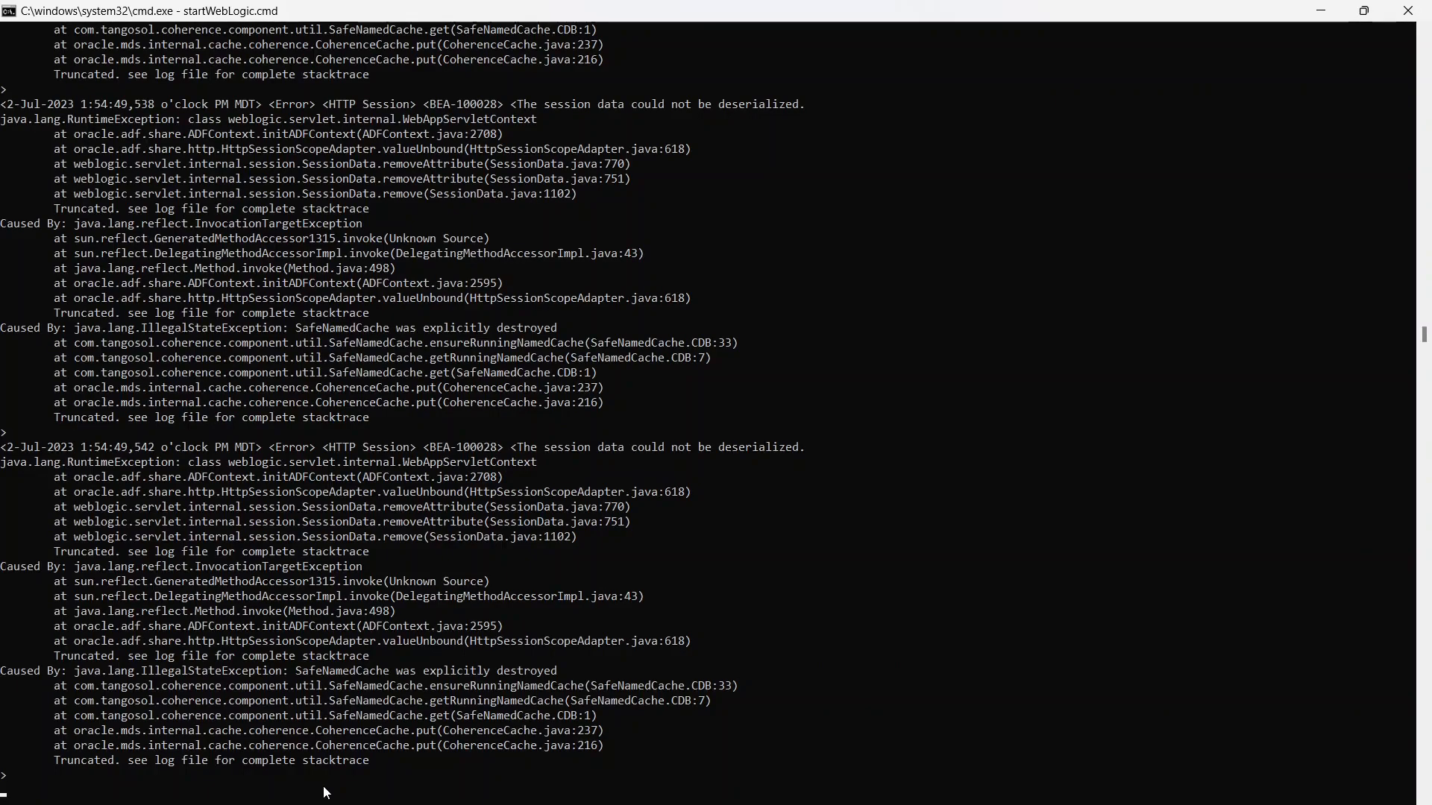
pyautogui.scroll(-3)
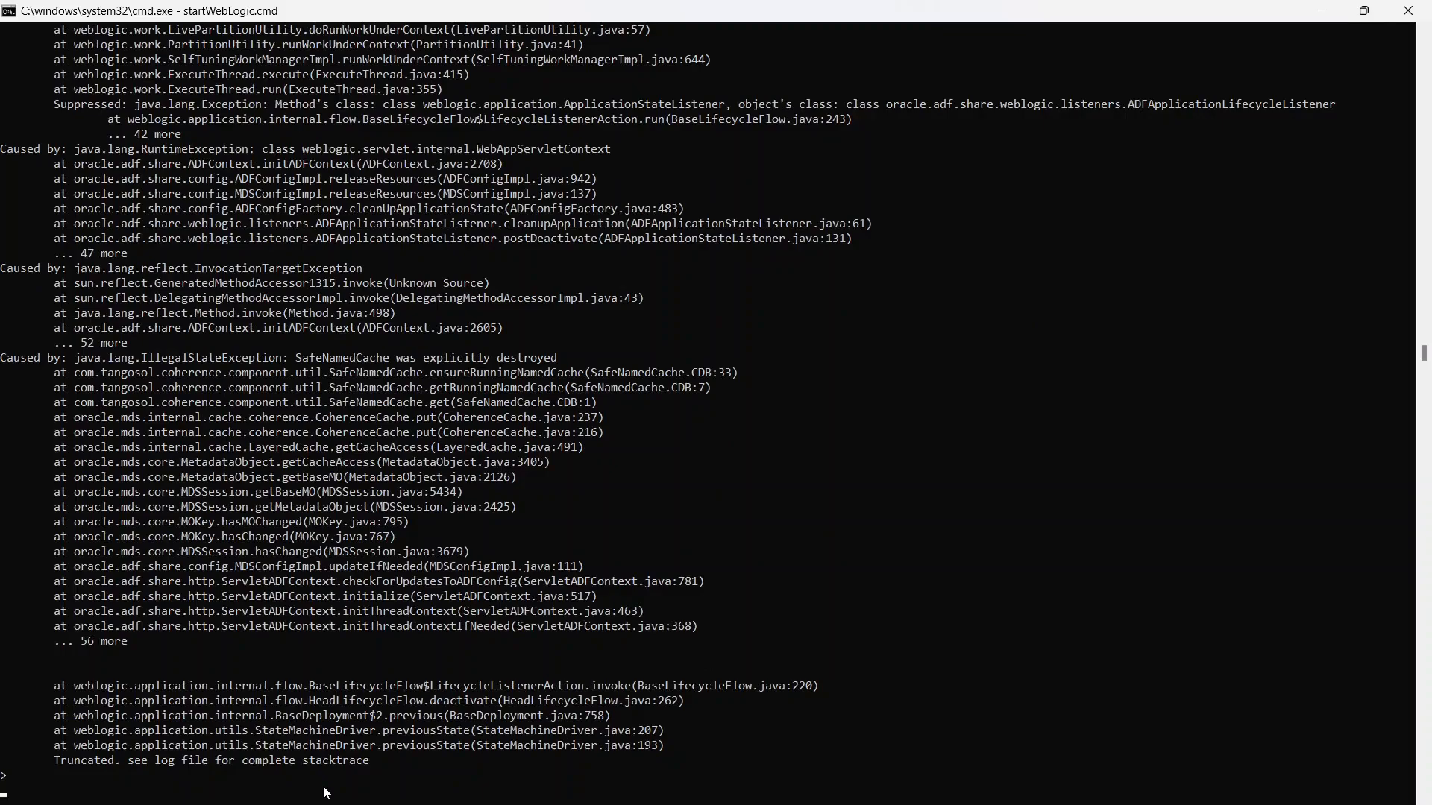
pyautogui.scroll(-3)
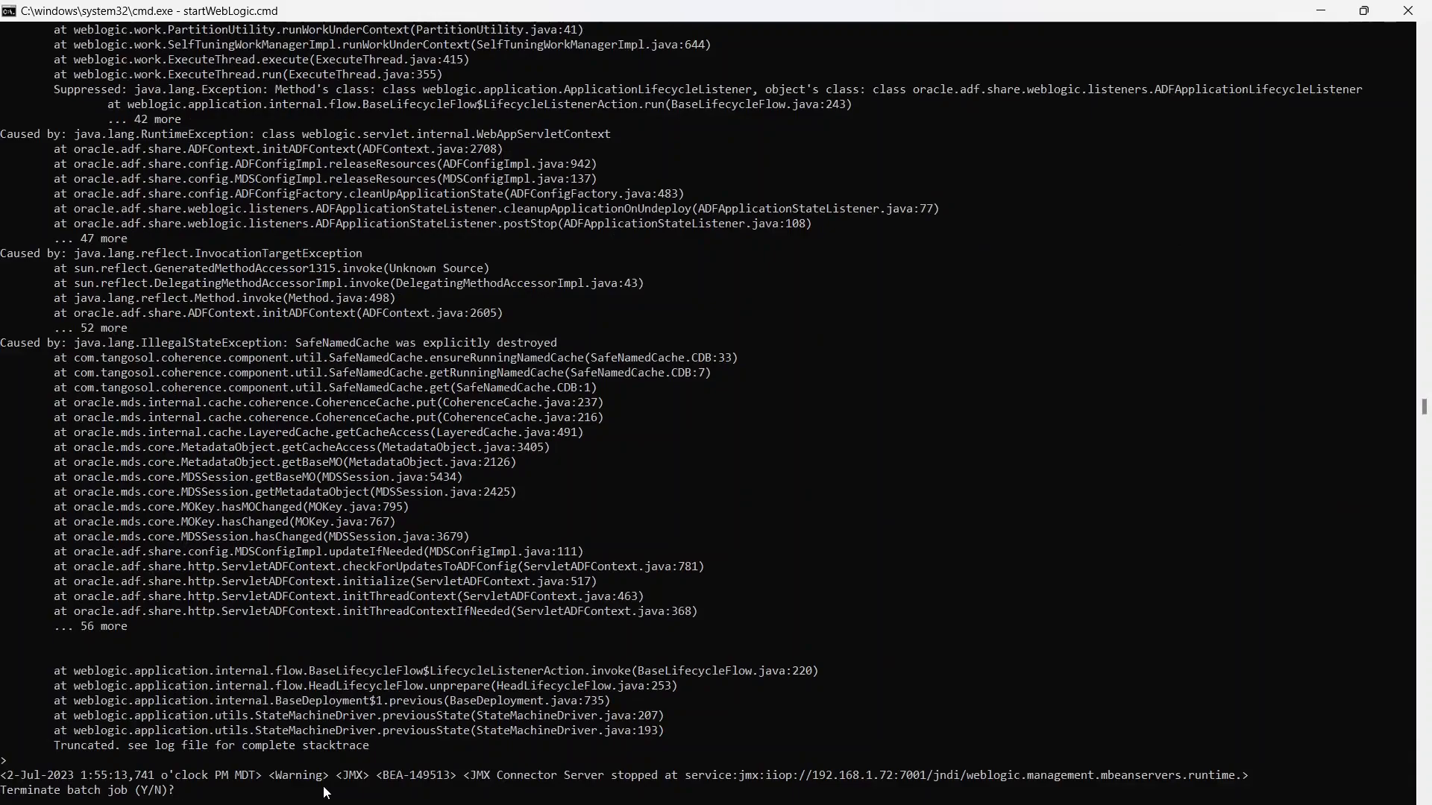
pyautogui.write('Y')
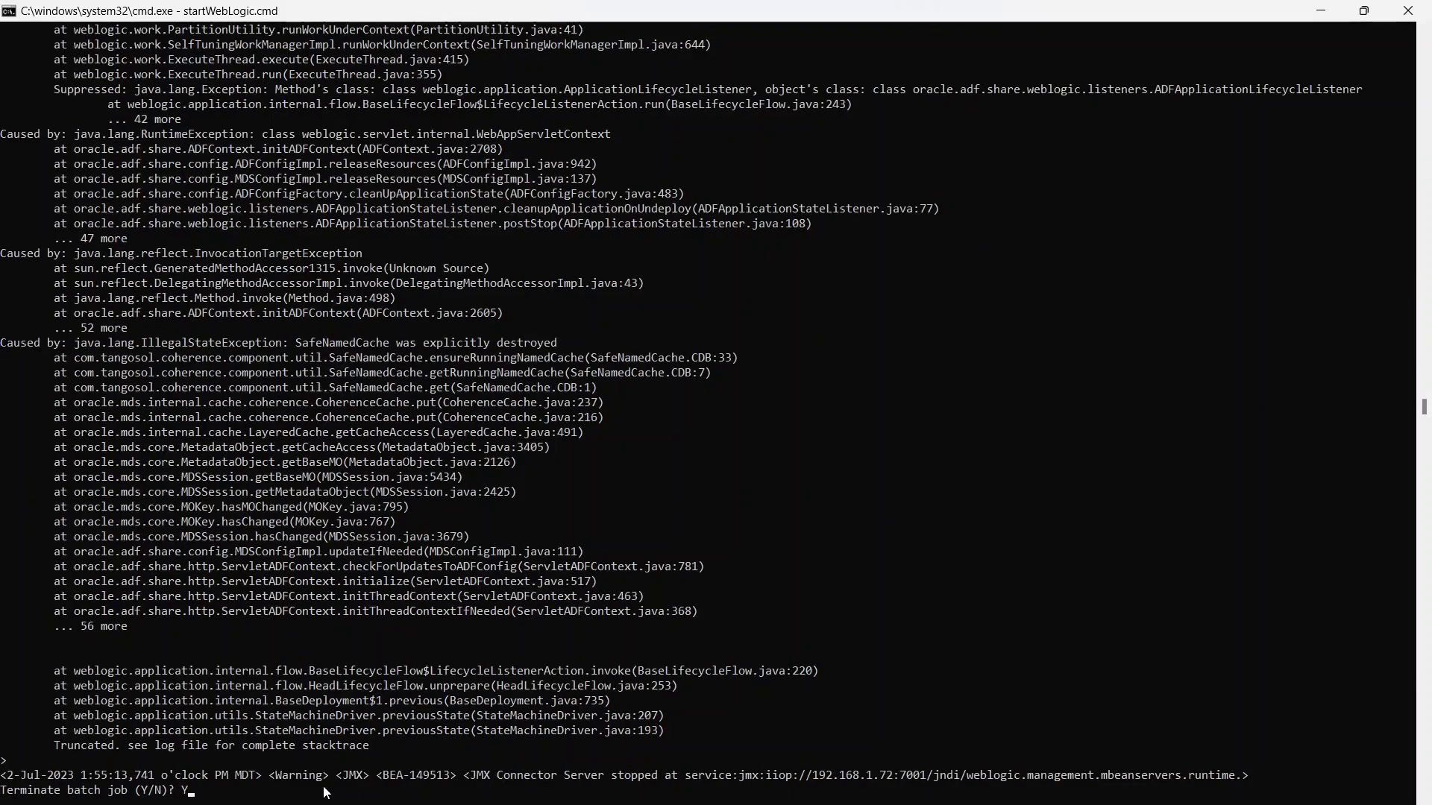
pyautogui.press('Return')
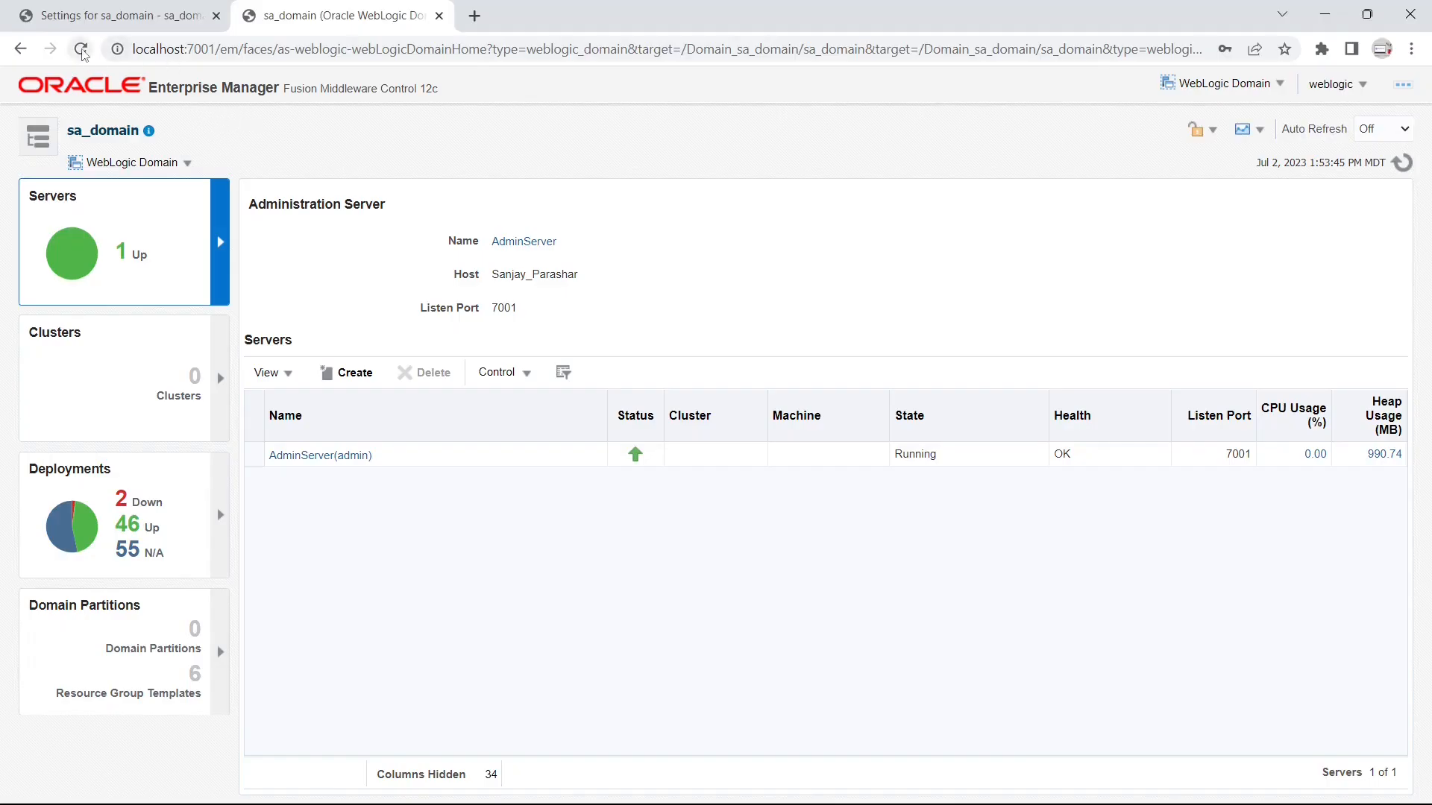
pyautogui.click(80, 49)
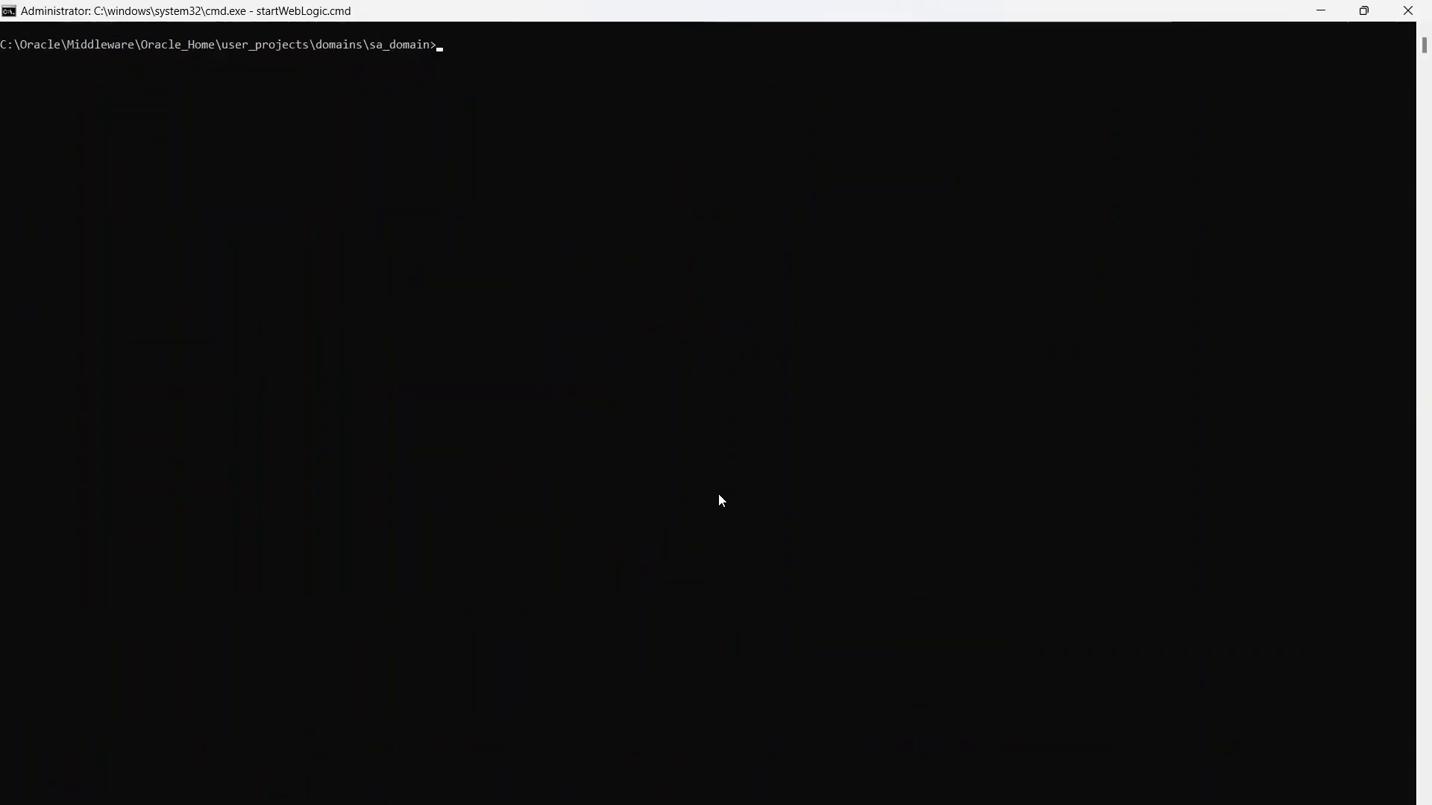
pyautogui.moveTo(555, 100)
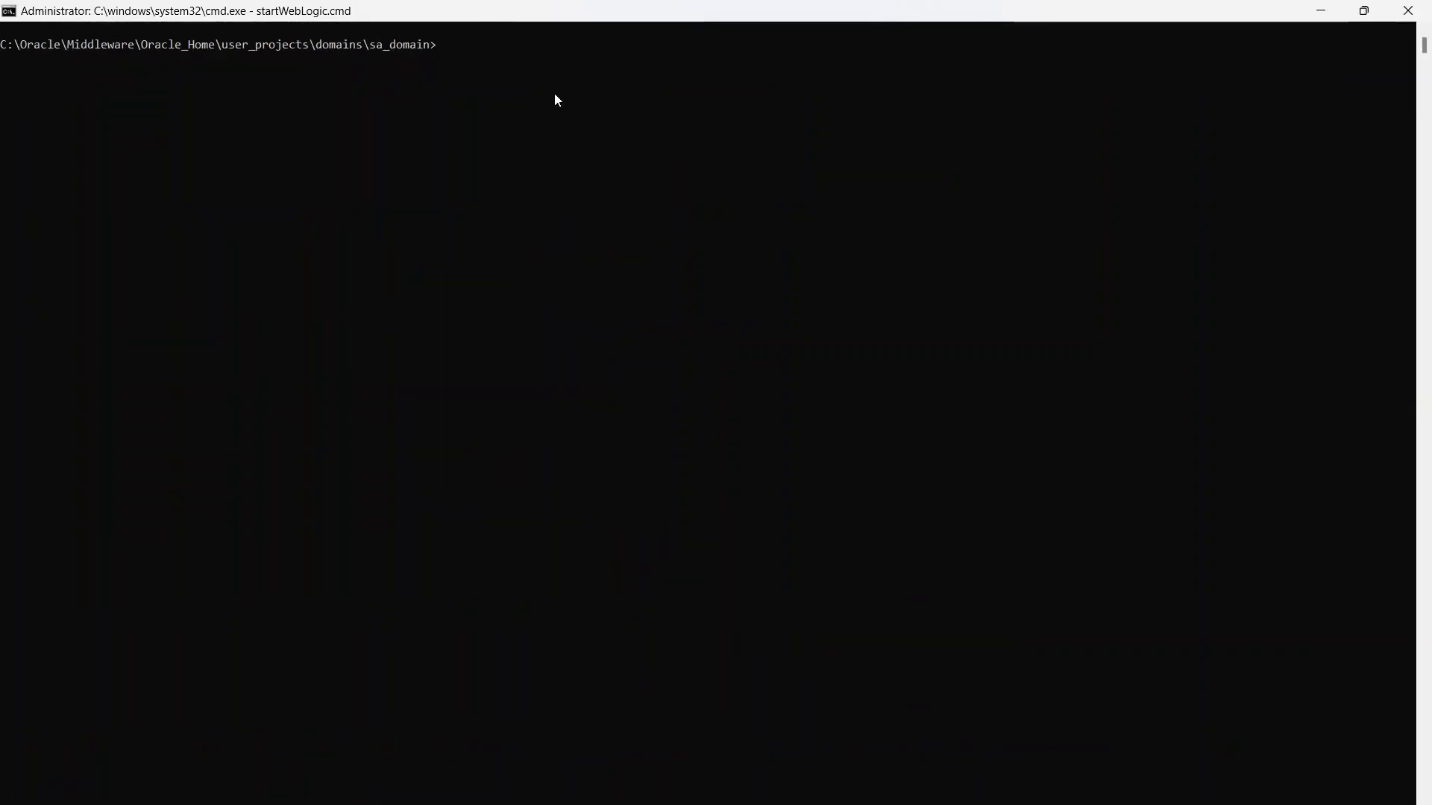
# Step: Enter startWebLogic.cmd at the domain prompt, then change into the sa_domain bin folder
pyautogui.write('start')
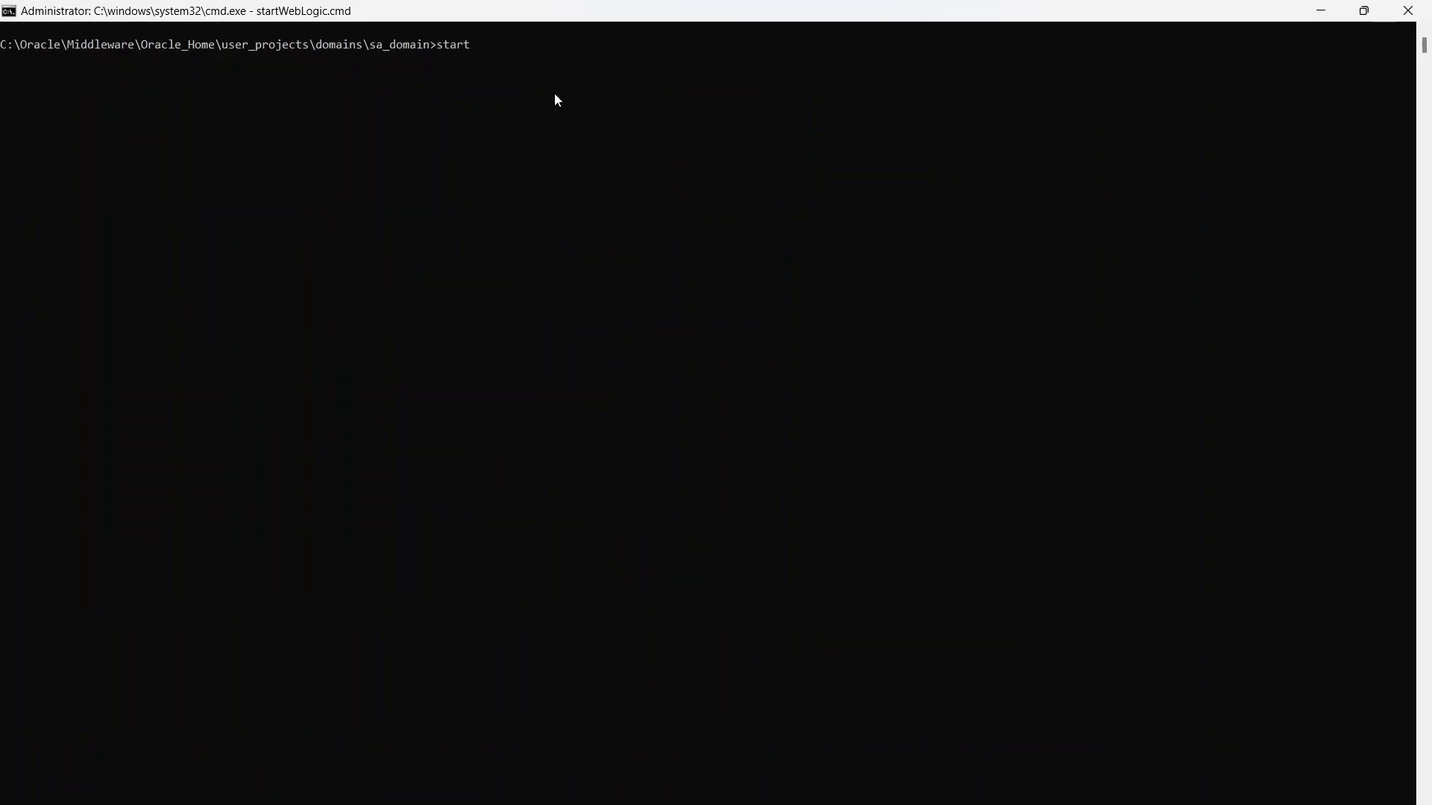
pyautogui.write('WebLogic.cmd')
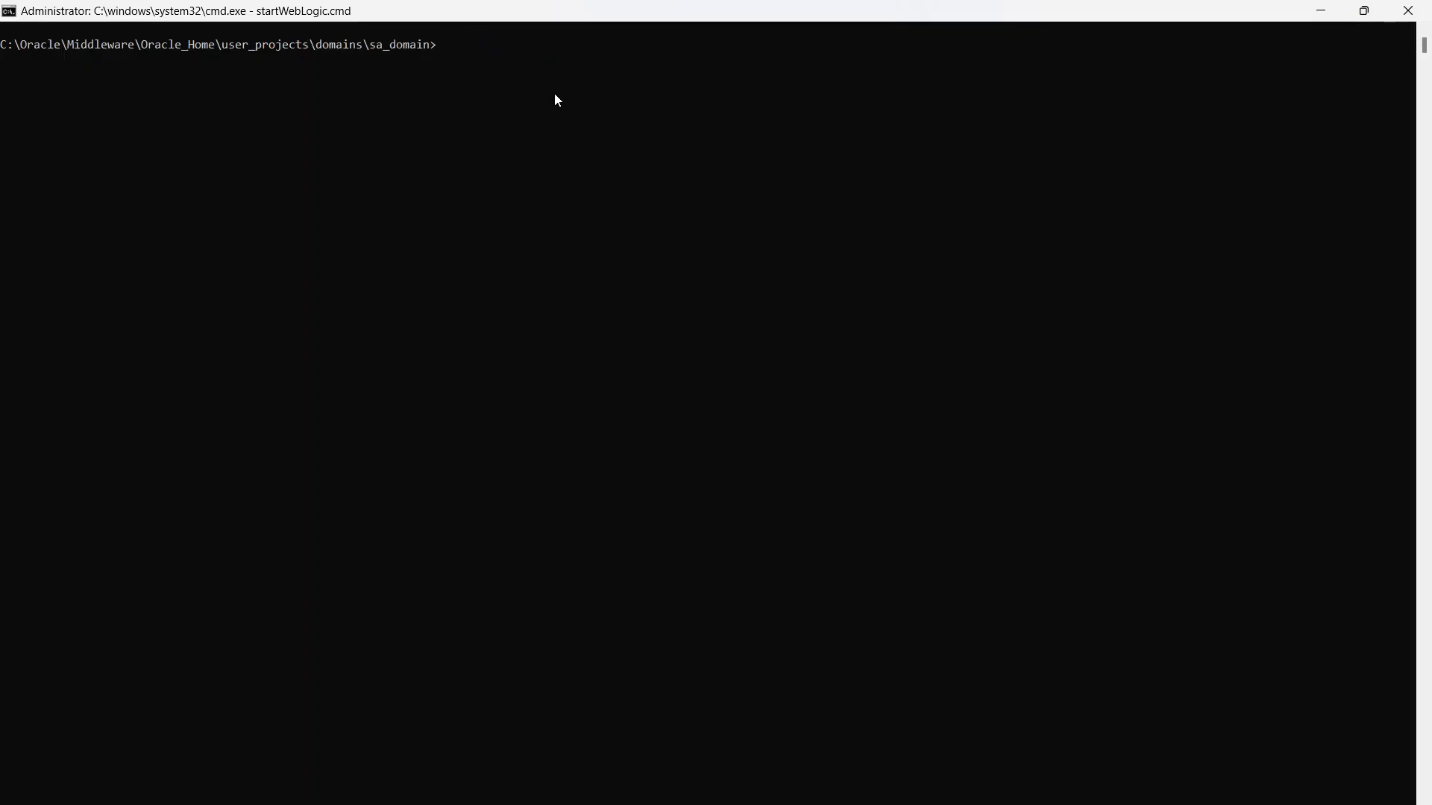
pyautogui.write('cd')
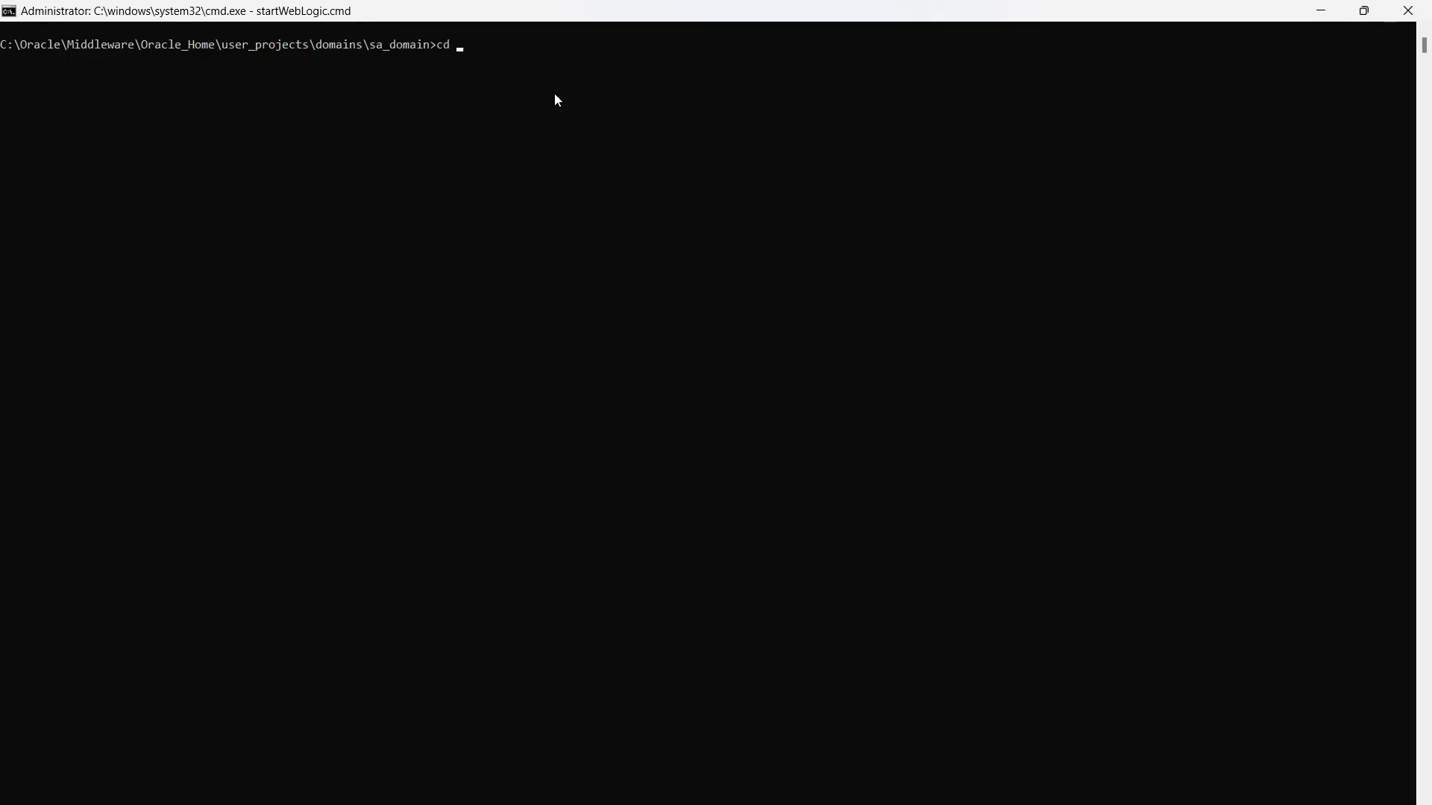
pyautogui.write('./b')
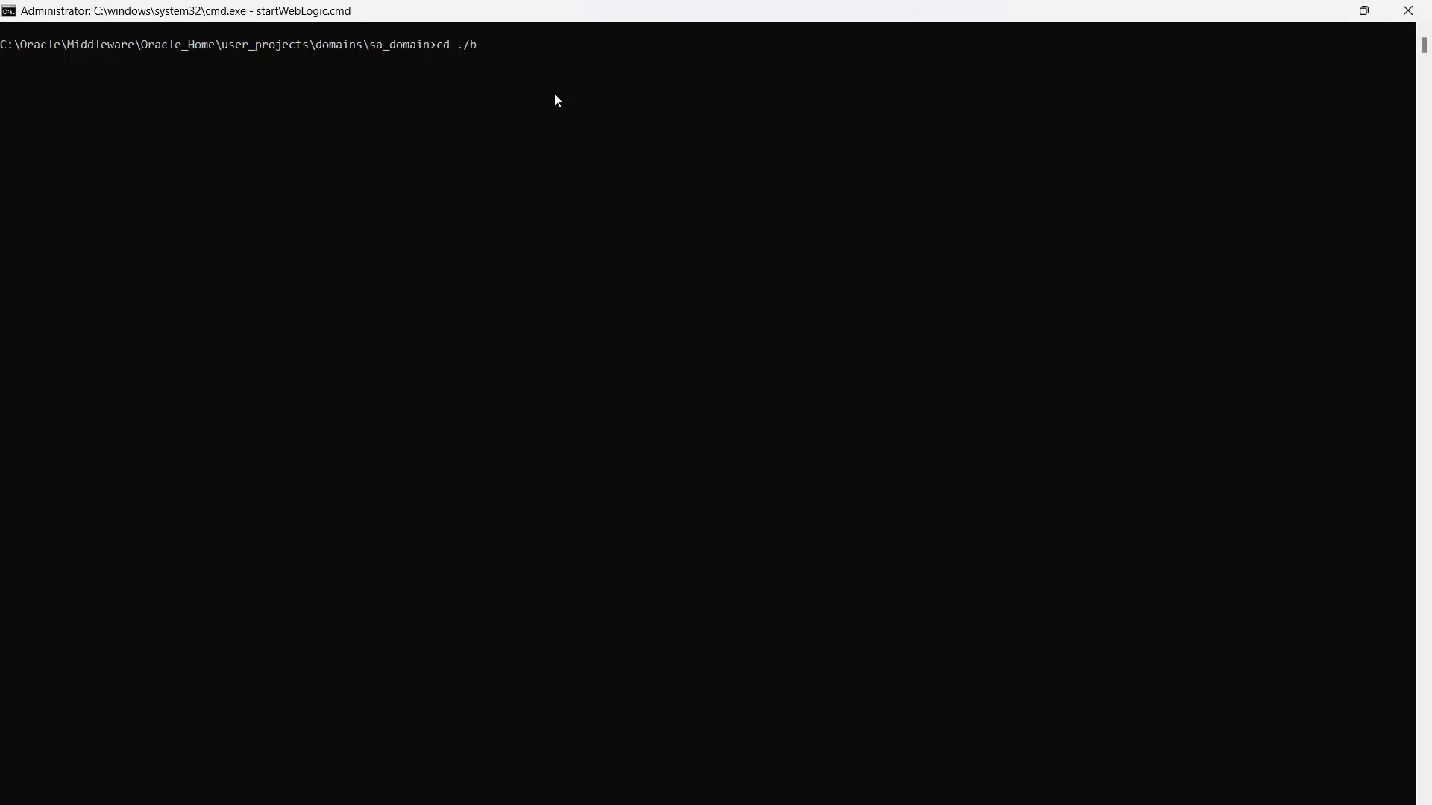
pyautogui.press('Return')
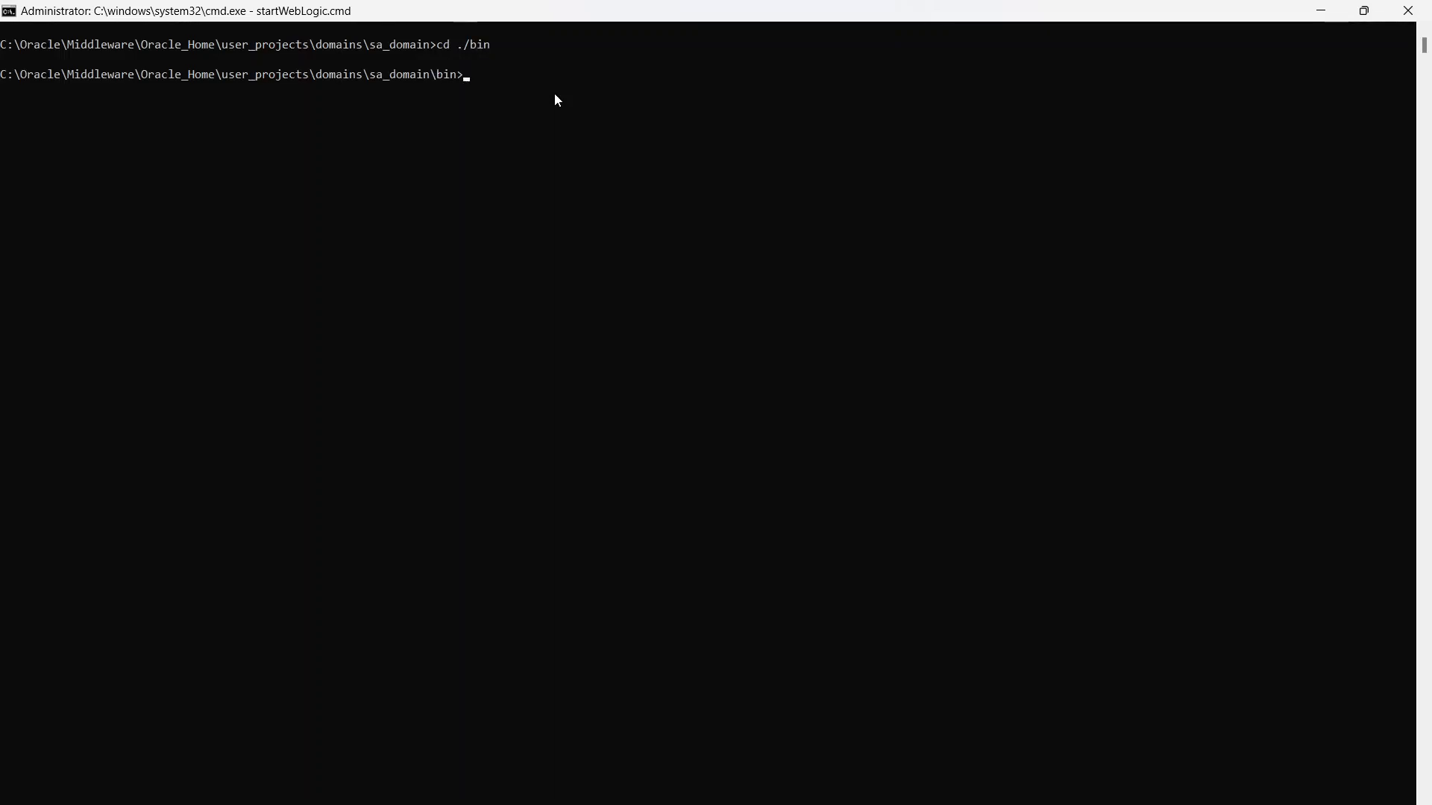
# Step: Enter stopWebLogic.cmd, then startWebLogic.cmd at the bin prompt to relaunch the server
pyautogui.write('sto')
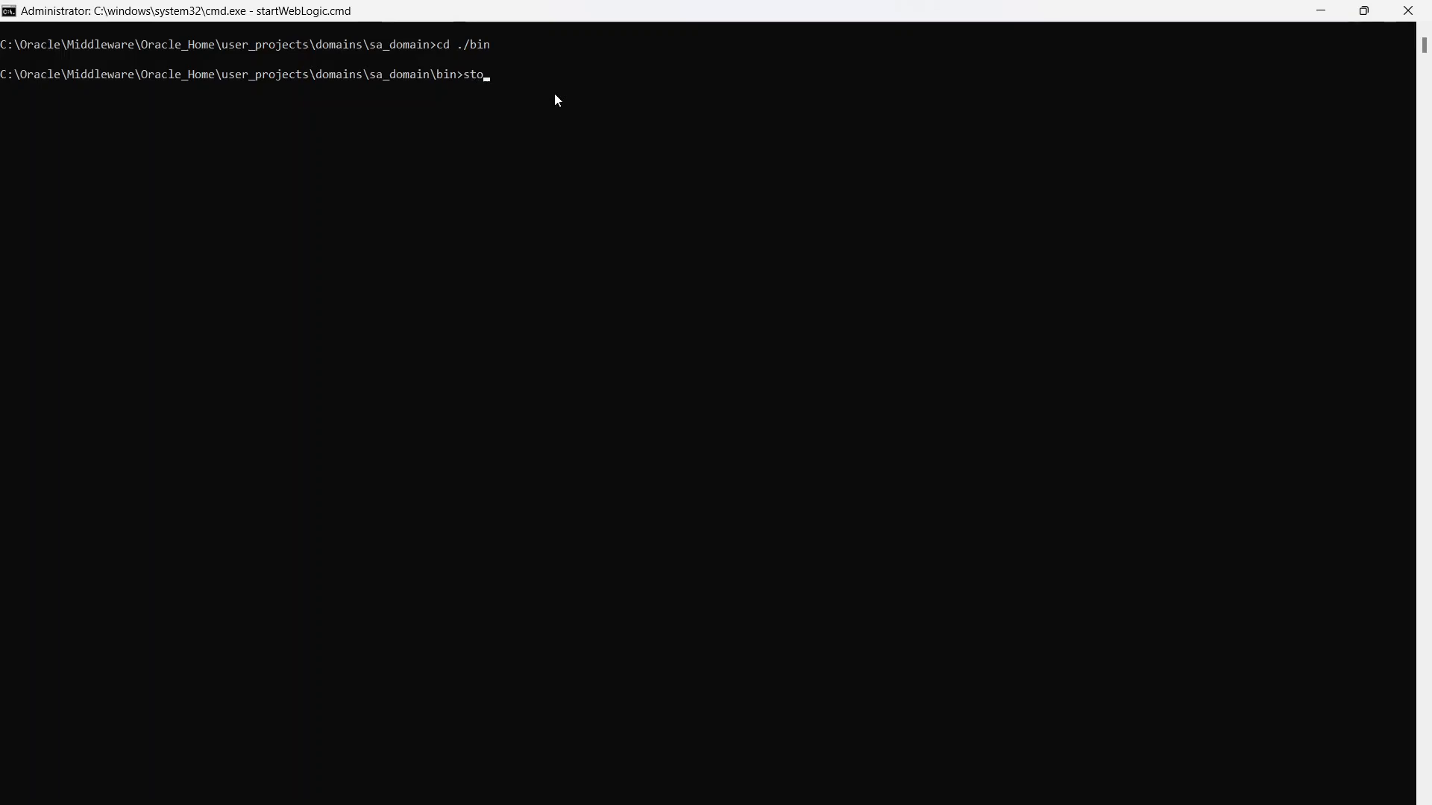
pyautogui.write('p')
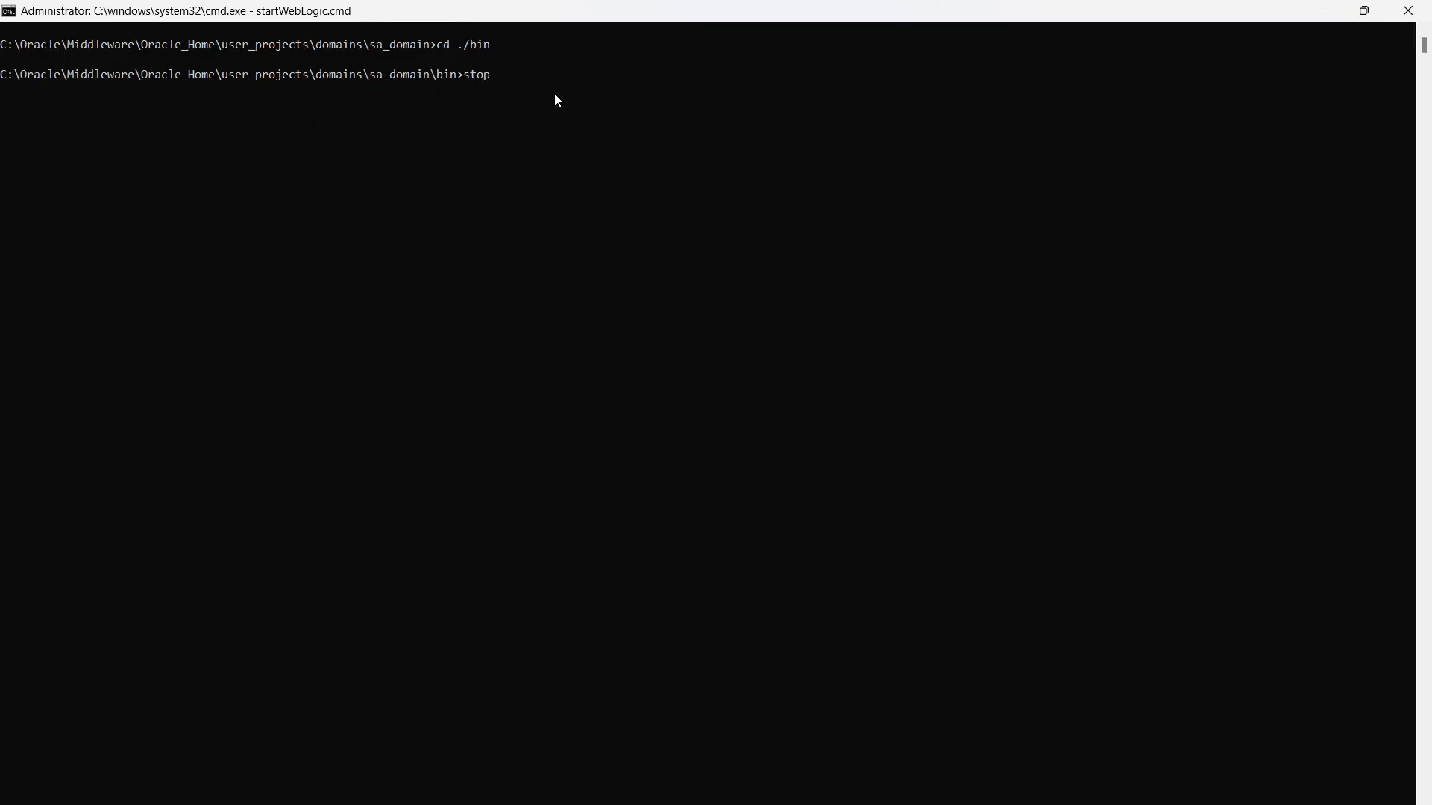
pyautogui.write('WebLogic.cmd')
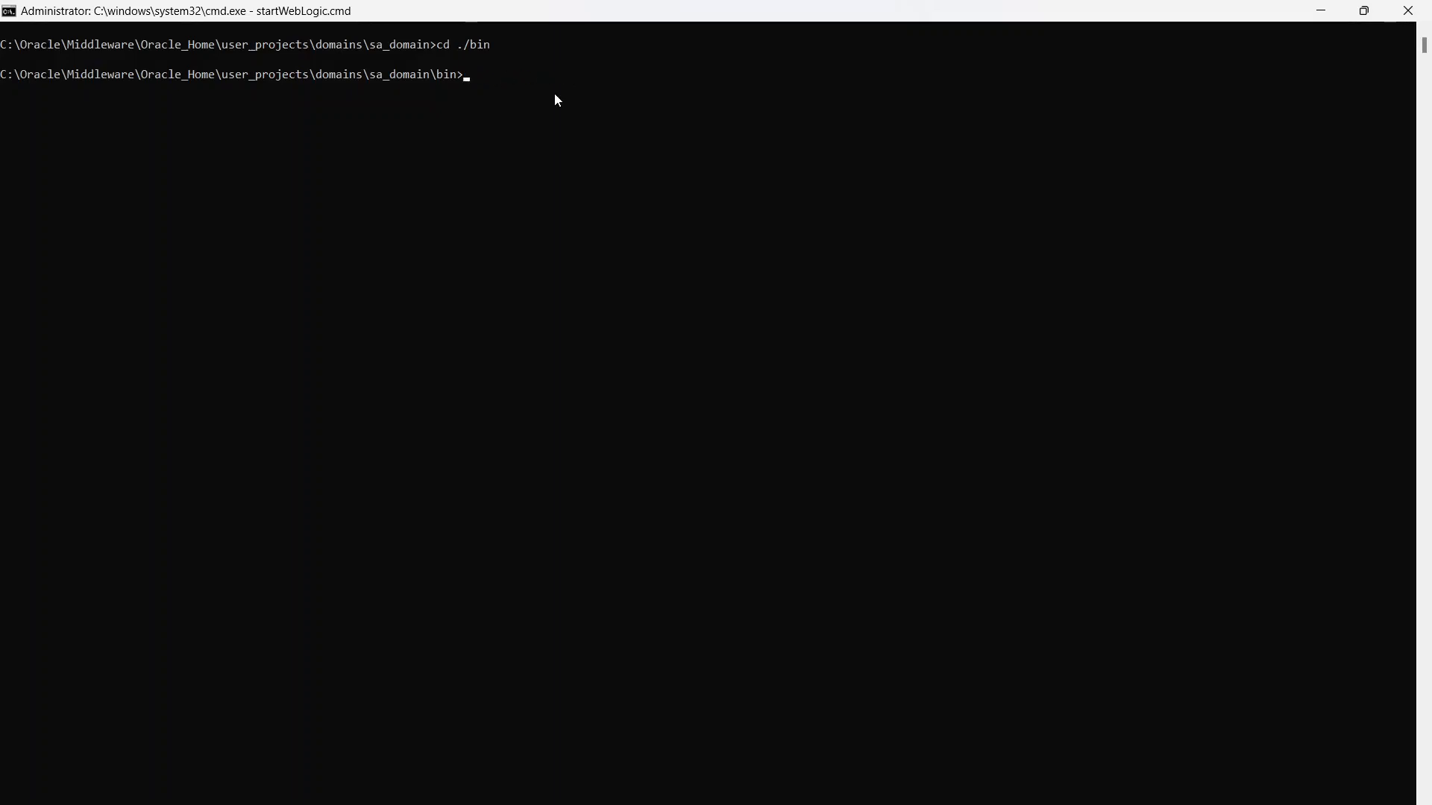
pyautogui.write('star')
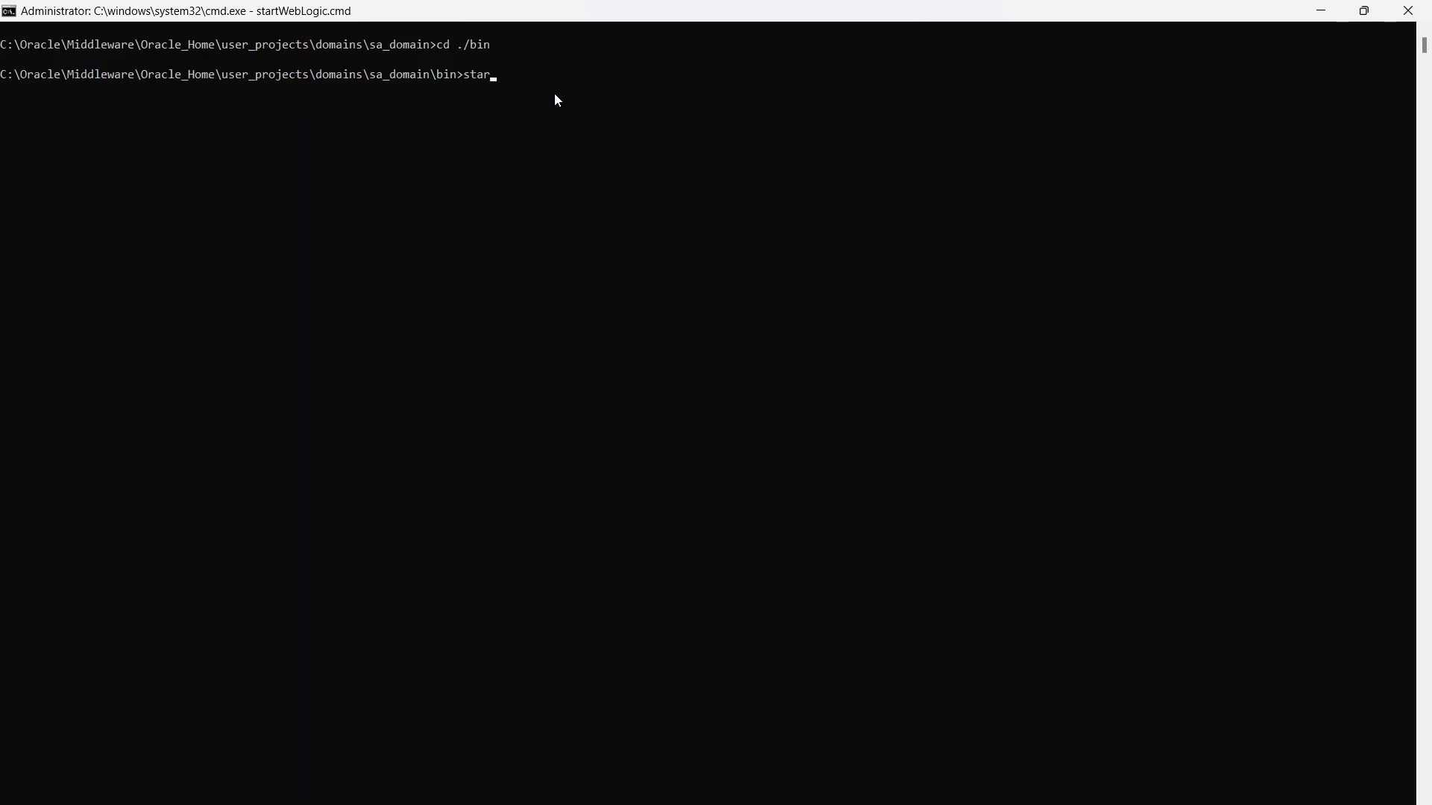
pyautogui.write('tWebLogic.cmd')
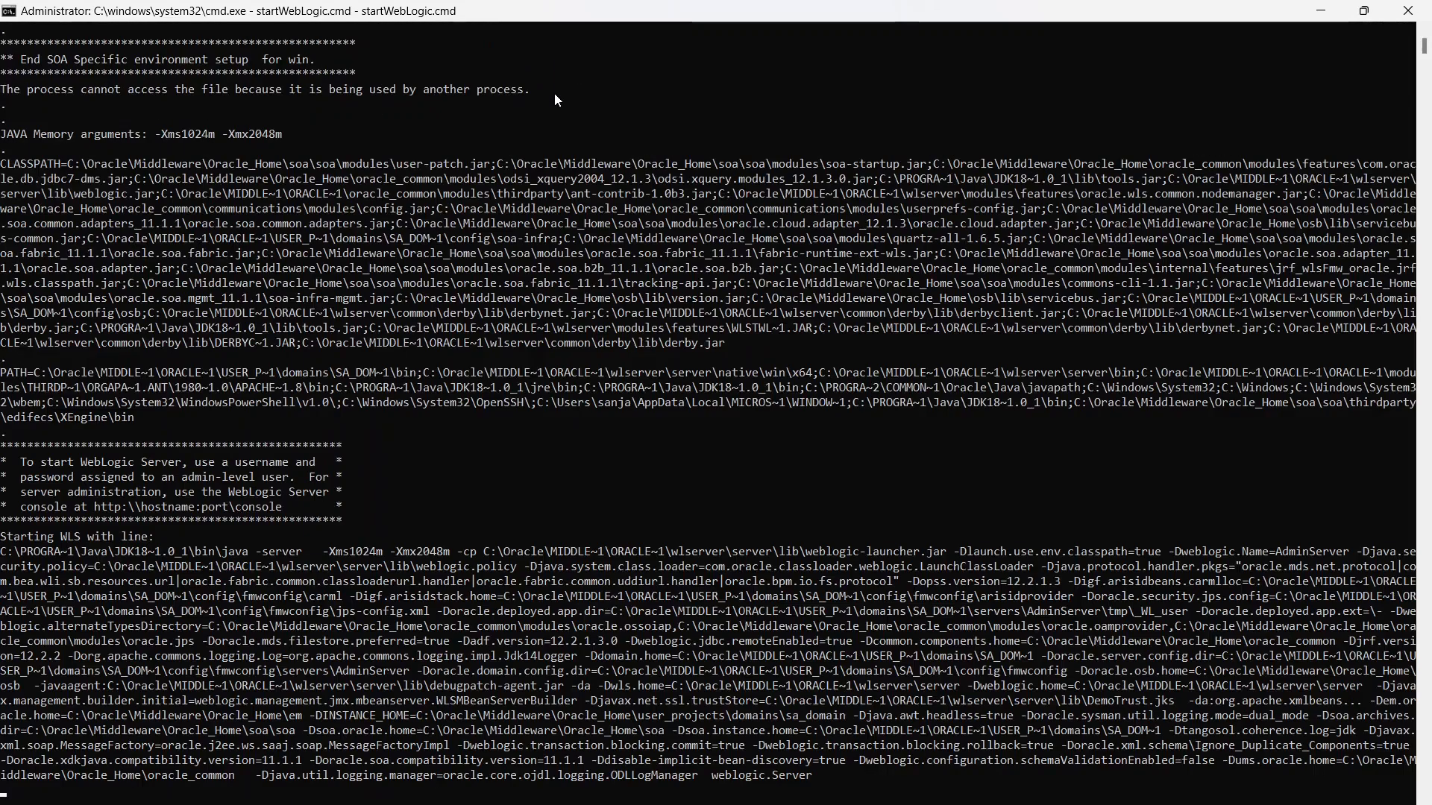
# Step: Scroll through the AdminServer boot log as the security realm and JMX connector start
pyautogui.scroll(-3)
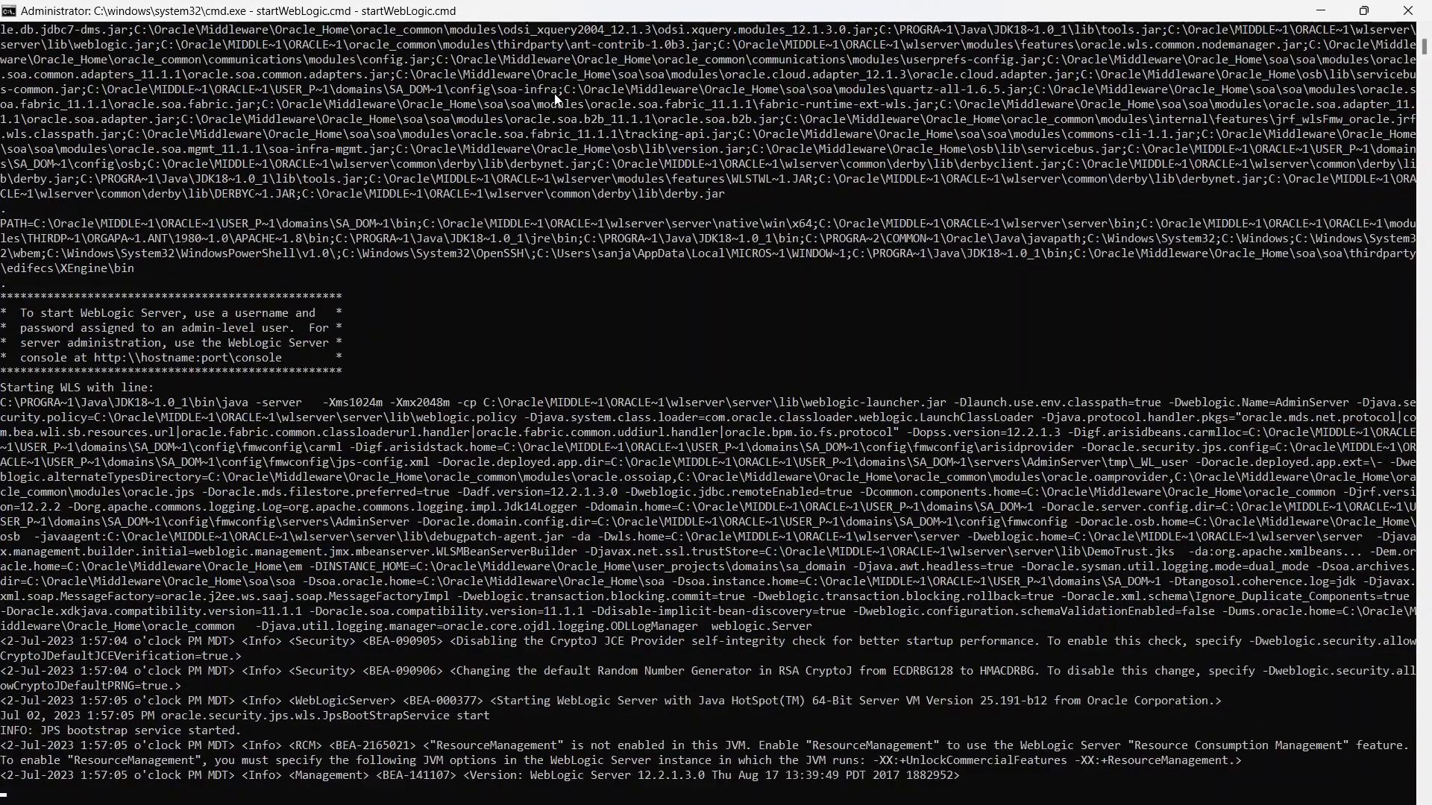
pyautogui.scroll(-3)
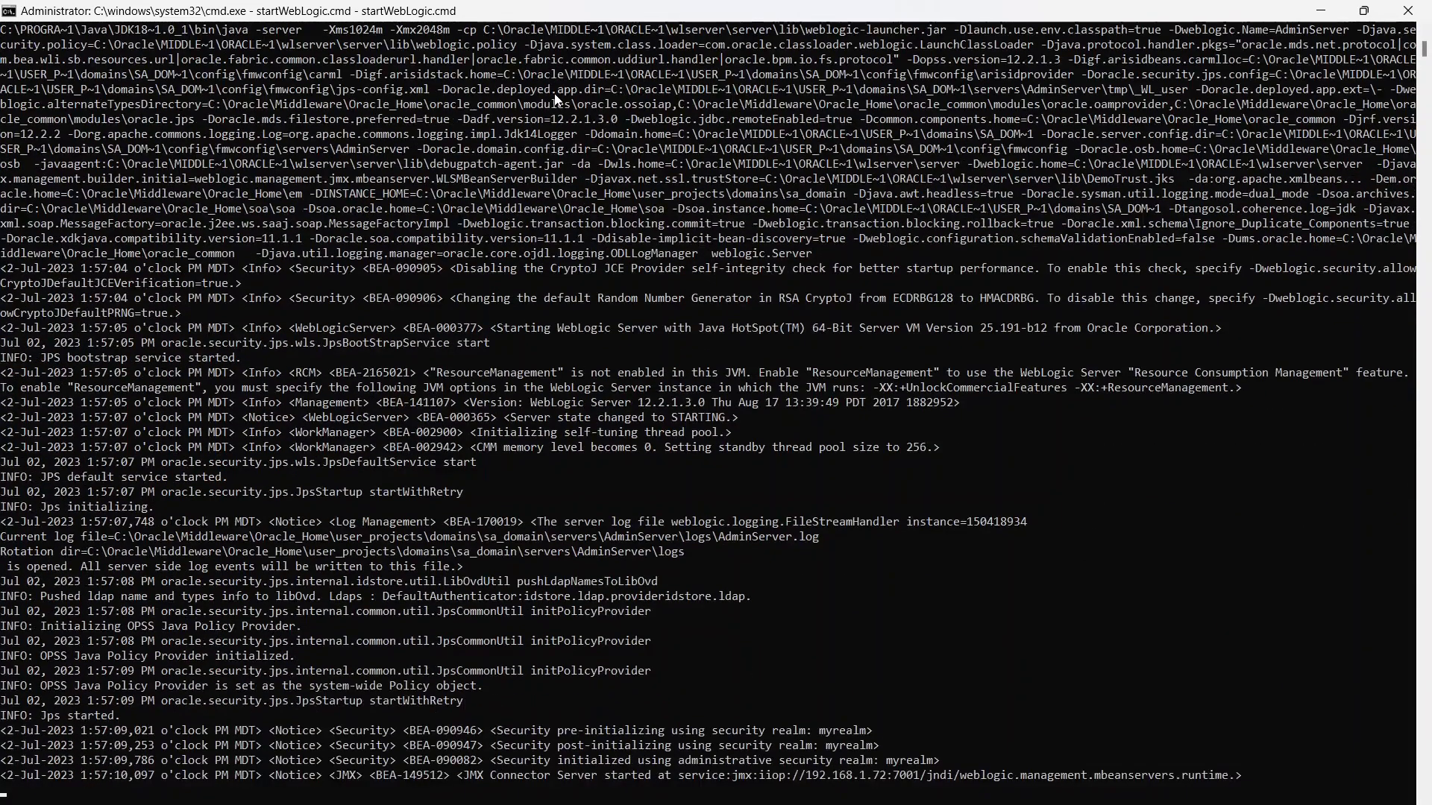
pyautogui.scroll(-3)
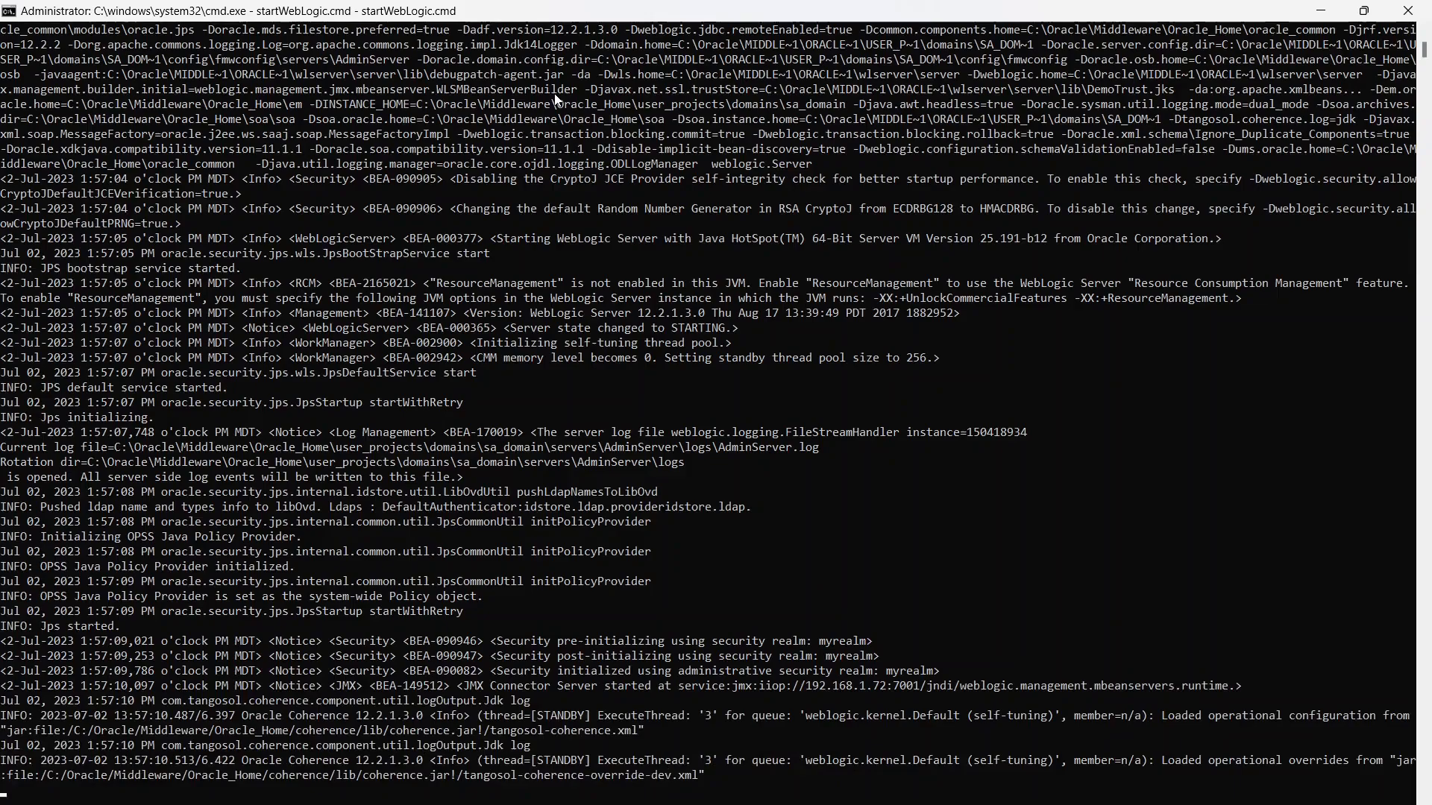